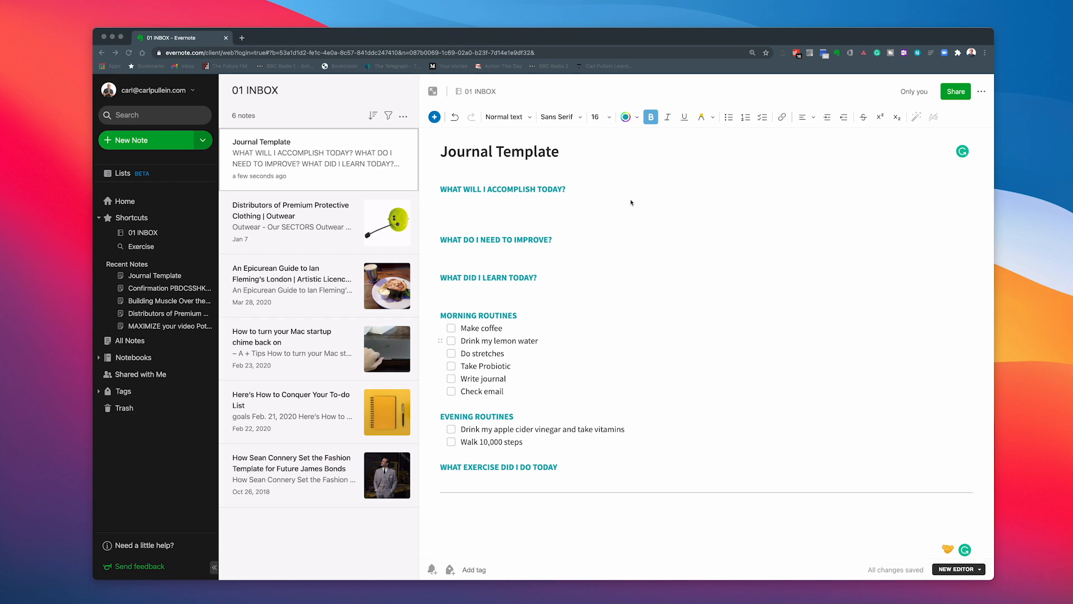
mouse_move(617, 243)
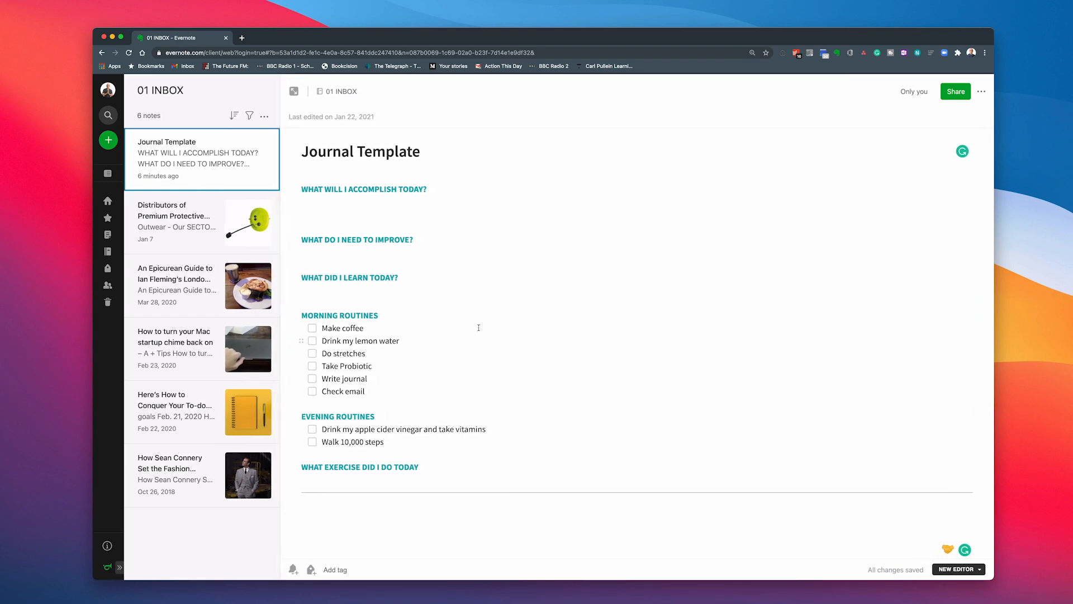
mouse_move(473, 202)
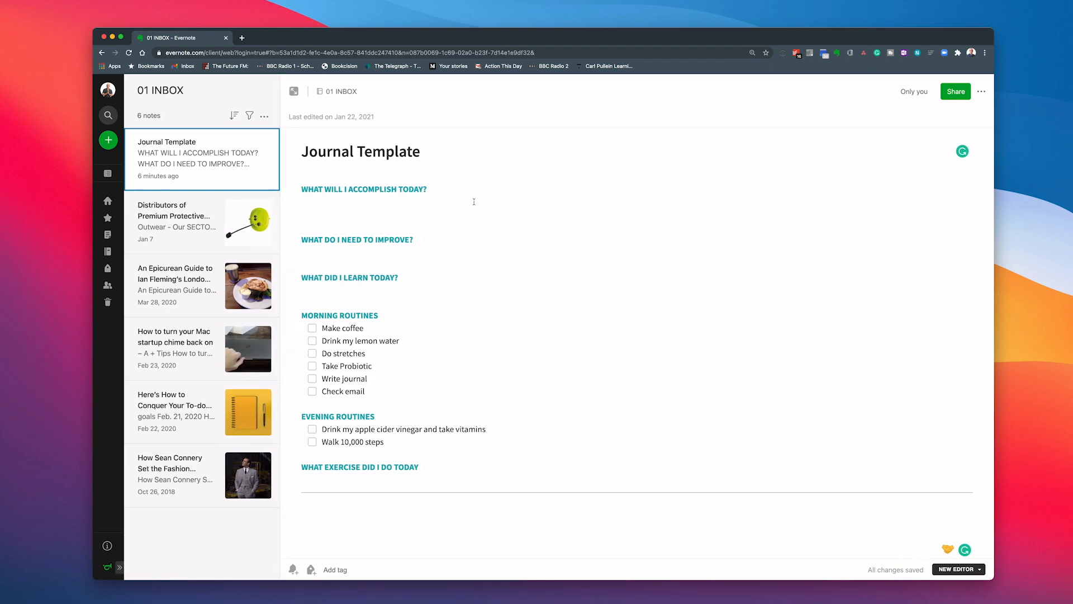
mouse_move(451, 287)
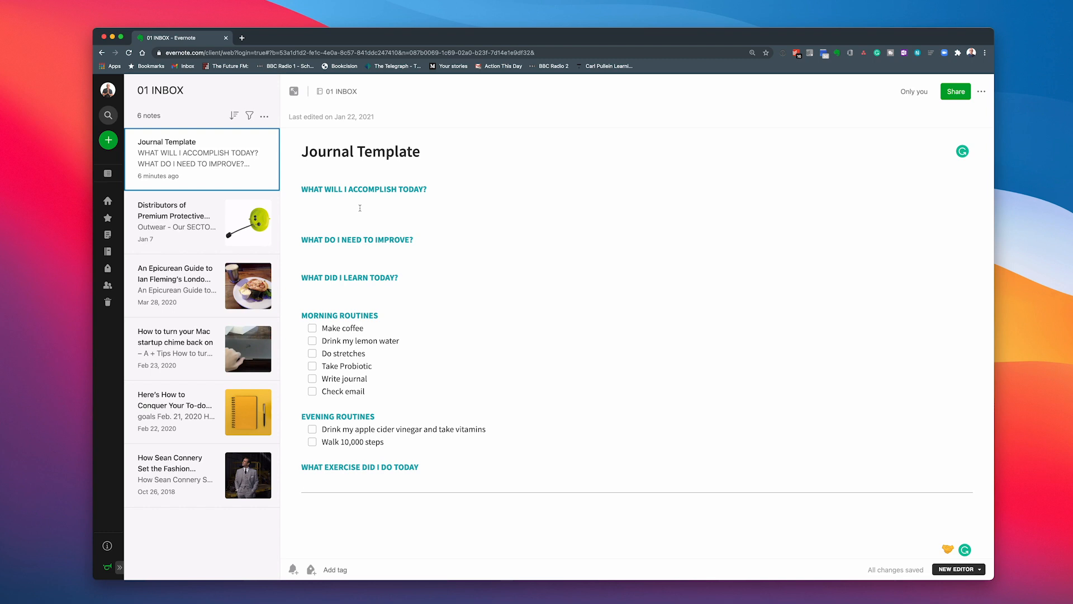
Add empty checkboxes under accomplish today and empty bullets under the improve and learn headings.
click(359, 202)
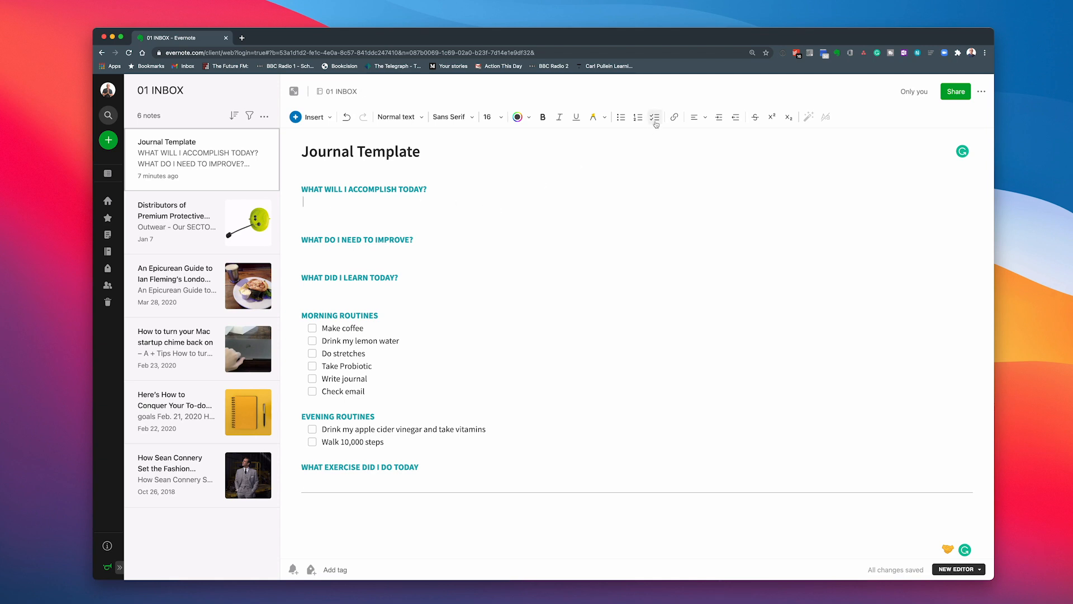
click(655, 117)
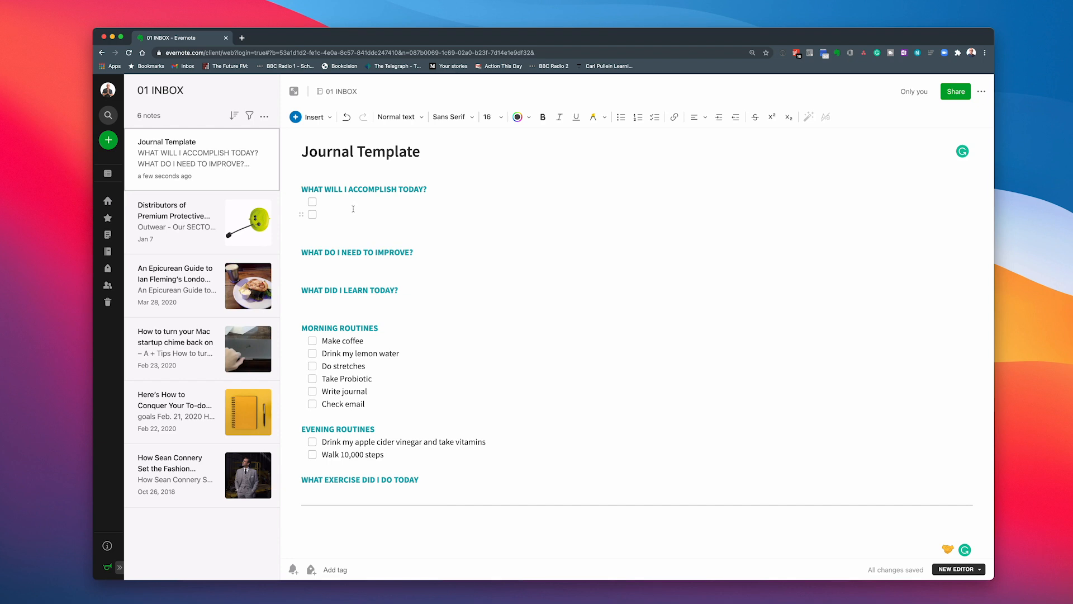
mouse_move(524, 208)
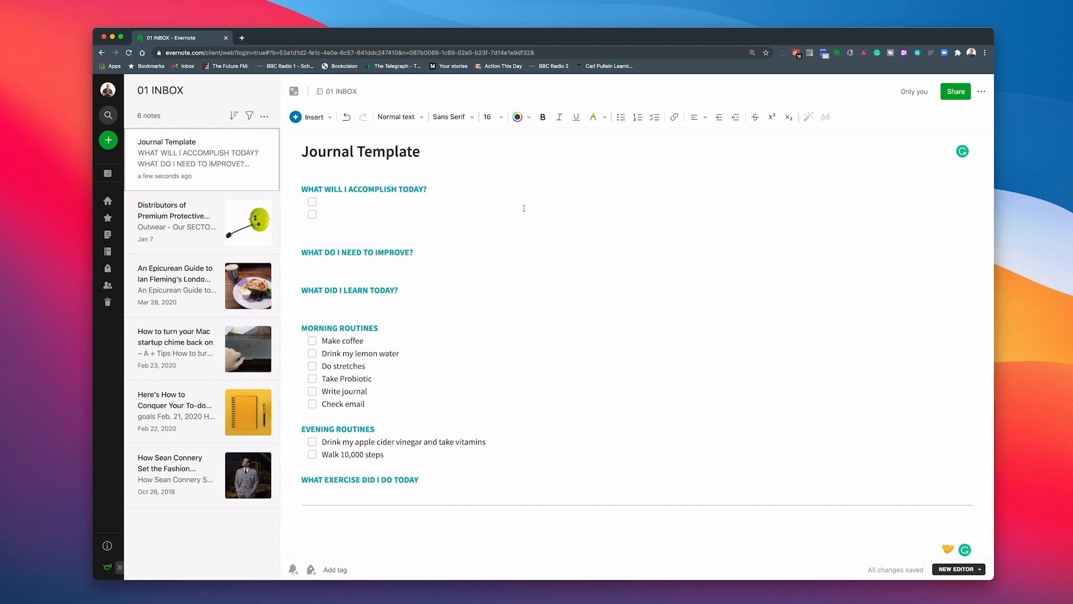
mouse_move(512, 247)
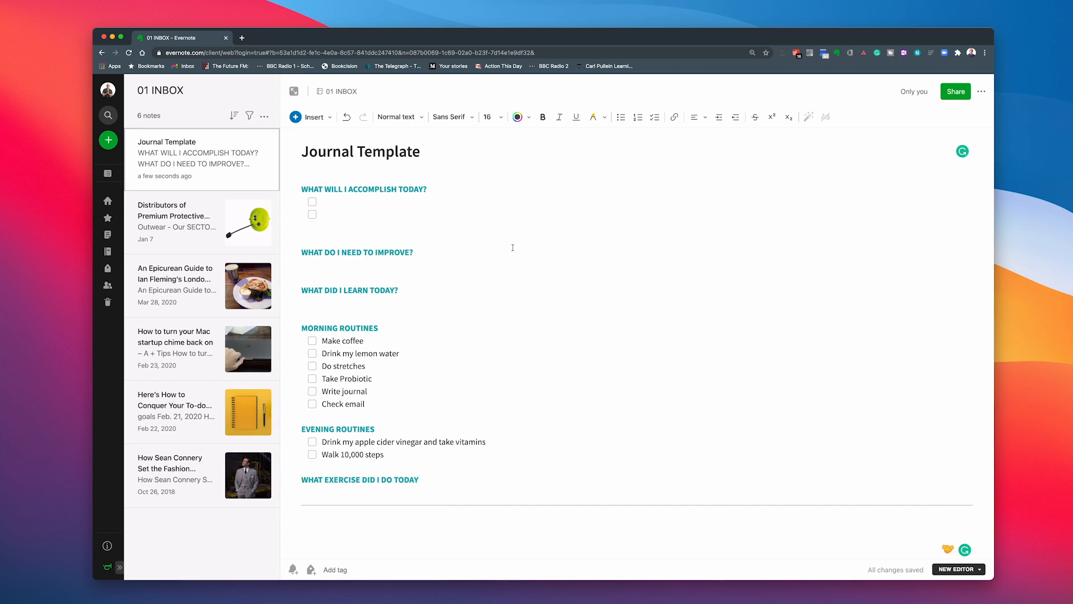
click(620, 117)
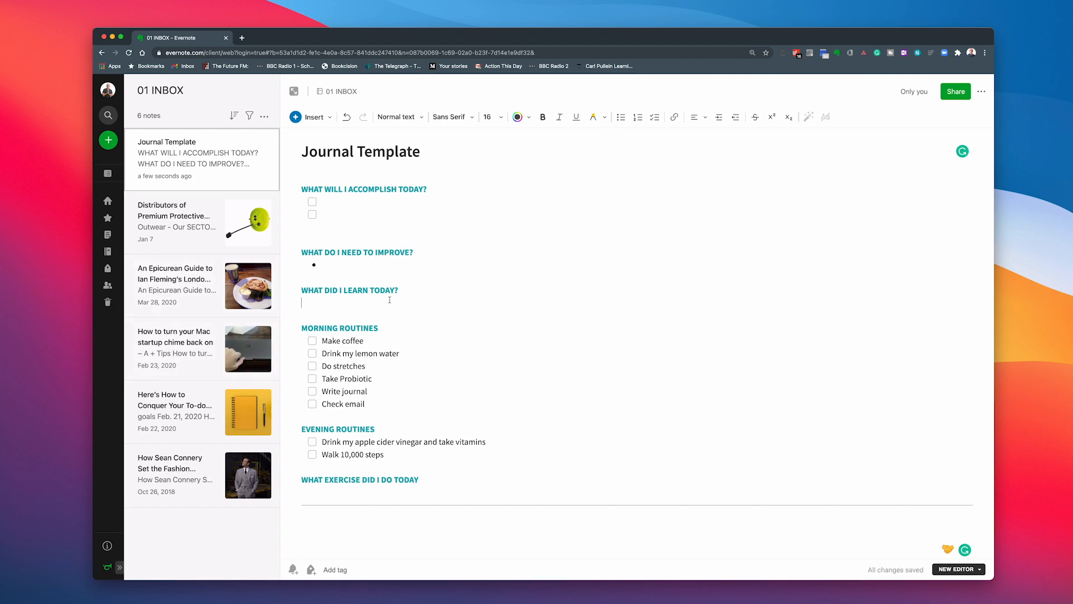
click(621, 117)
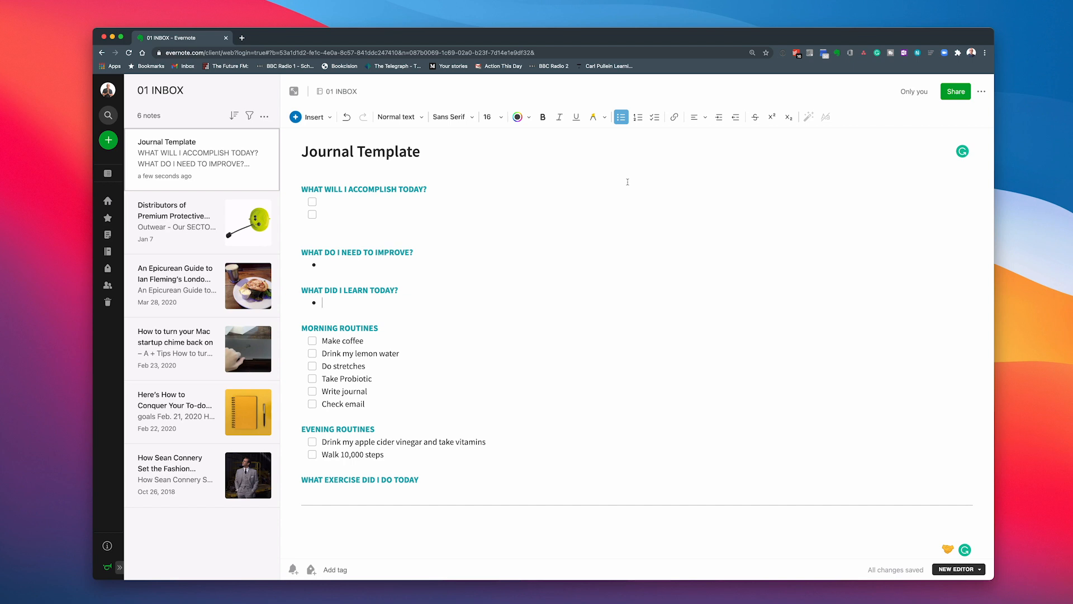
mouse_move(550, 338)
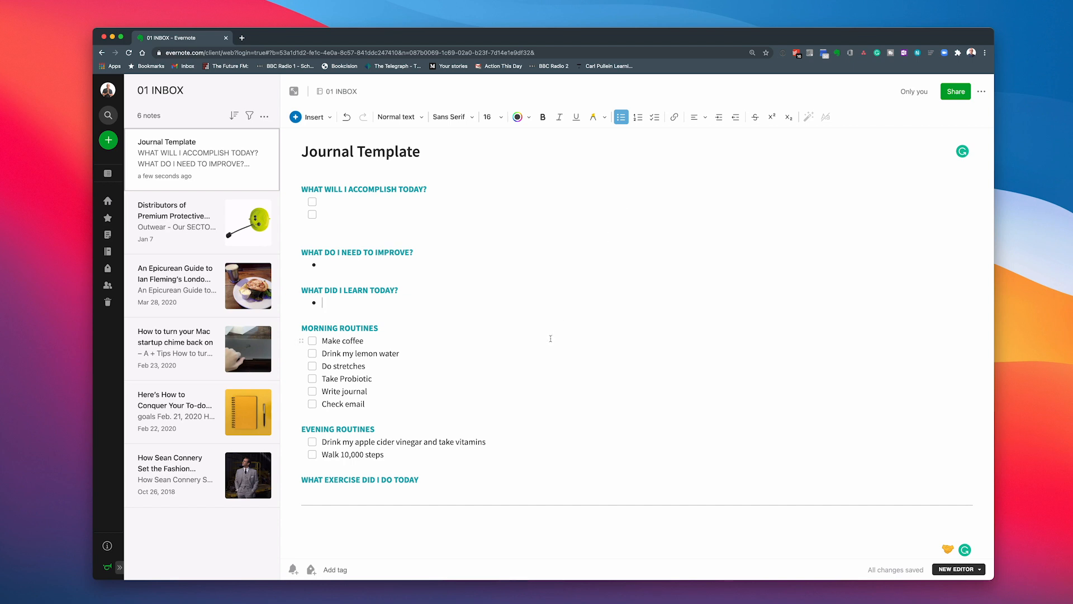
mouse_move(351, 322)
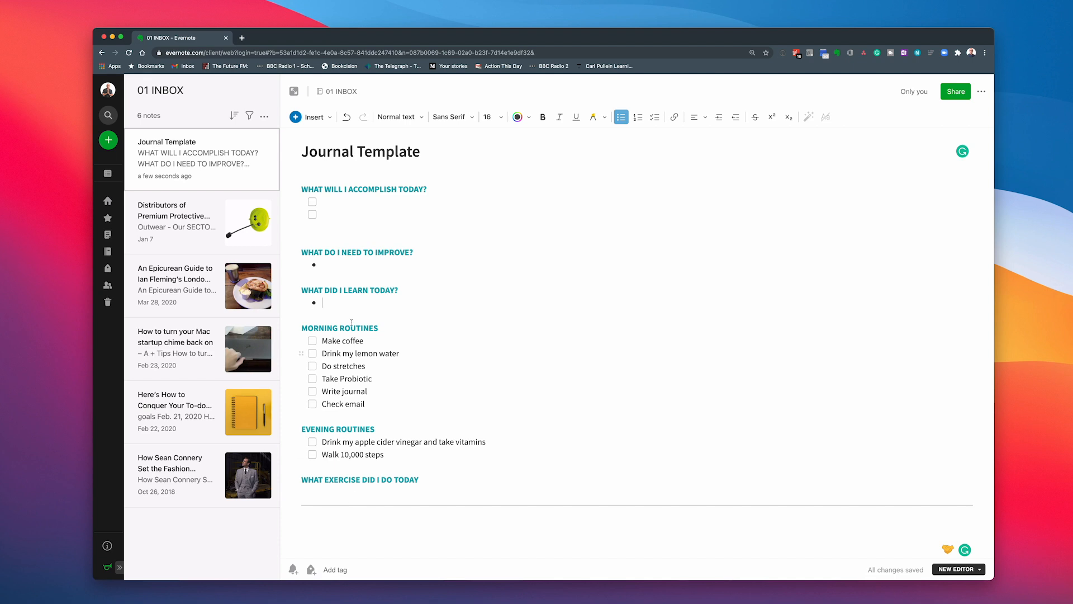
Tick Make coffee and Do stretches, then untick both so the routine stays unchecked.
click(312, 340)
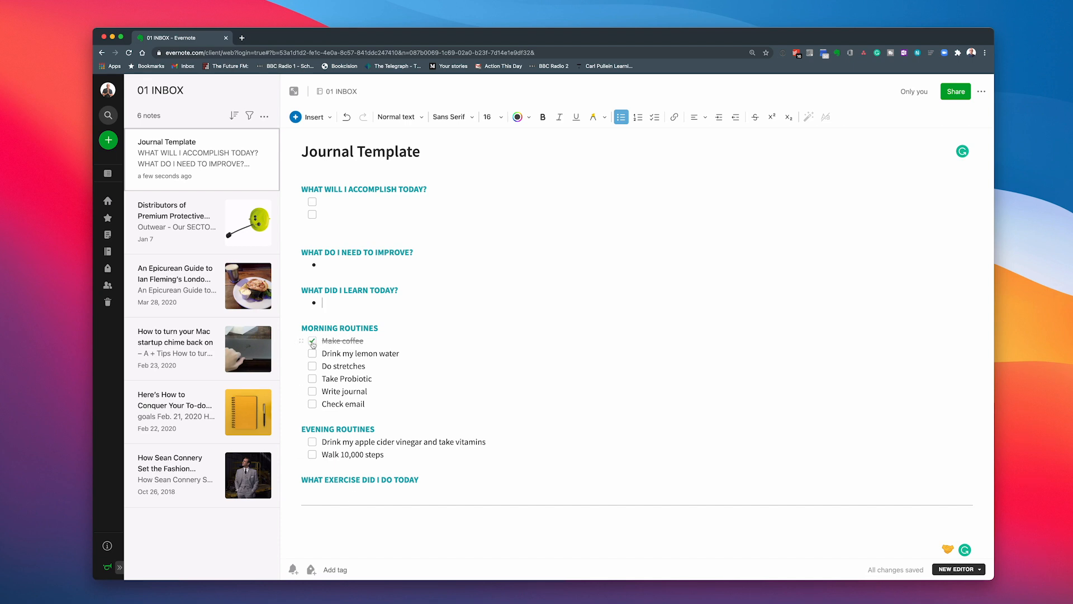
click(312, 366)
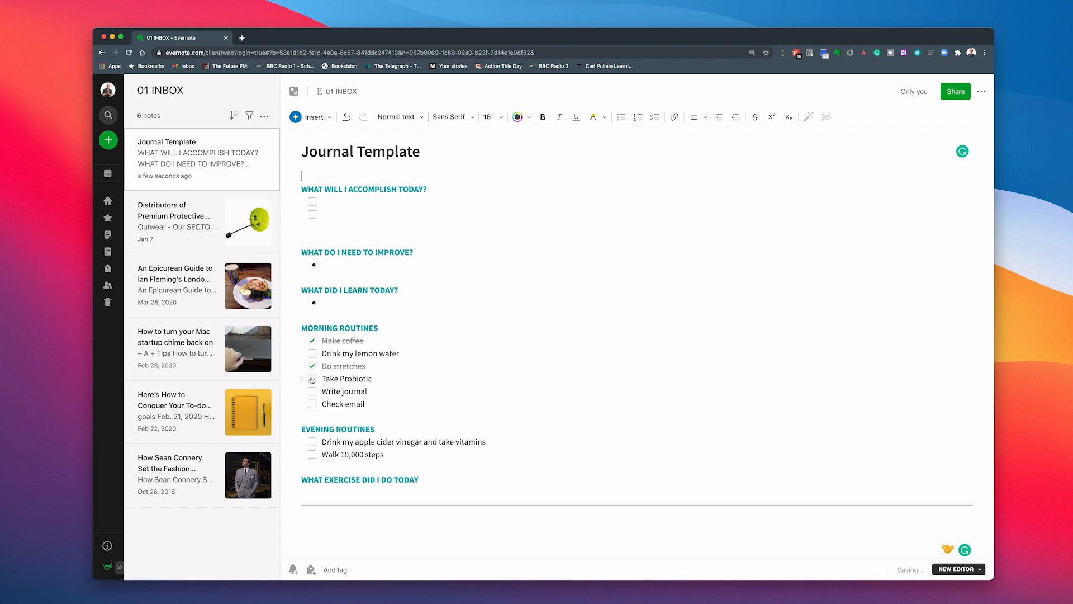
click(312, 366)
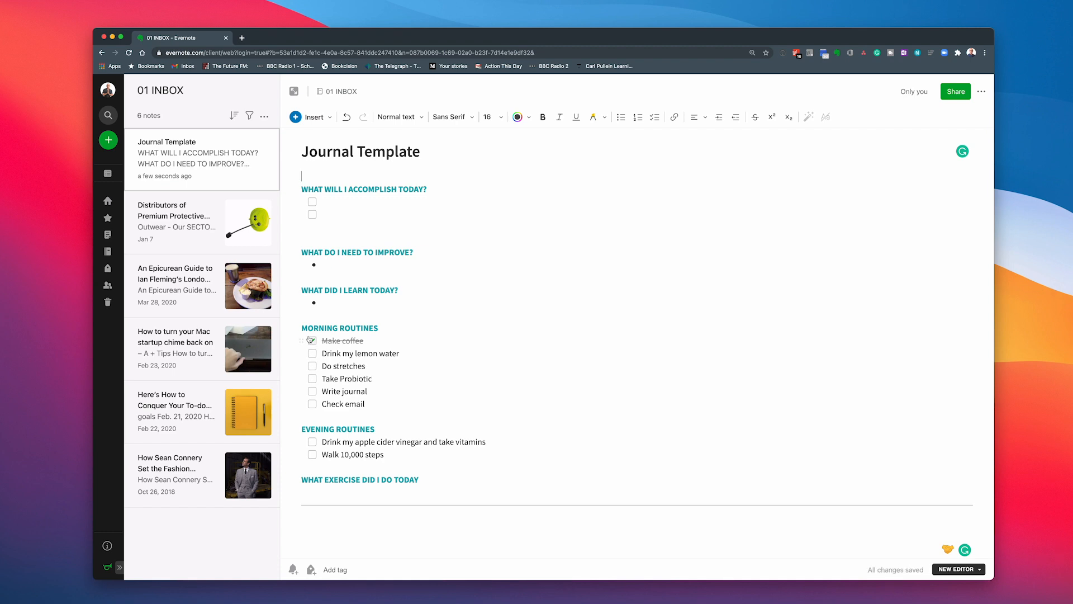
click(311, 340)
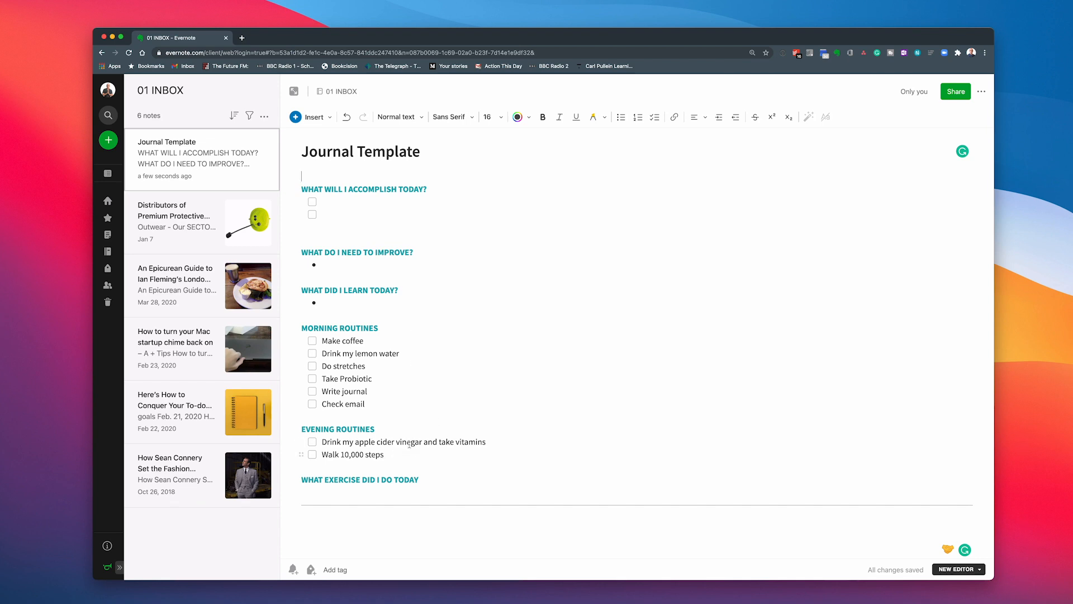
mouse_move(517, 436)
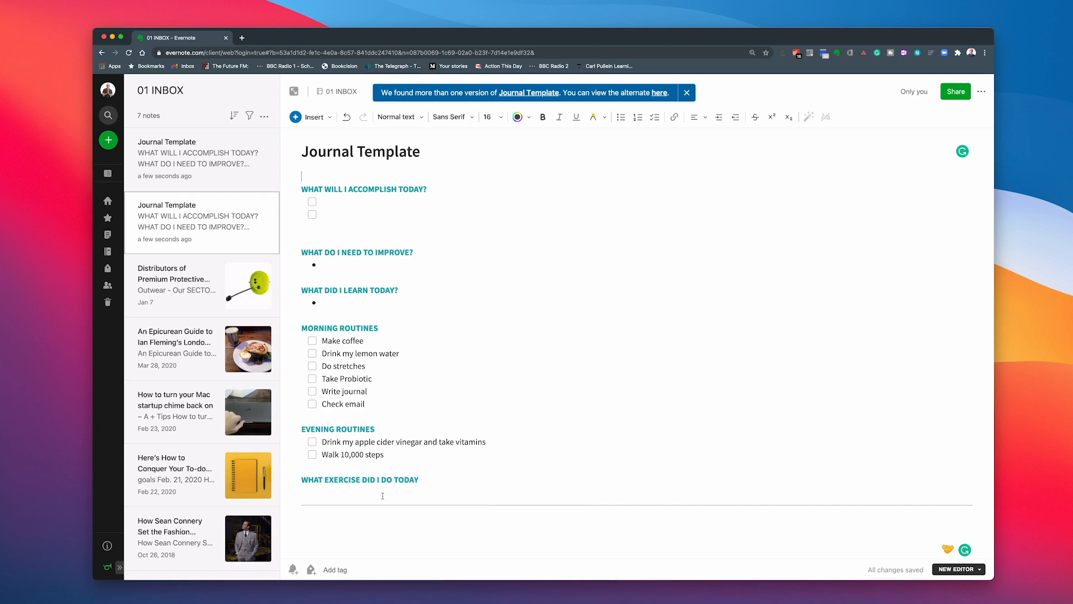
mouse_move(421, 493)
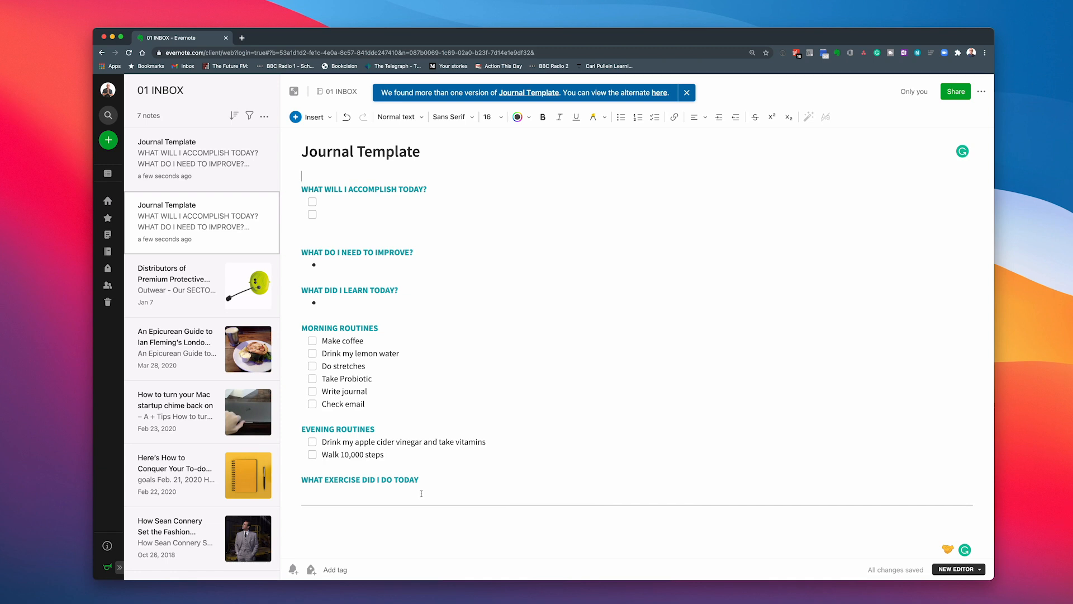
mouse_move(427, 525)
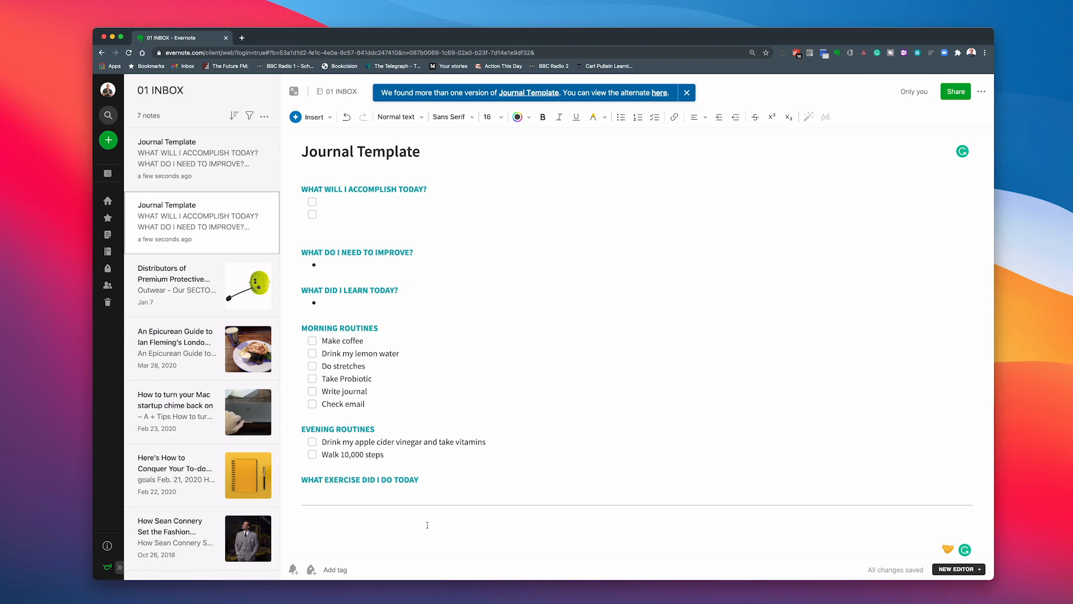
mouse_move(628, 300)
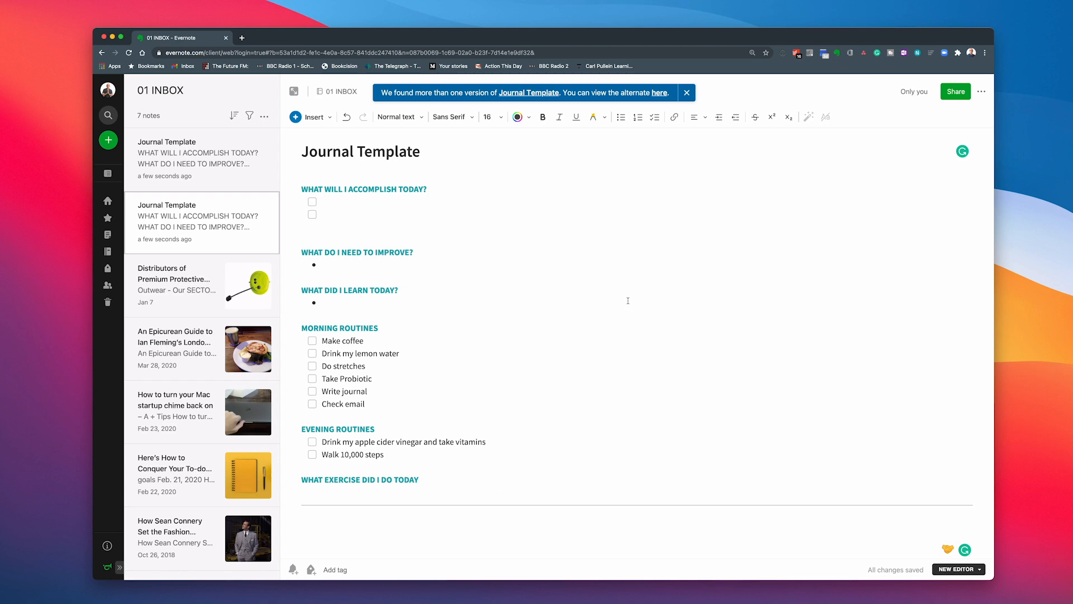
Save the note as a template named Journal Template 2021 via More actions > Save as template.
click(687, 92)
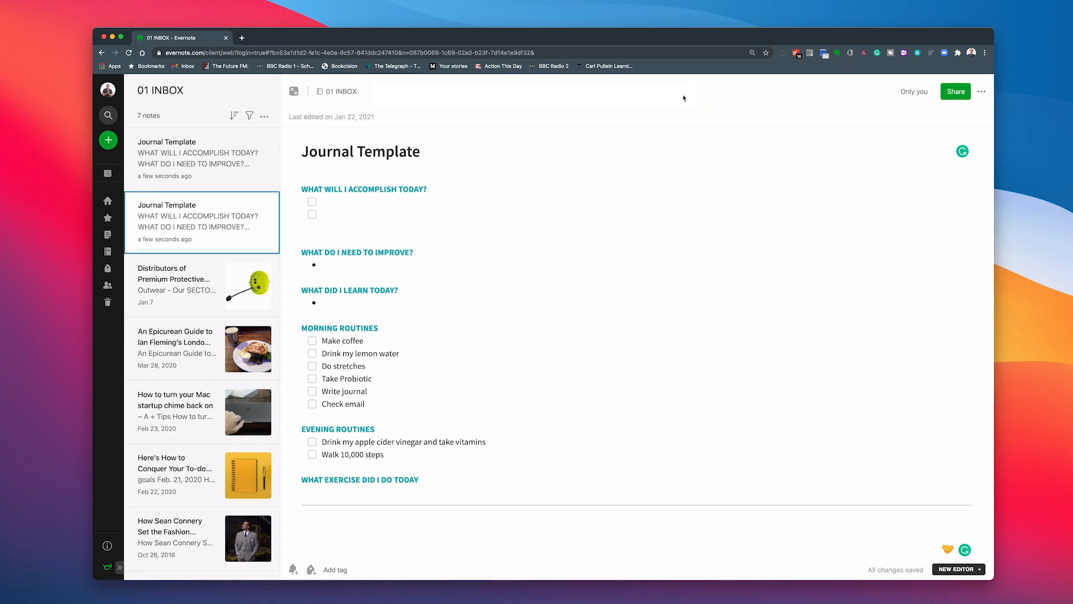
mouse_move(574, 239)
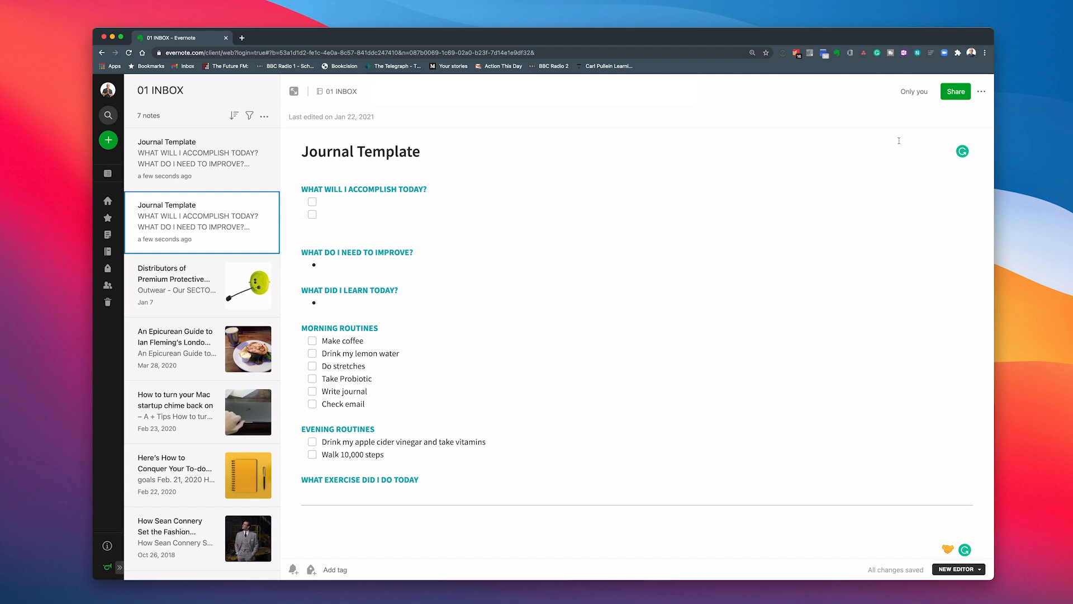
mouse_move(982, 91)
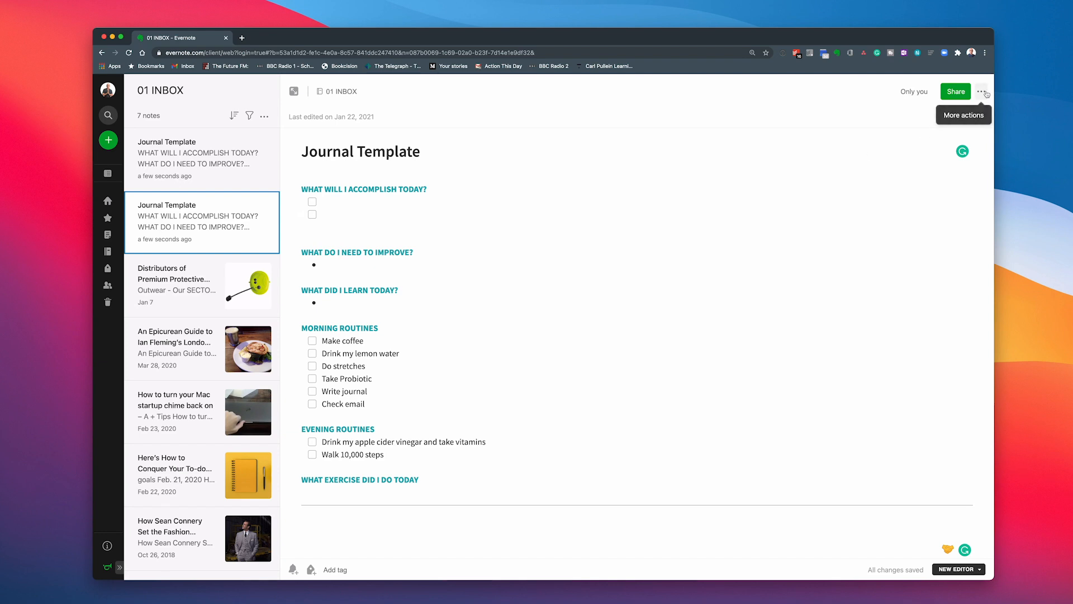
click(982, 92)
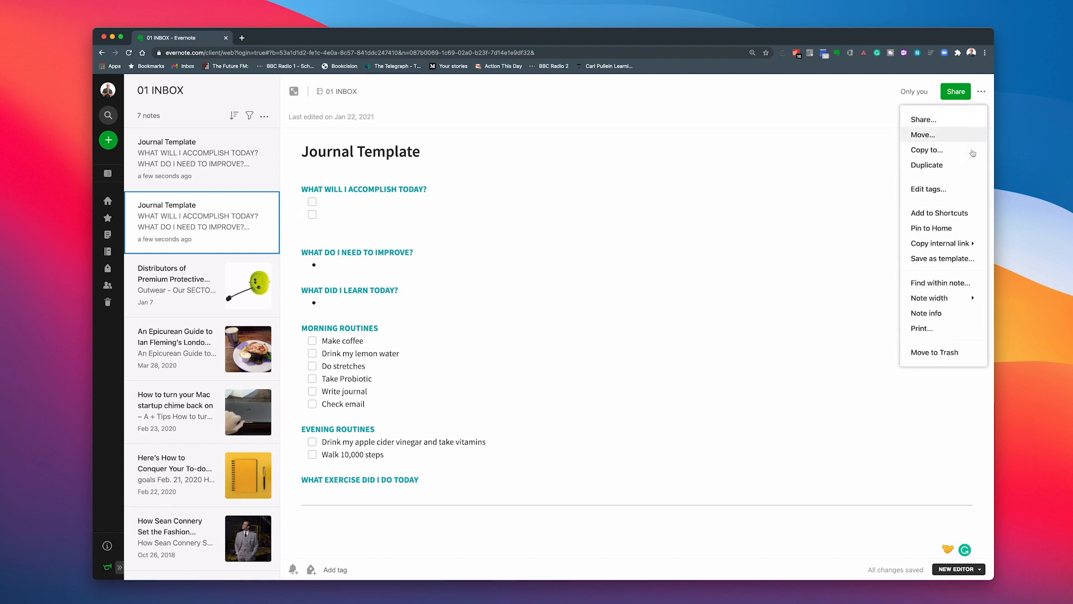
mouse_move(942, 258)
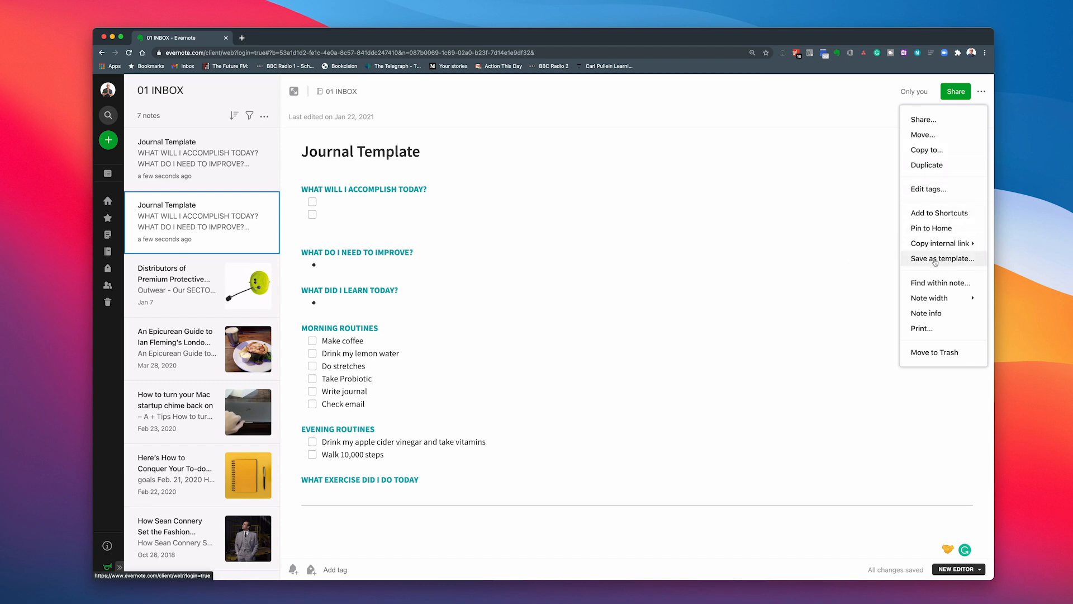
click(942, 258)
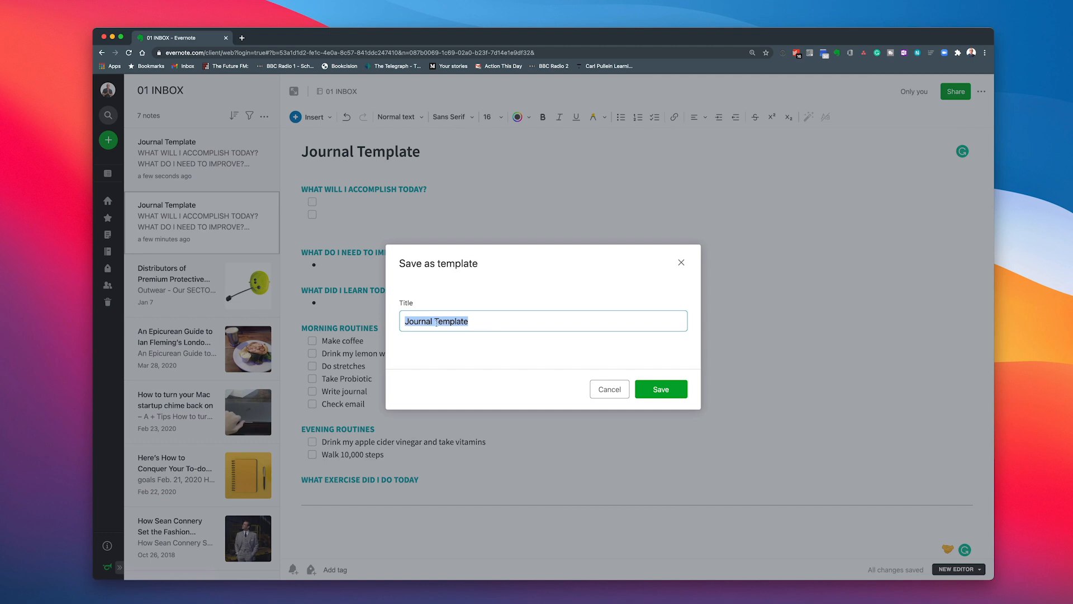
click(485, 321)
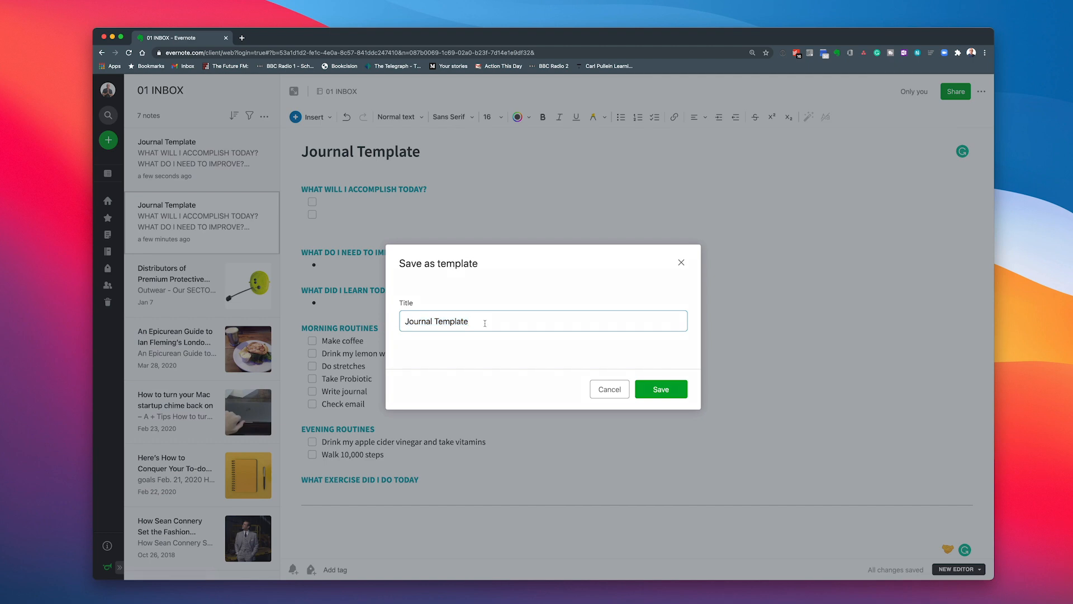
text(2021)
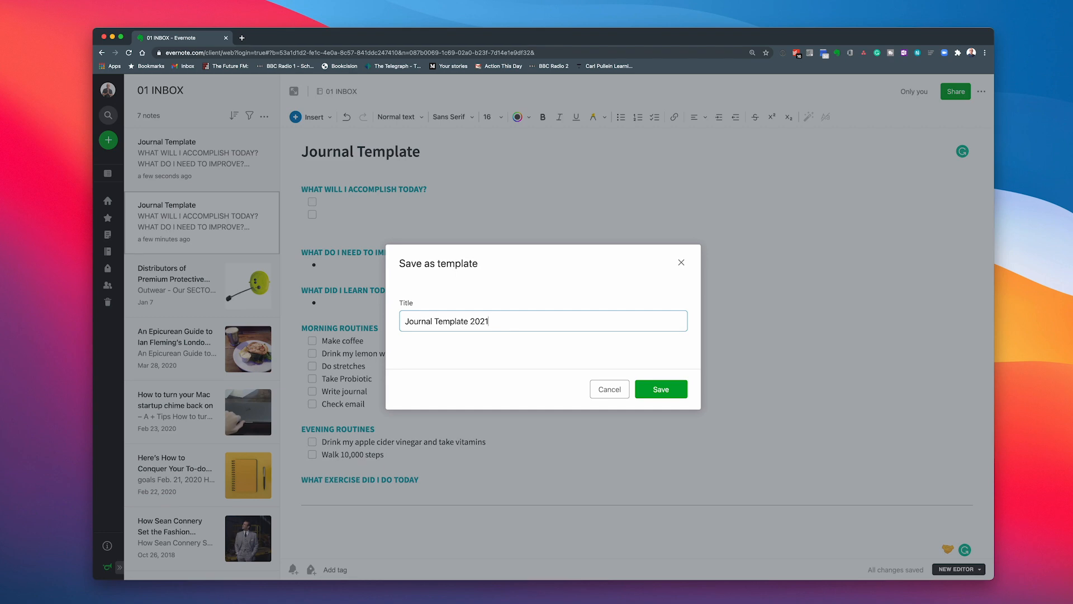
mouse_move(682, 407)
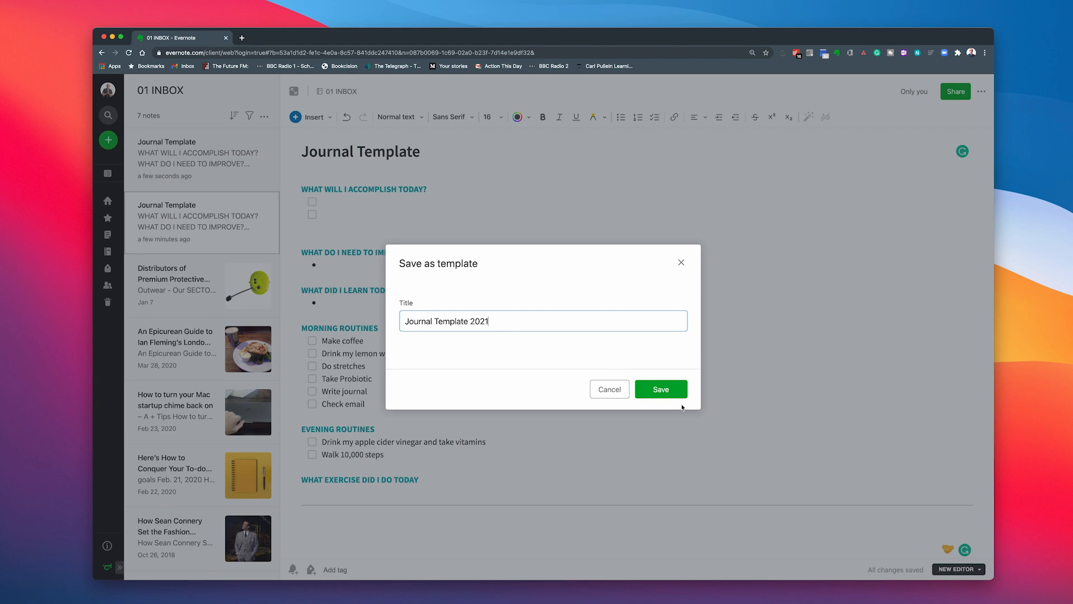
click(660, 389)
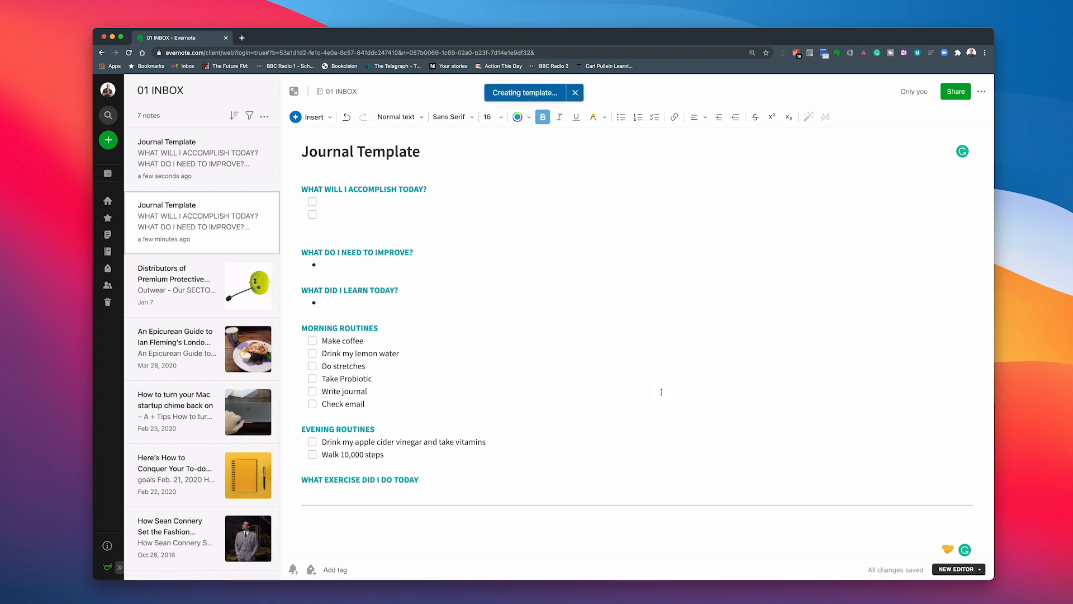
click(576, 92)
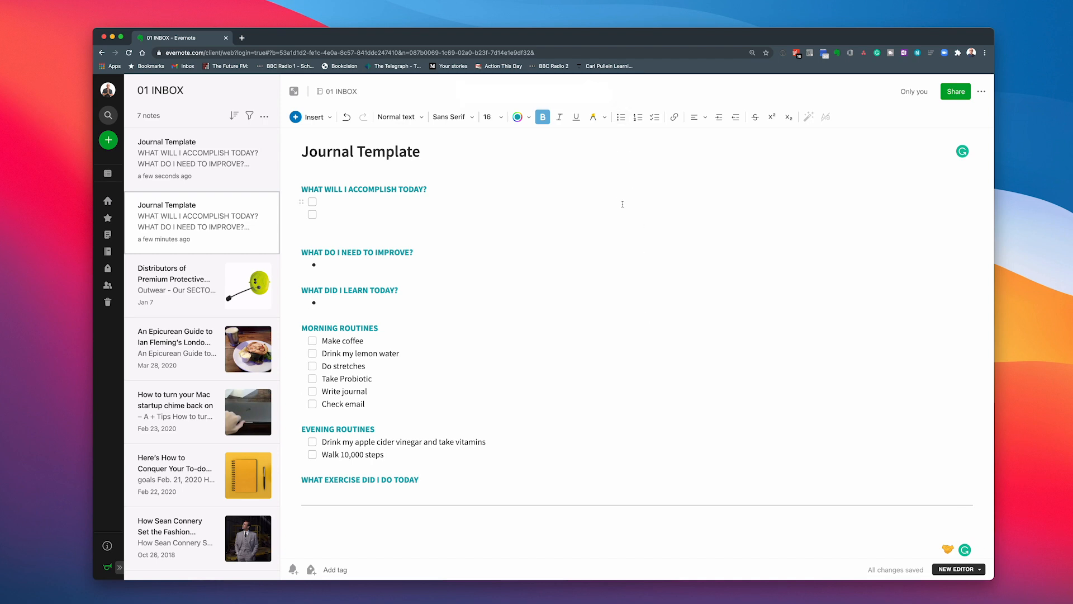
click(107, 218)
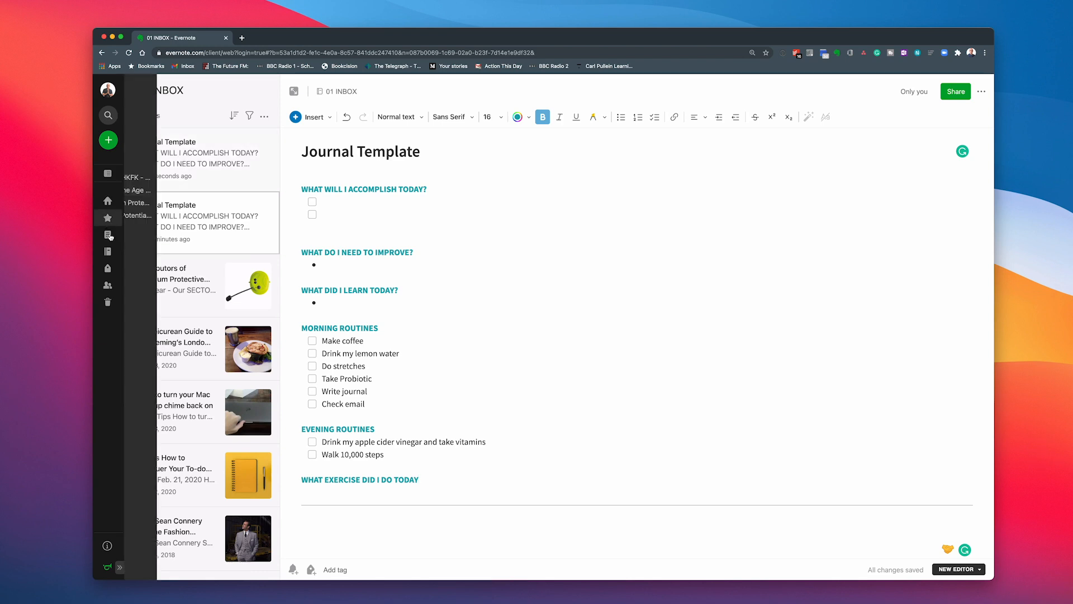
click(108, 252)
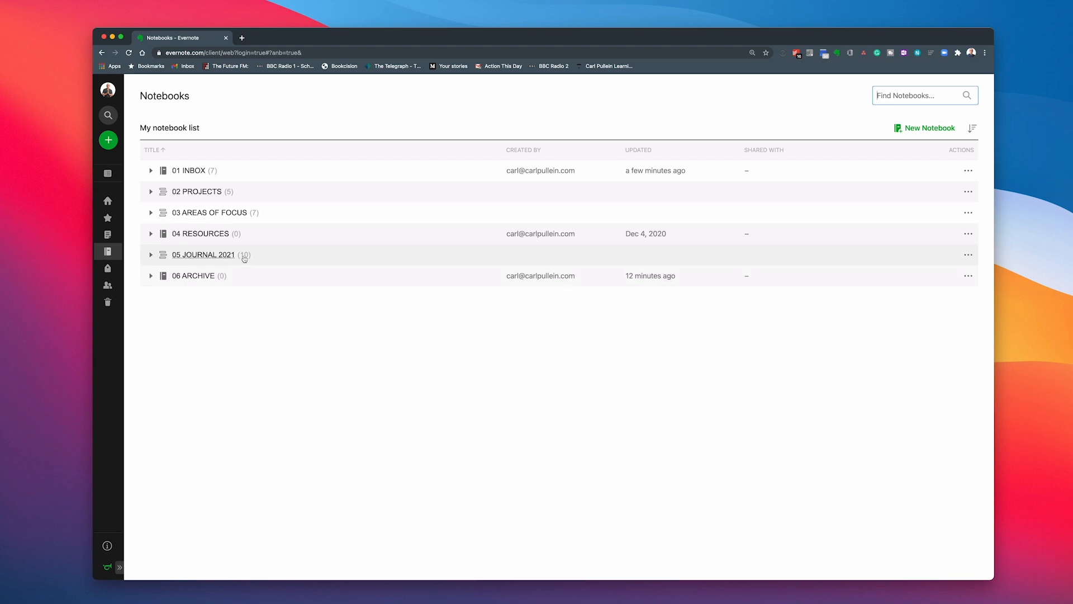
mouse_move(180, 265)
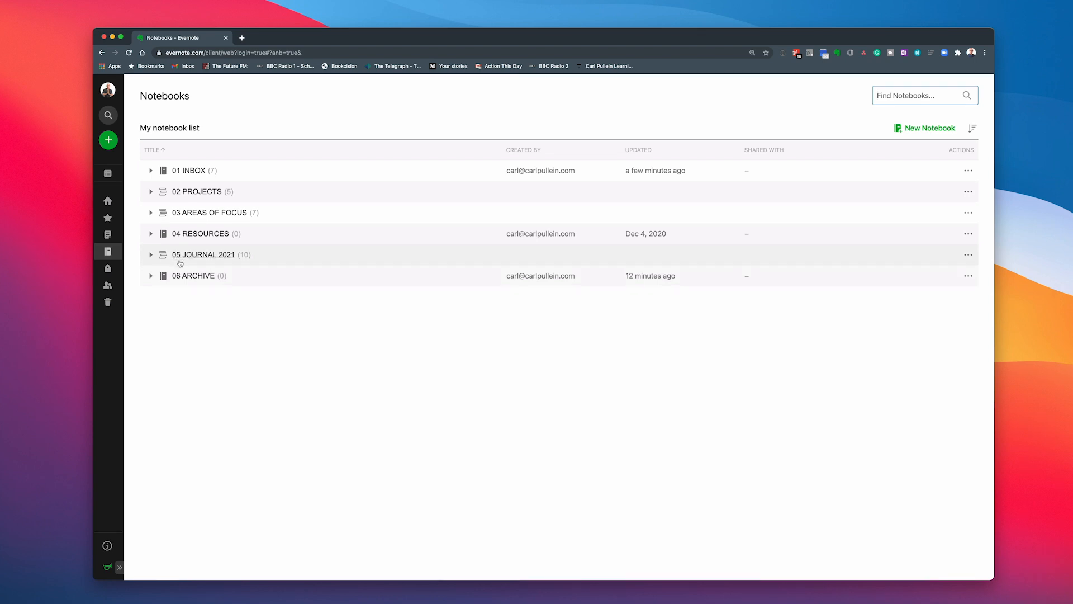
mouse_move(226, 265)
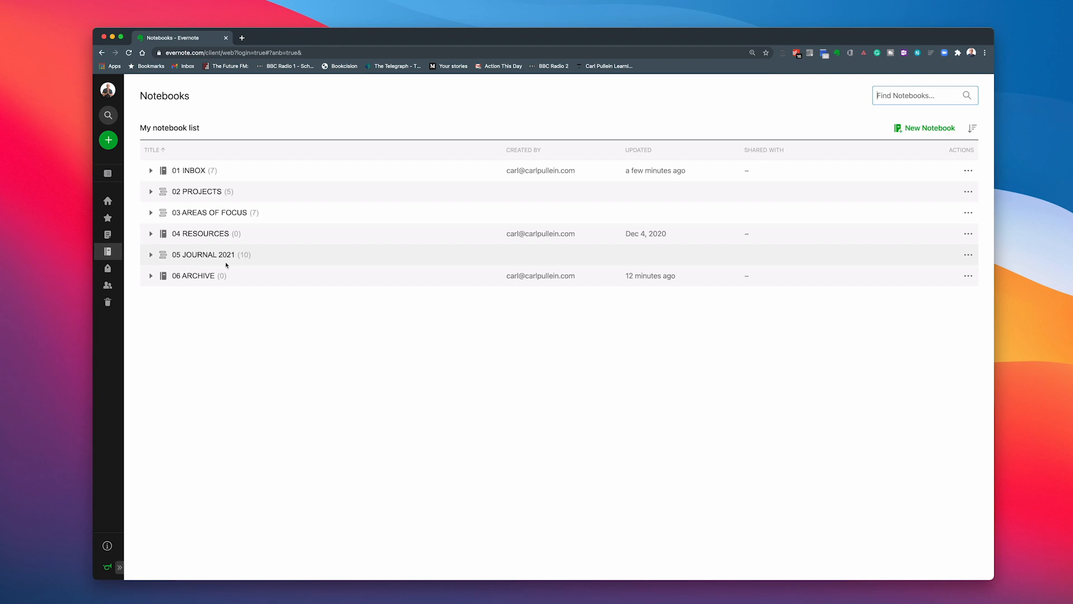
mouse_move(205, 329)
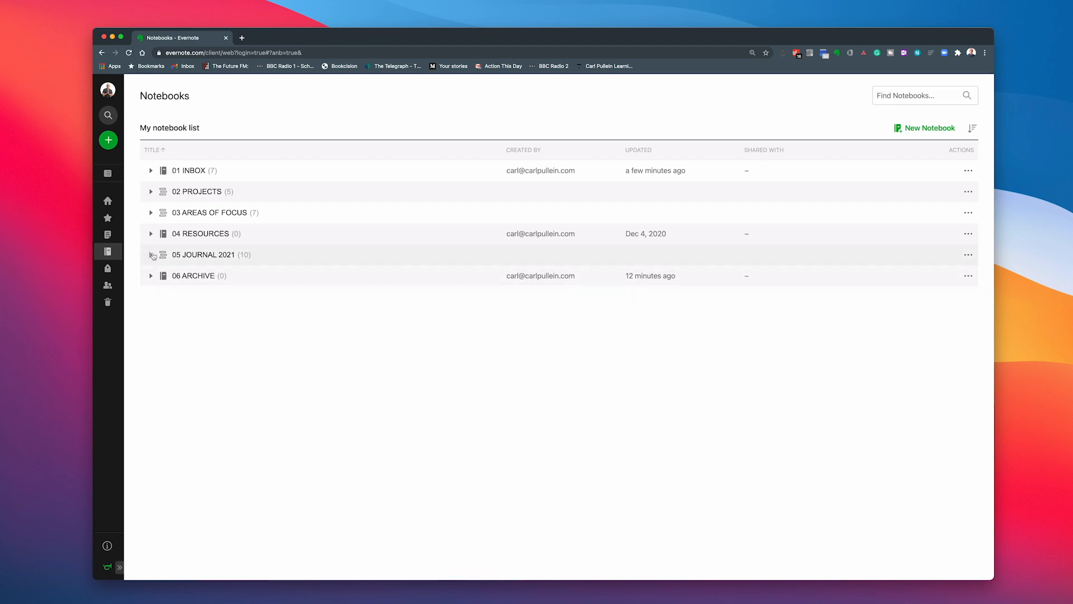
Create an 11 NOVEMBER 2021 notebook inside the 05 JOURNAL 2021 stack and dismiss the notification.
click(150, 255)
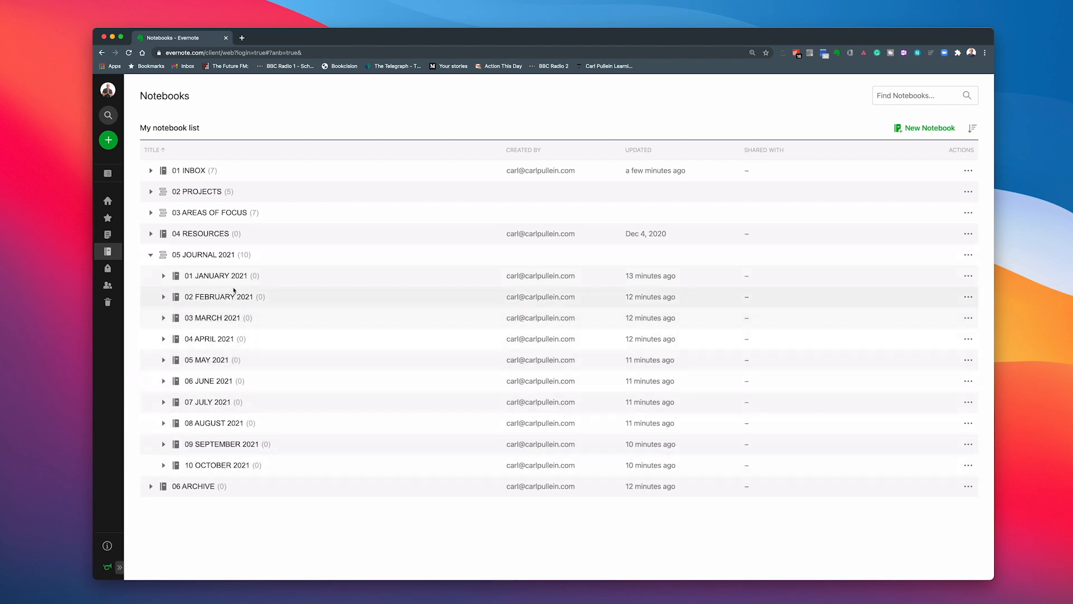
mouse_move(220, 468)
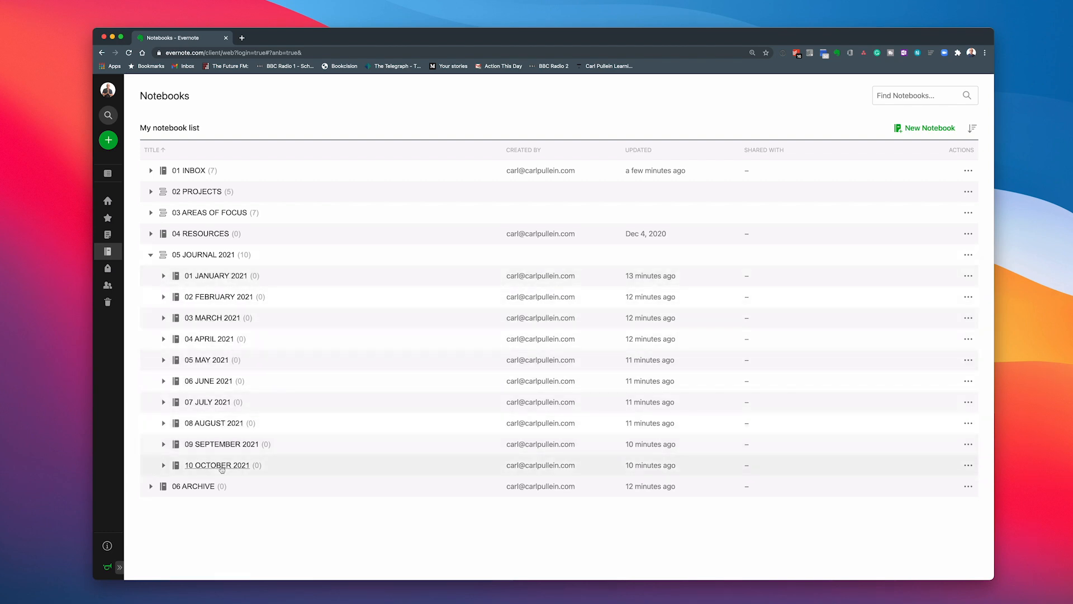
mouse_move(283, 541)
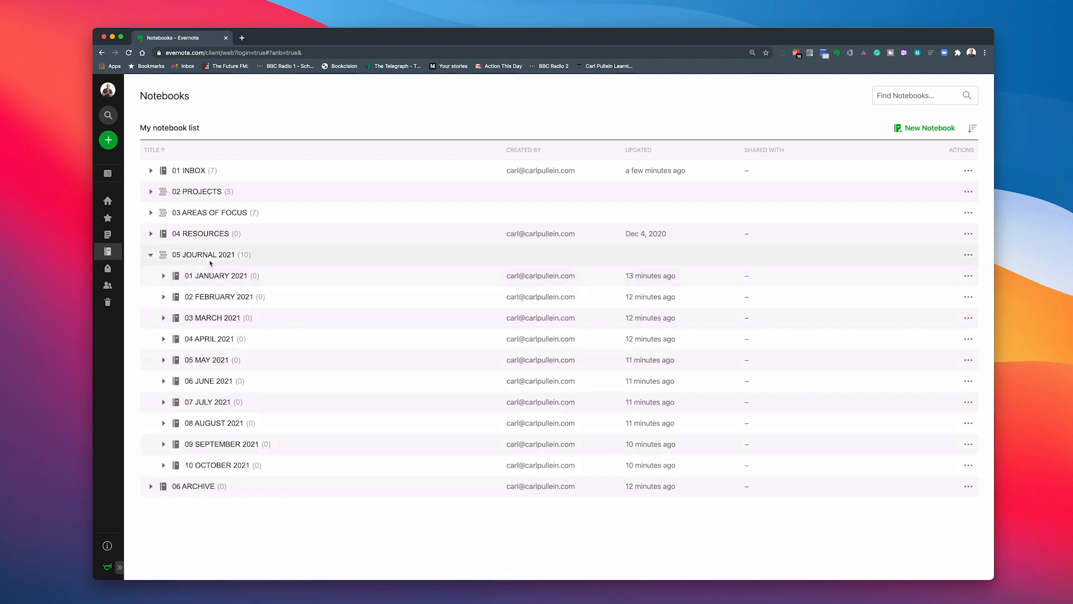
mouse_move(882, 265)
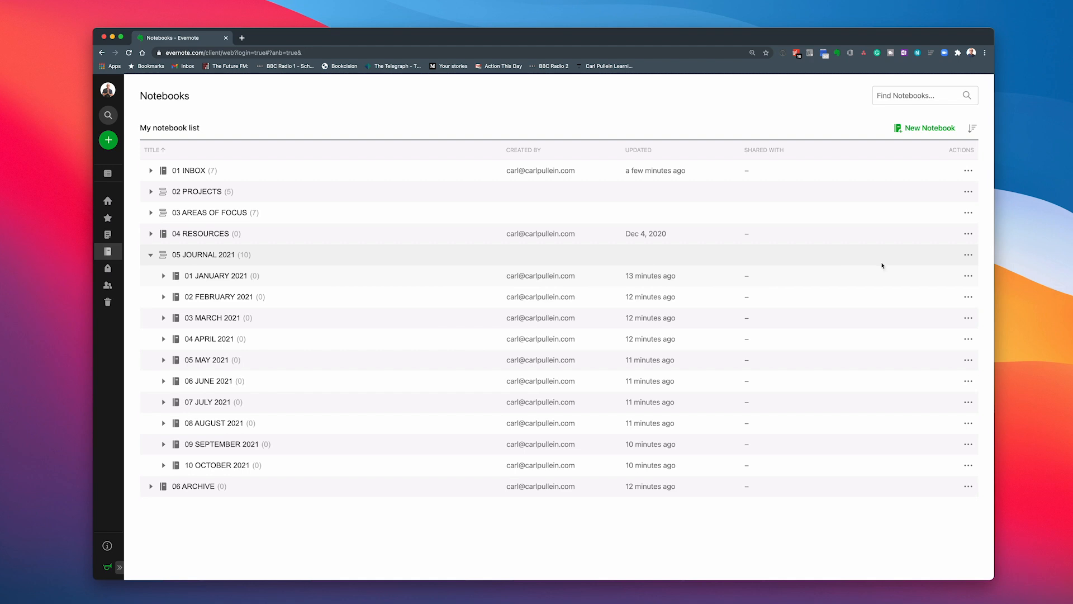
click(968, 255)
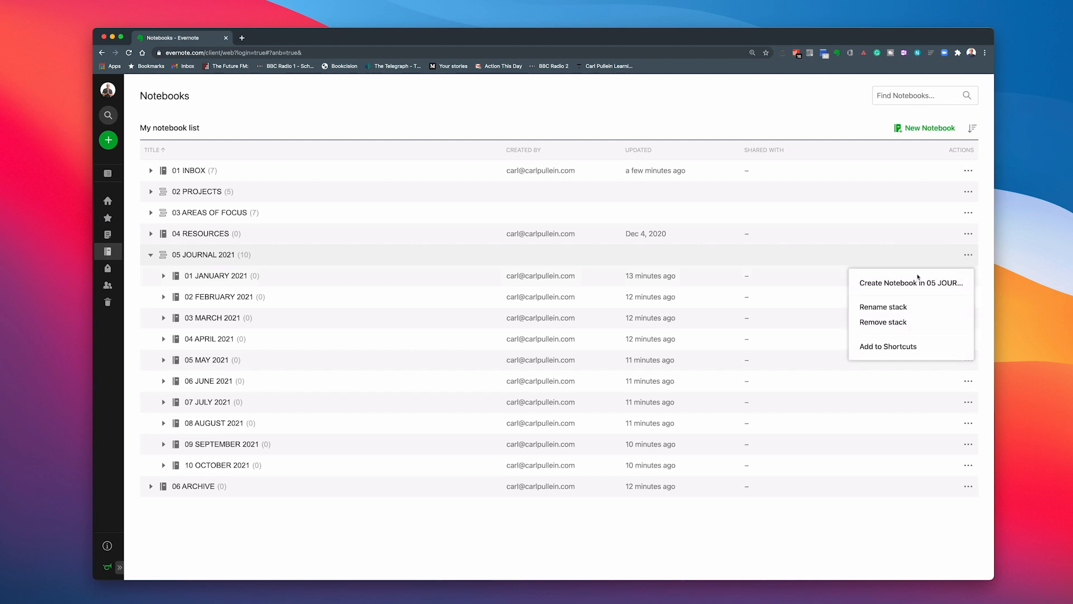
click(910, 283)
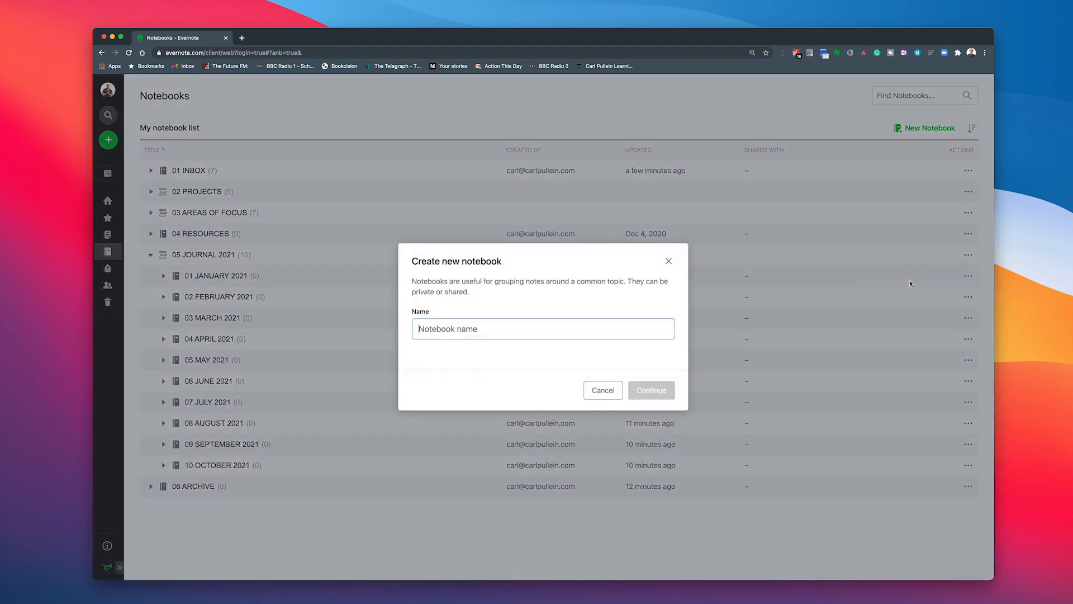
mouse_move(674, 292)
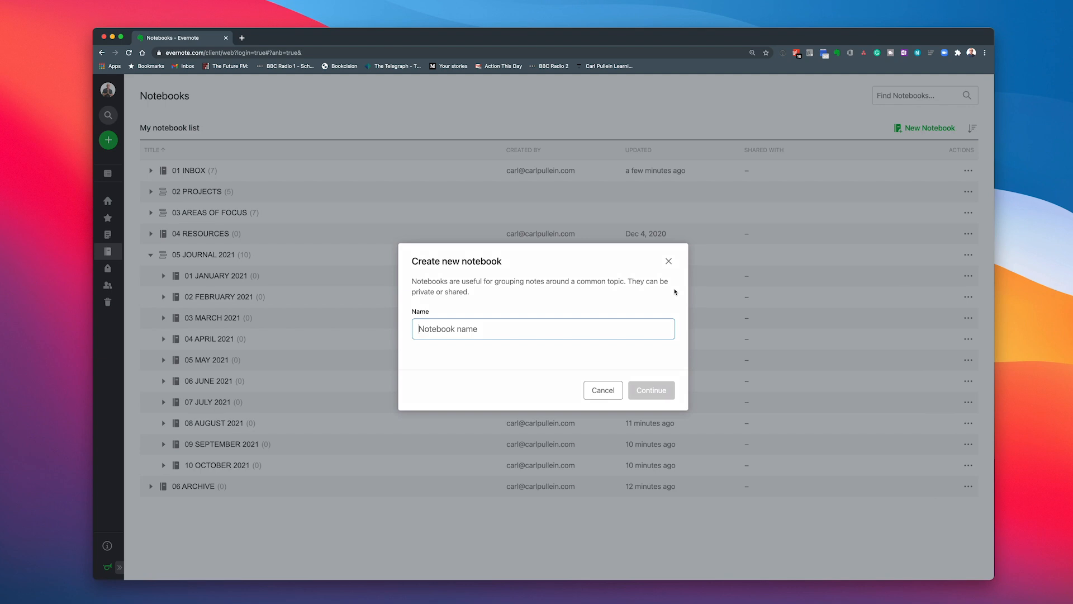
text(11 N)
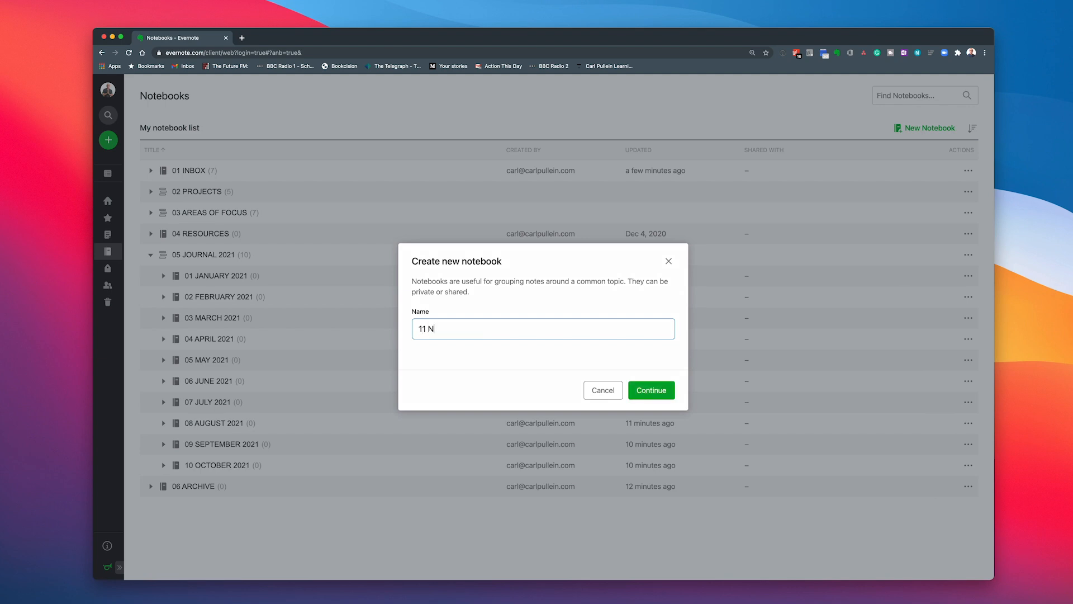
text(OVEMBER 202)
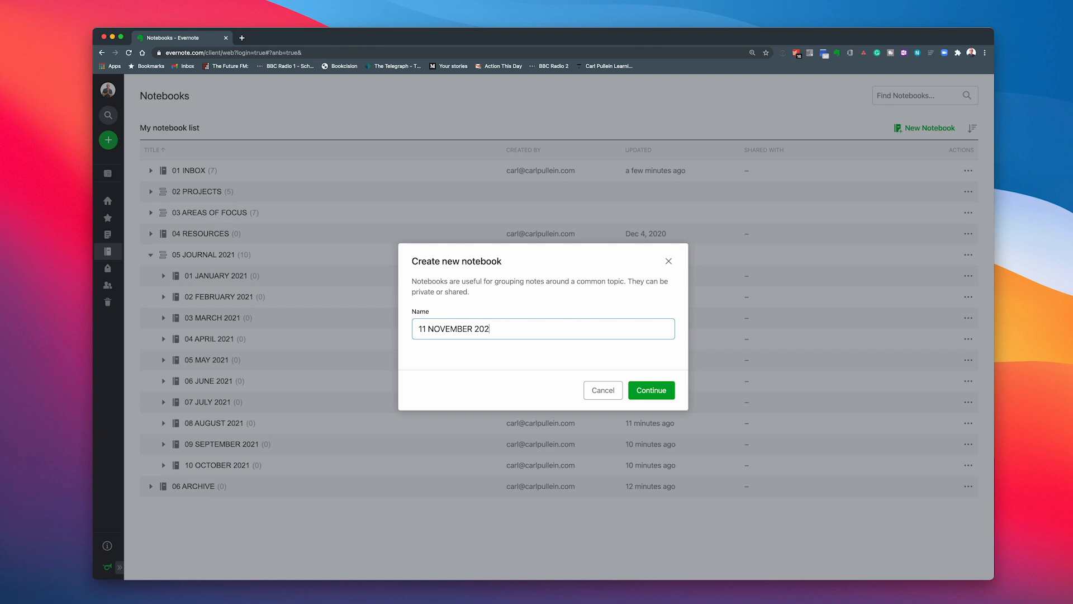
text(1)
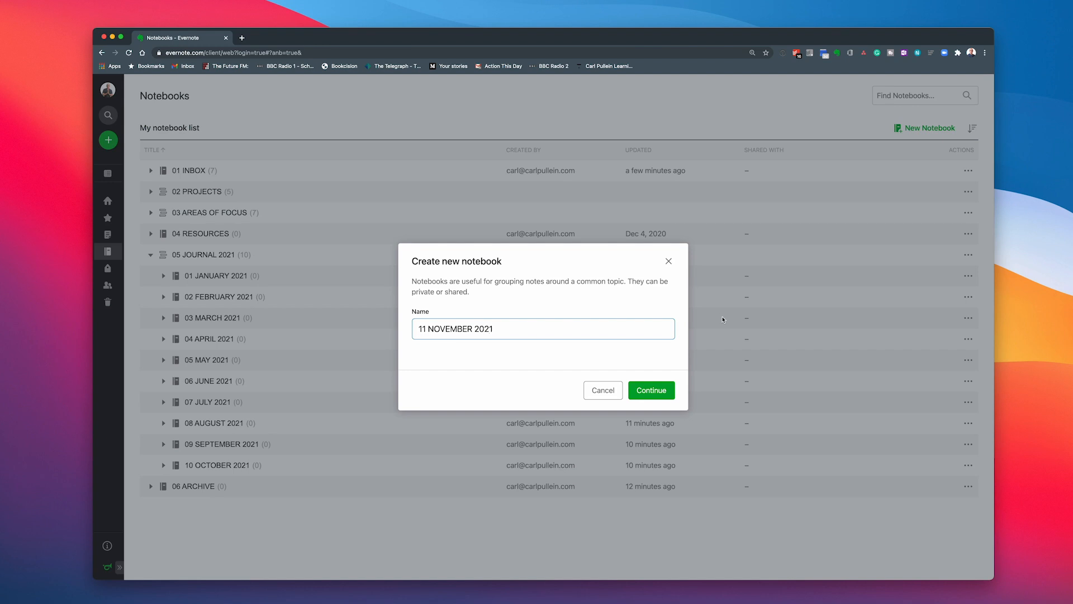
click(650, 390)
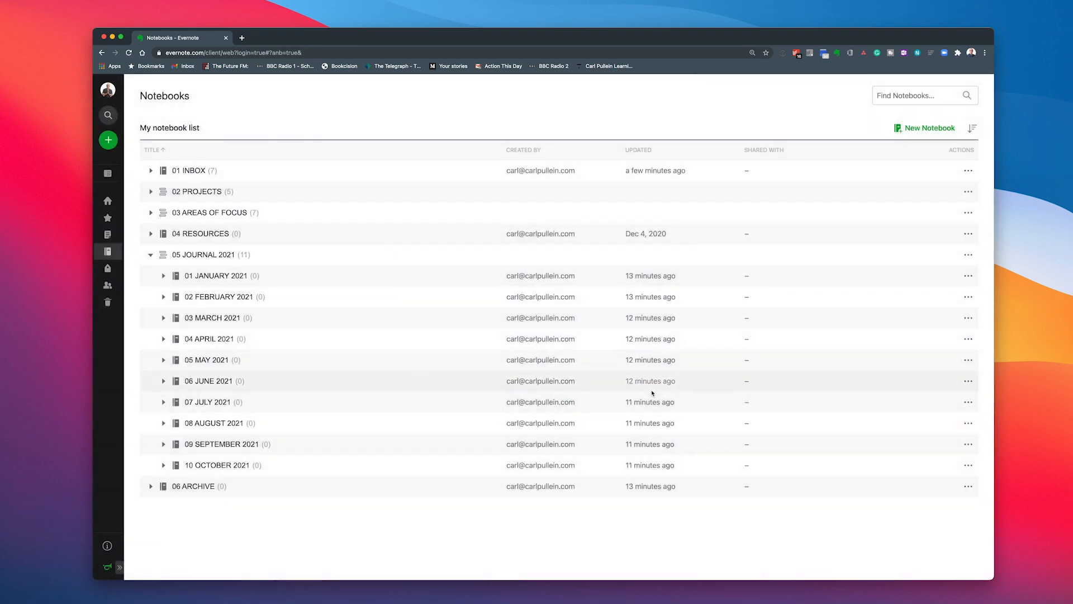
click(924, 128)
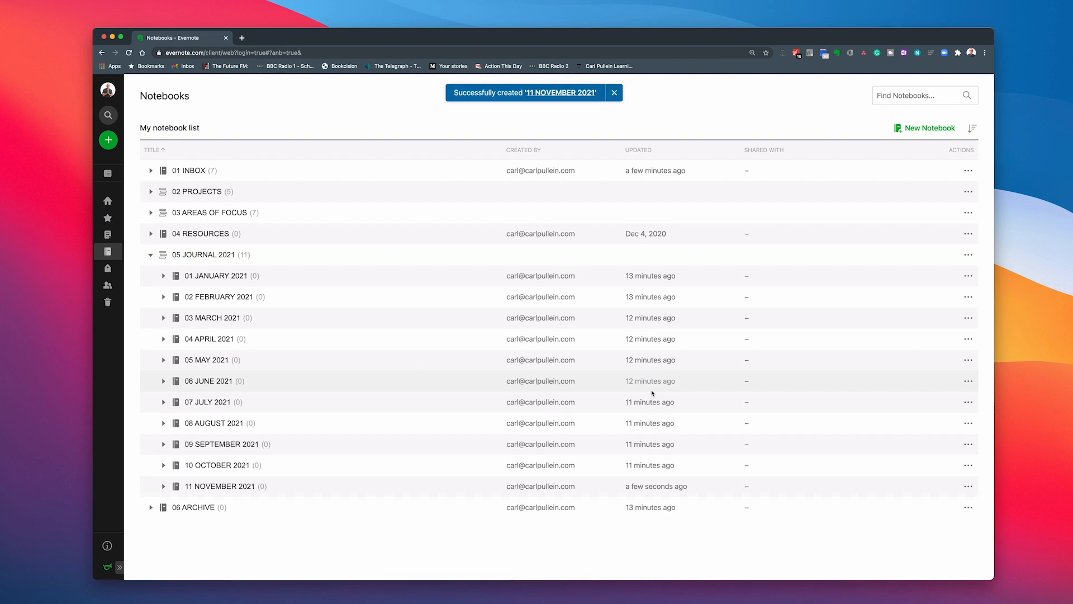
click(613, 92)
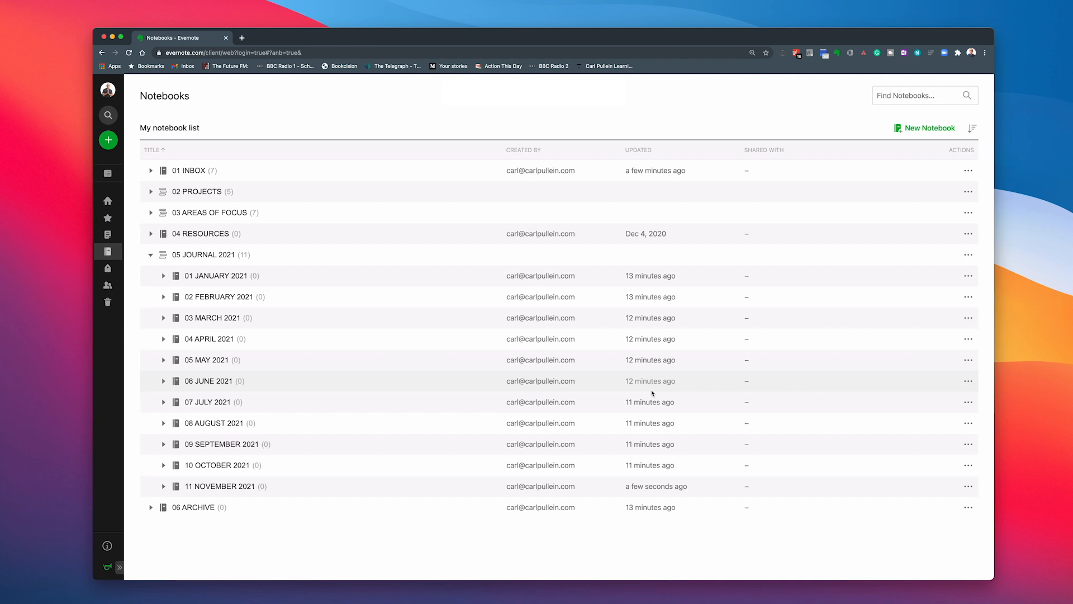
mouse_move(933, 272)
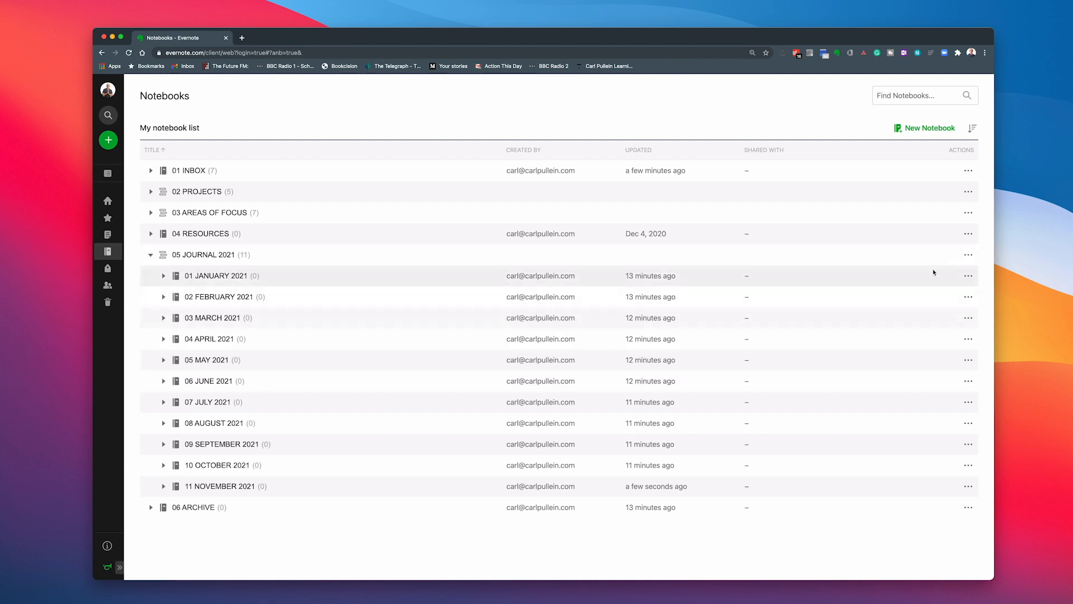
Create a 12 DECEMBER 2021 notebook inside the 05 JOURNAL 2021 stack.
click(968, 255)
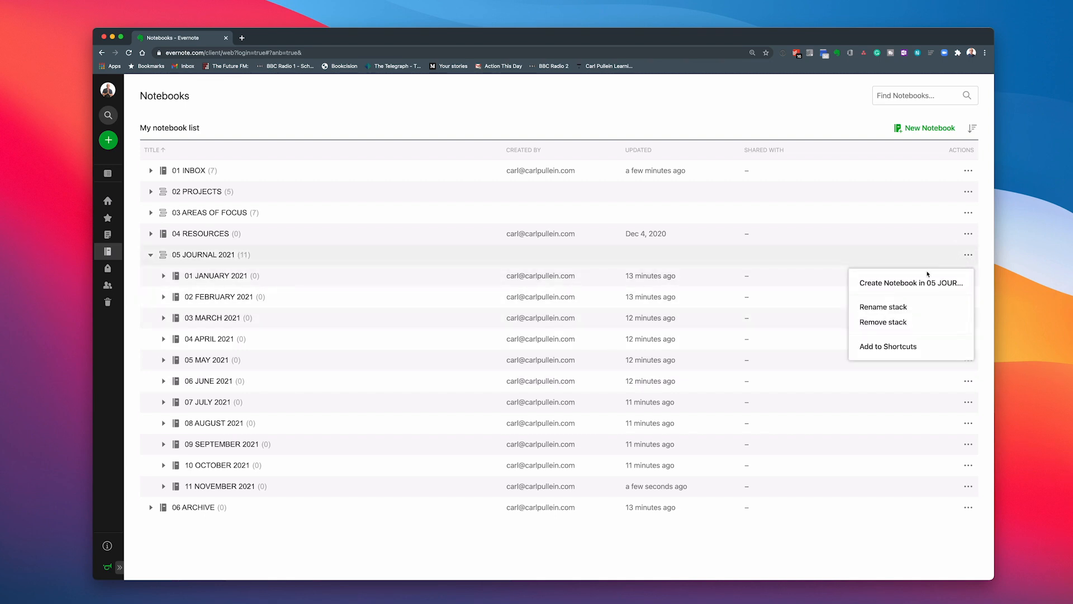
click(909, 282)
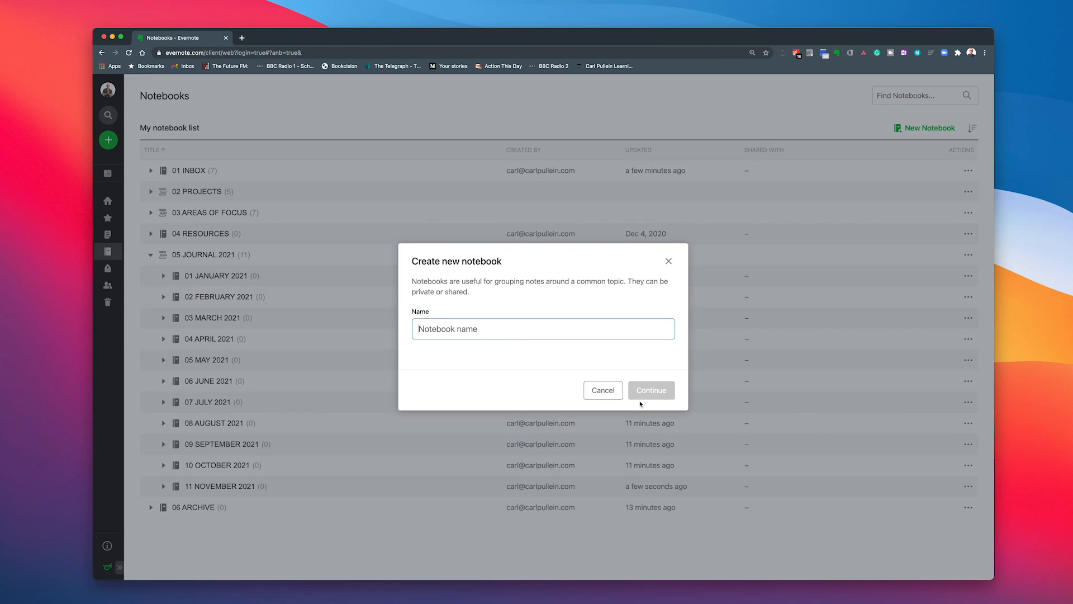
text(12 DECE)
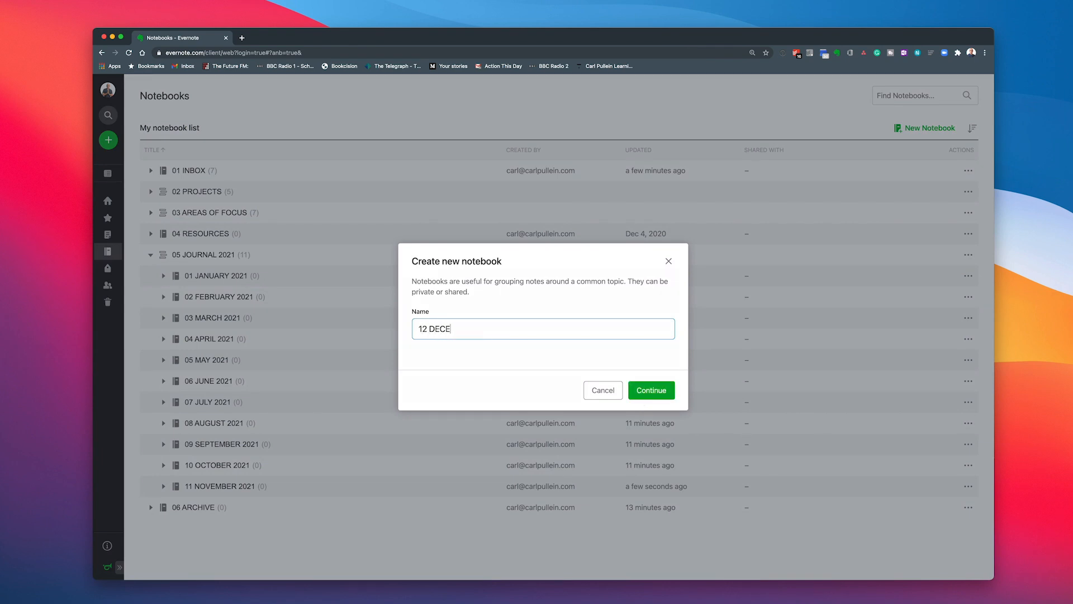
text(MBER 2021)
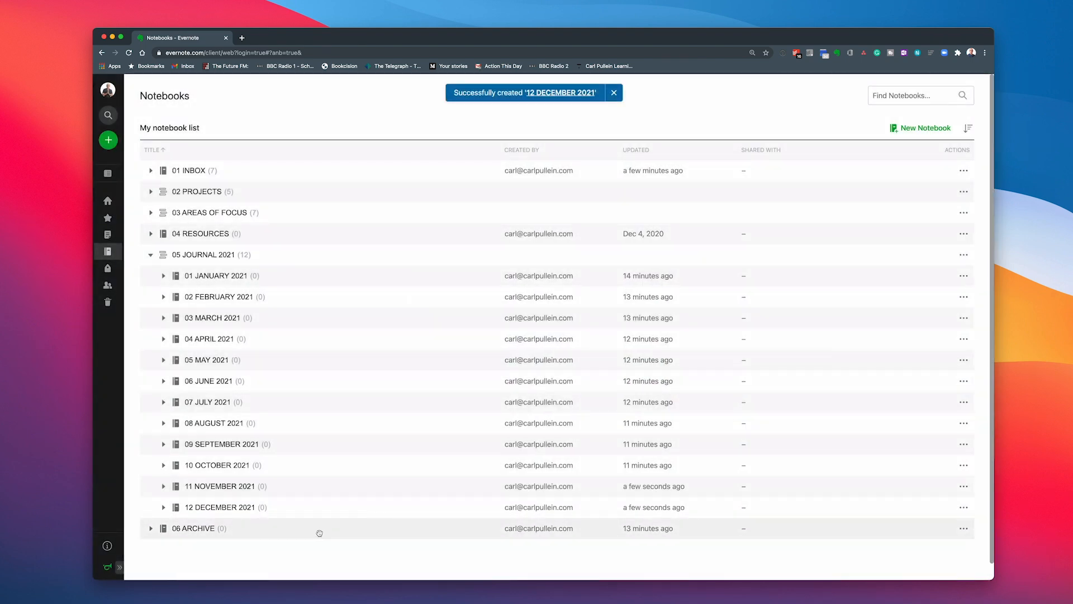
click(612, 92)
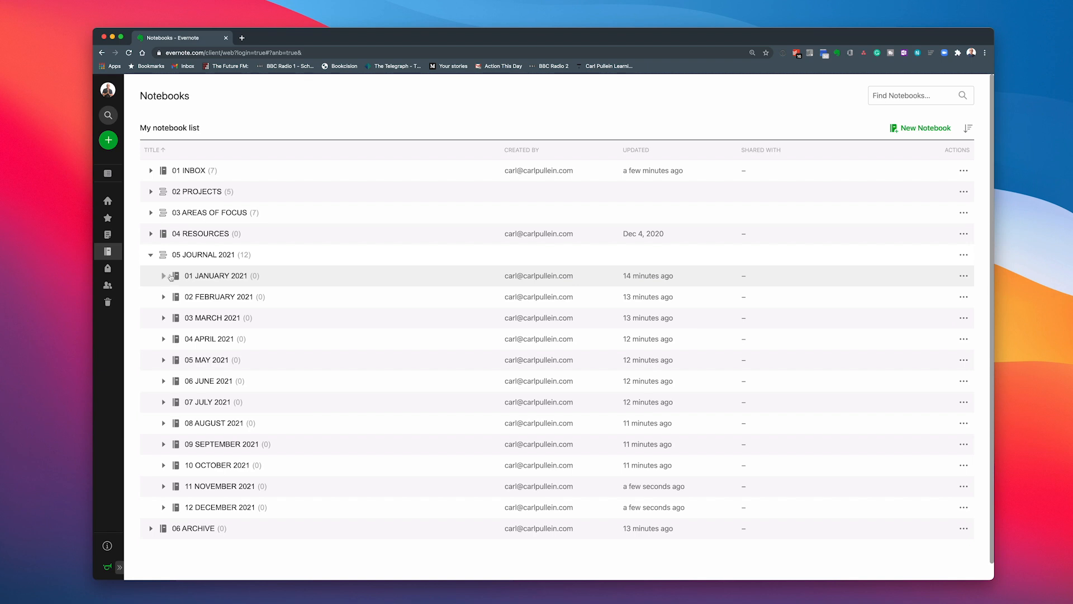
Start a blank note titled 22 January 2021 in the 01 JANUARY 2021 notebook.
click(216, 275)
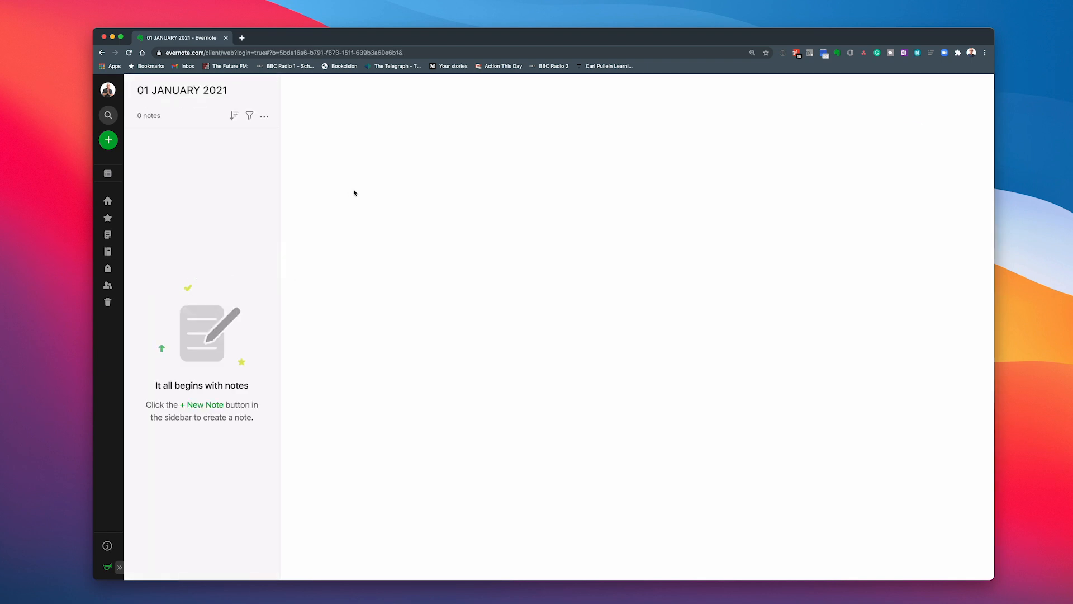
mouse_move(376, 217)
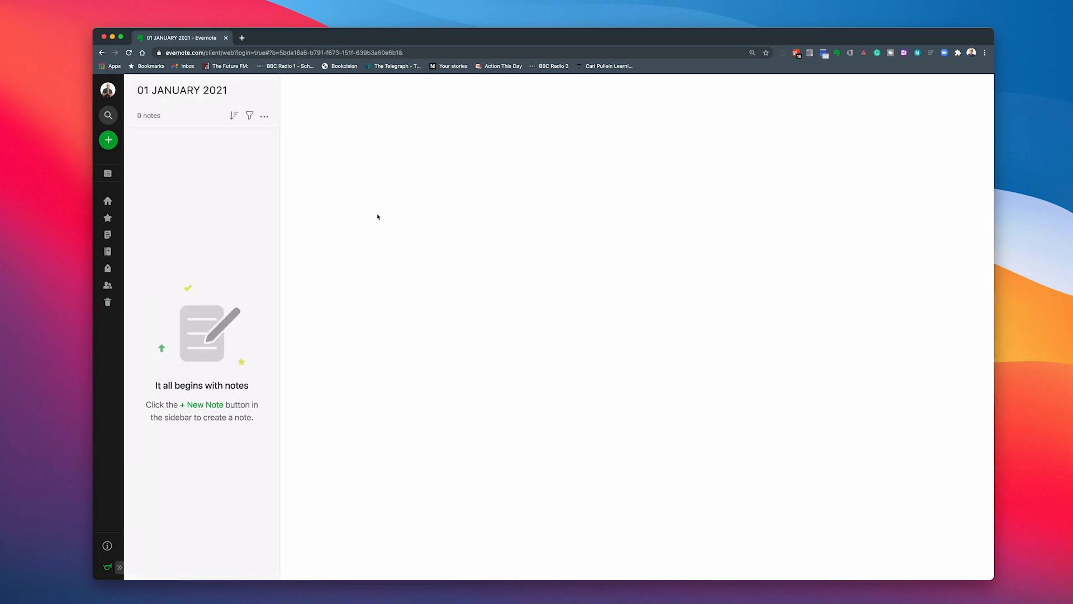
mouse_move(338, 193)
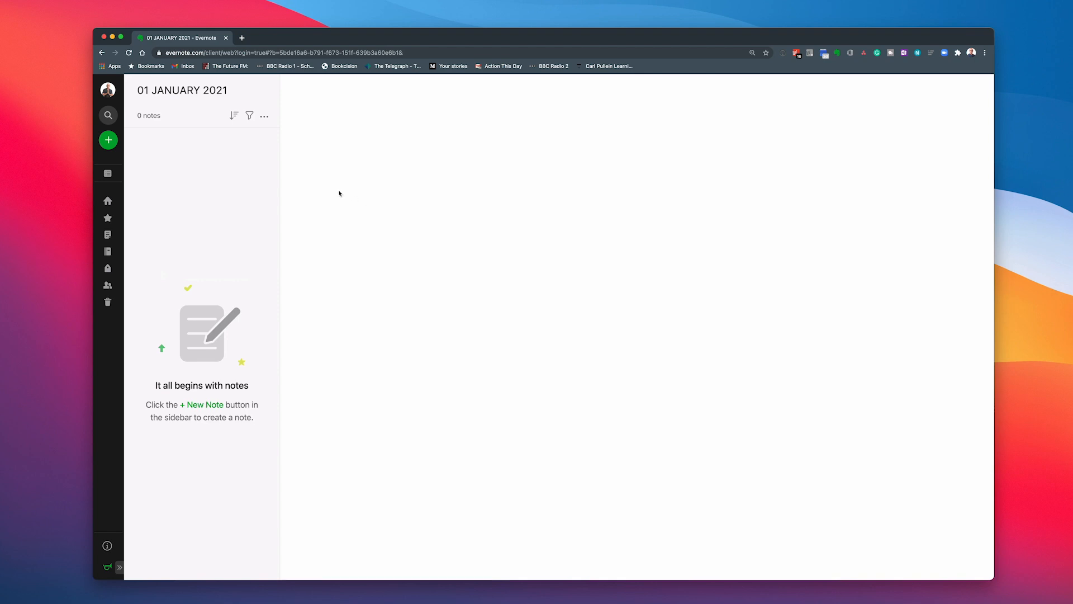
click(108, 139)
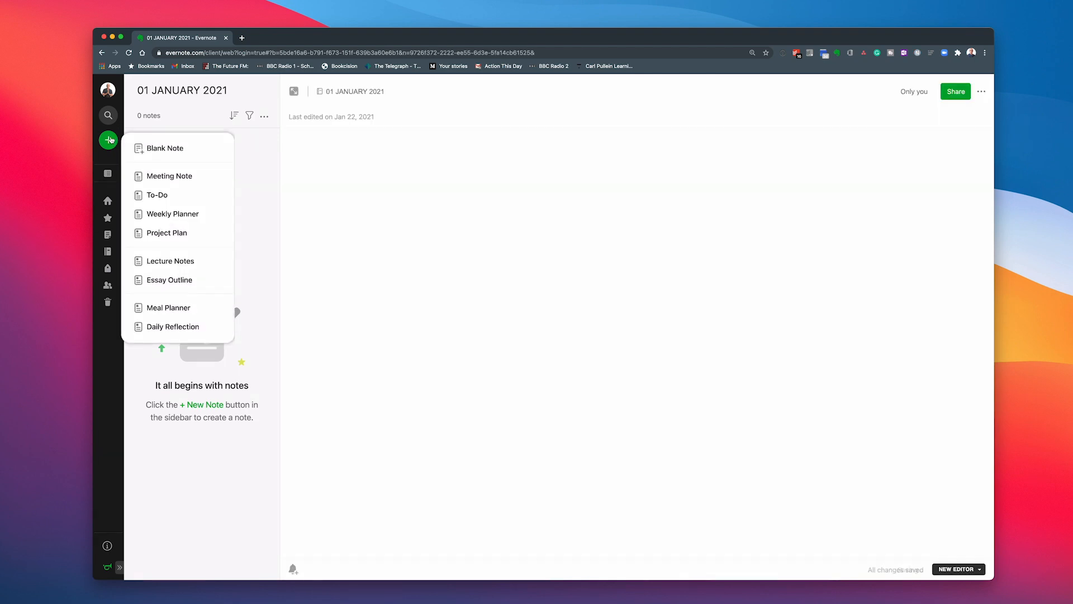
click(165, 147)
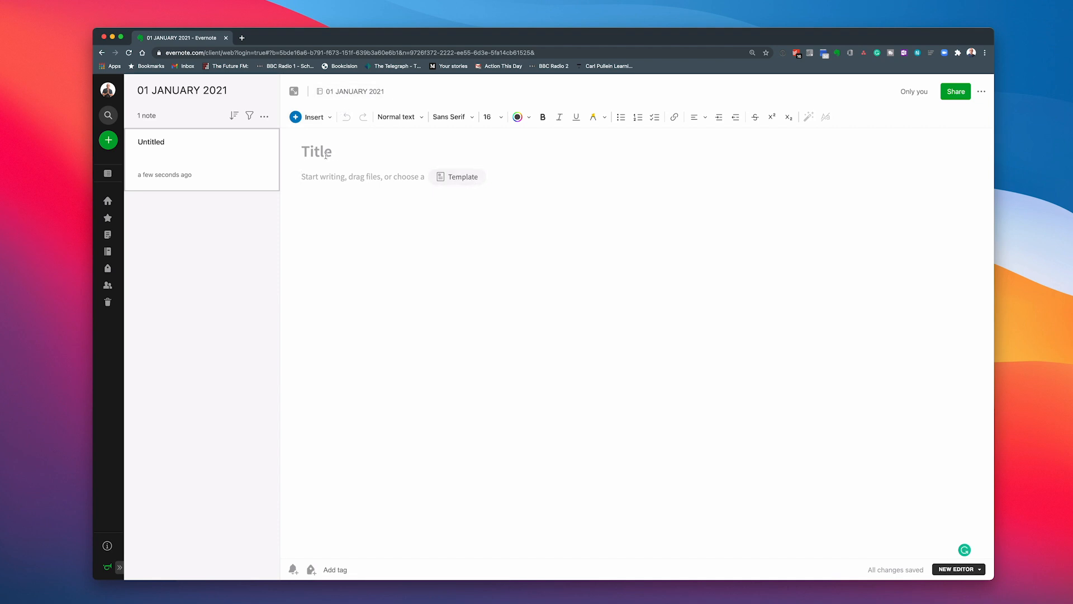
text(Eda)
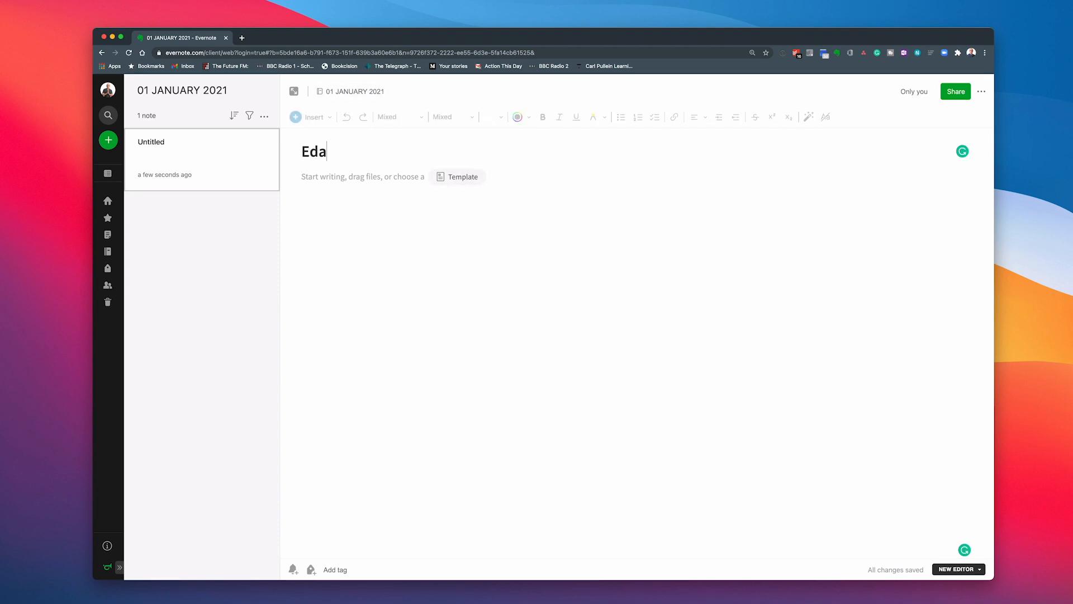
text(22 January 2021)
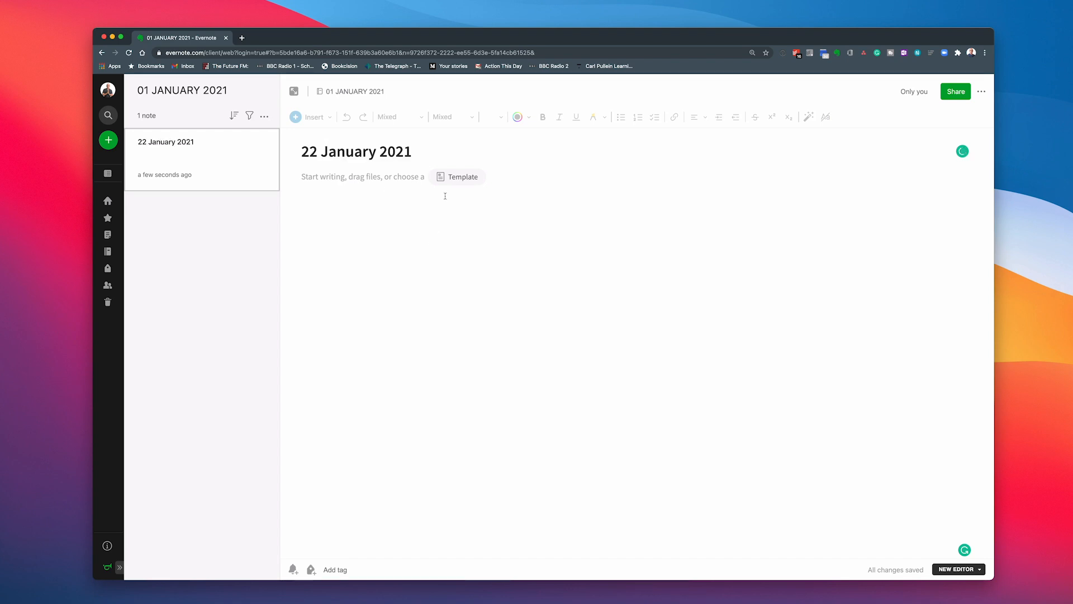
Apply Journal Template 2021 from My Templates to the 22 January 2021 note.
click(462, 177)
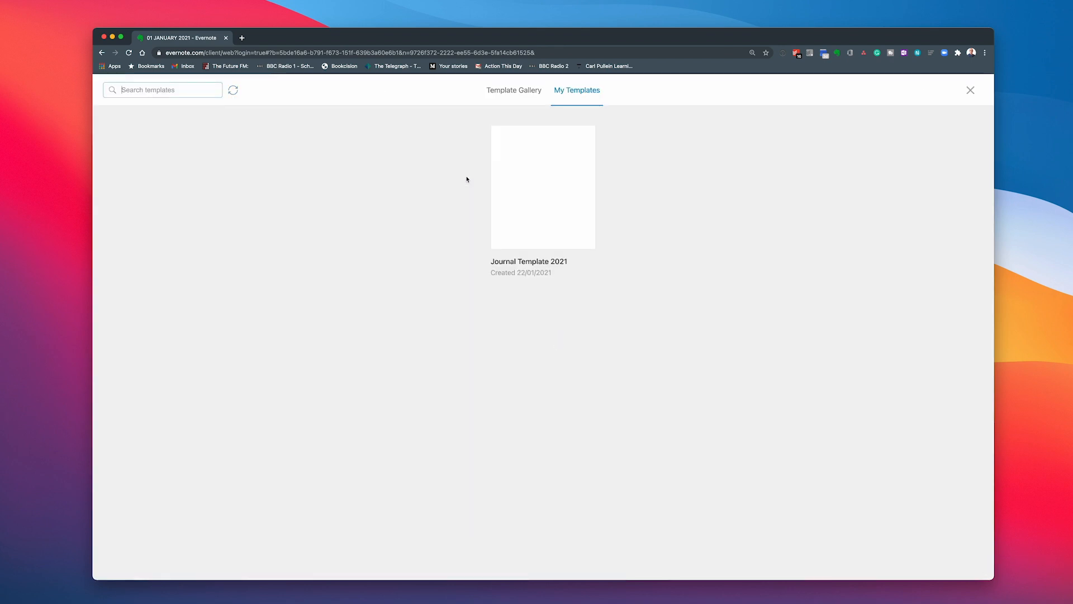
mouse_move(543, 211)
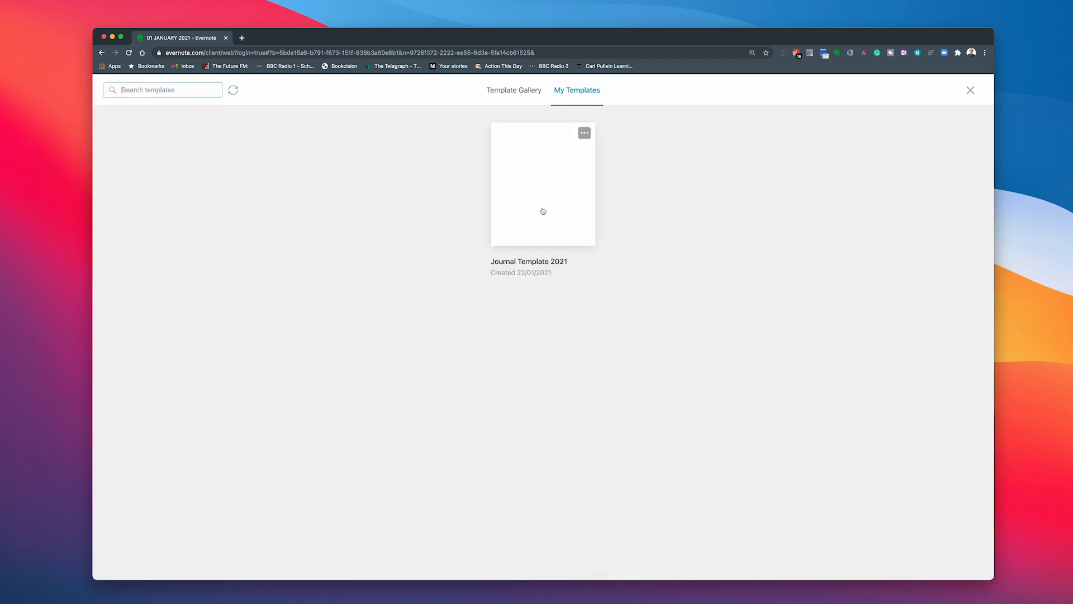
click(970, 89)
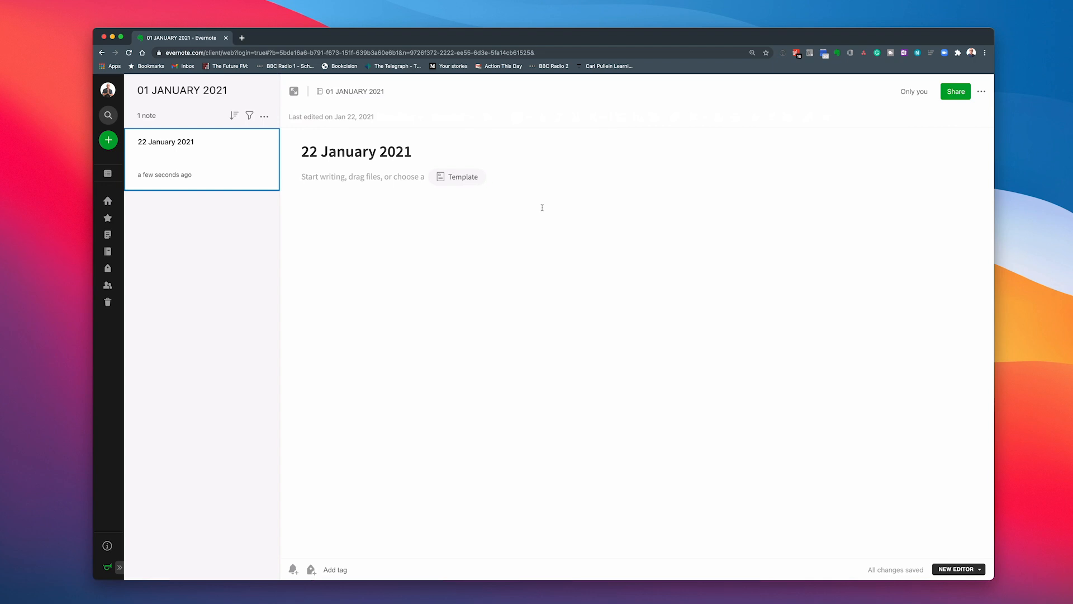
click(457, 177)
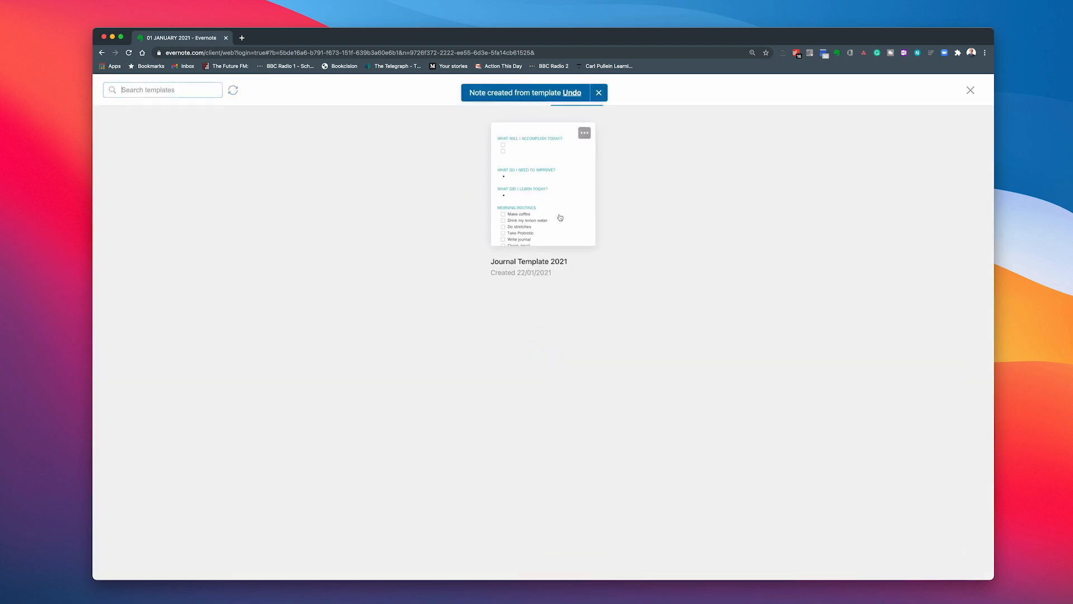
click(528, 185)
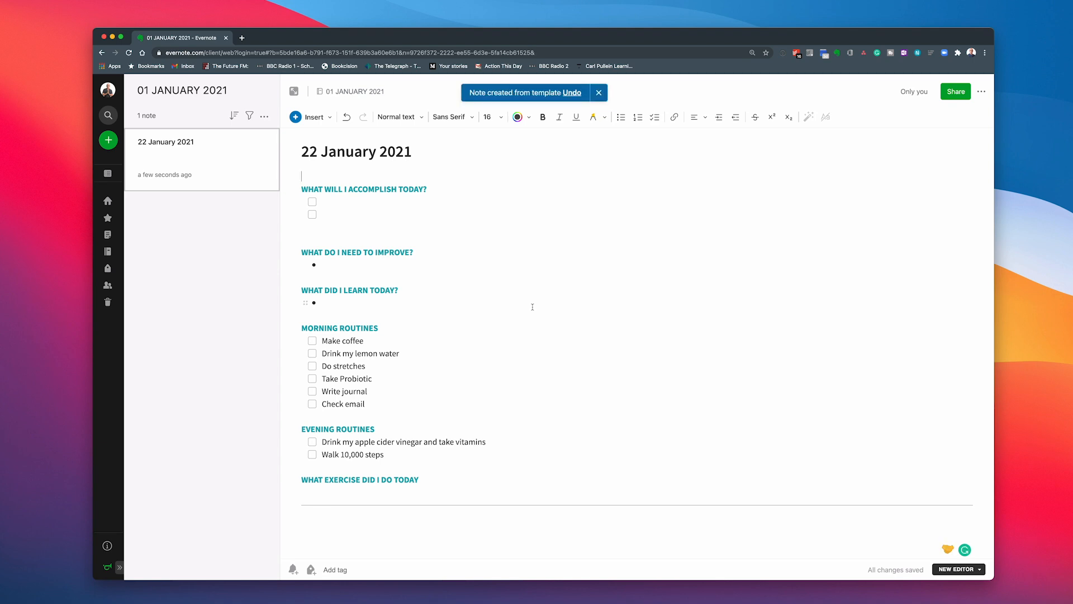
mouse_move(351, 141)
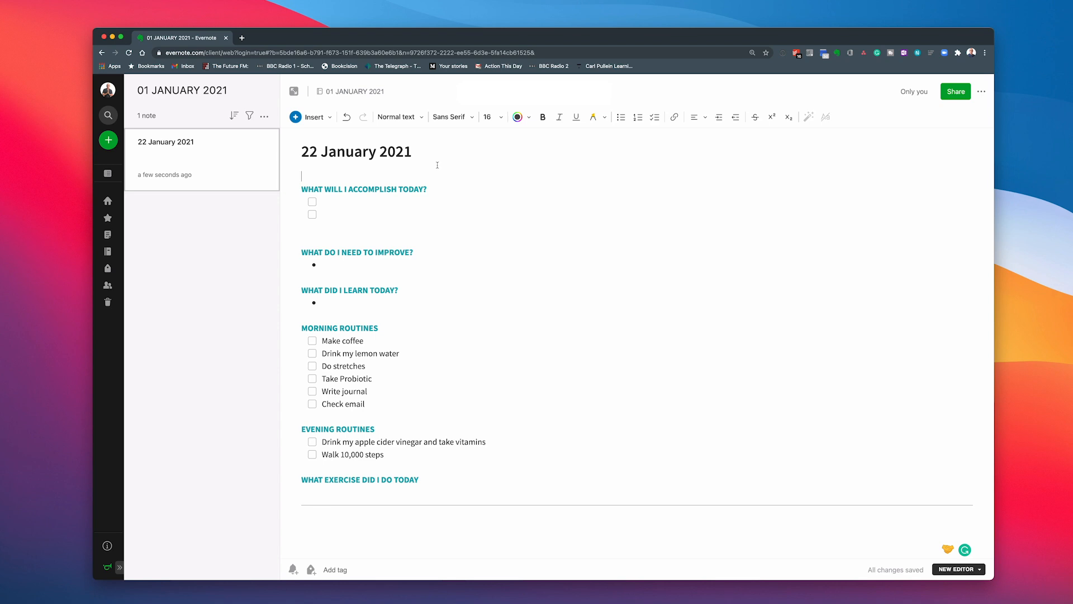
mouse_move(445, 410)
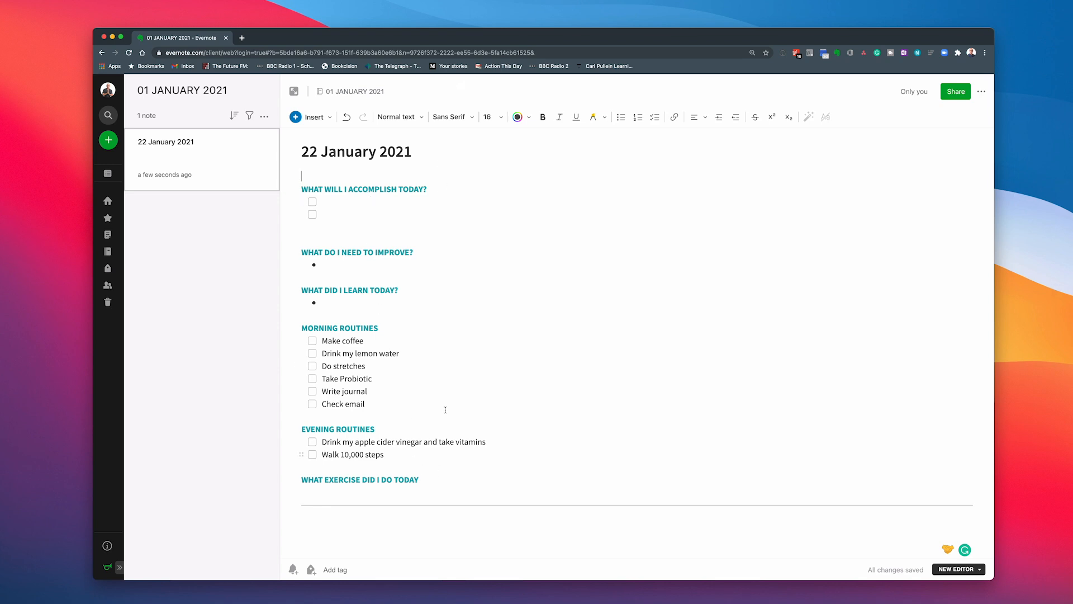
mouse_move(476, 197)
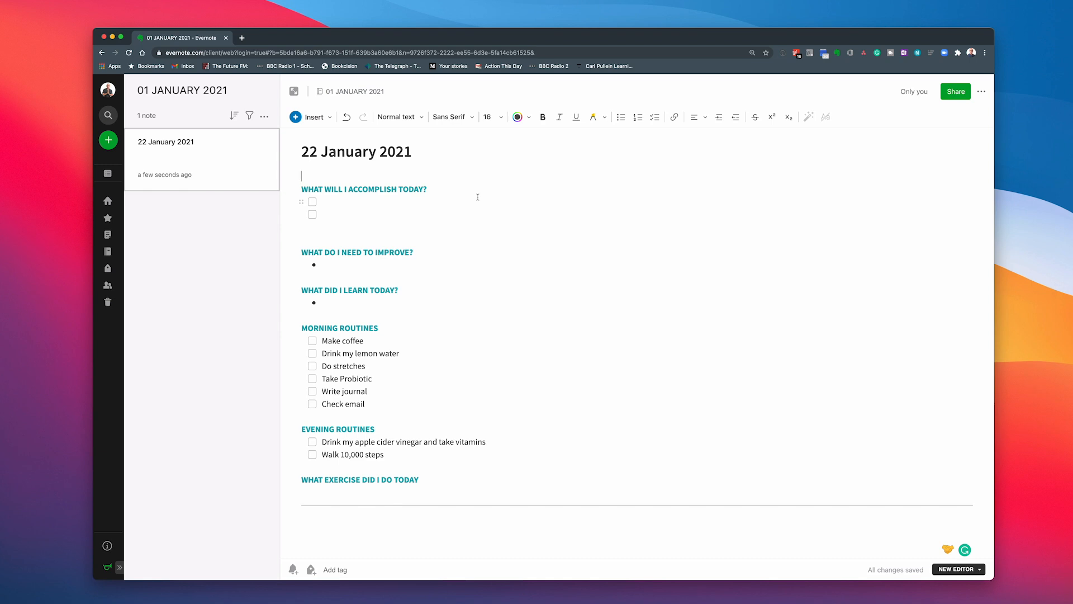
mouse_move(323, 220)
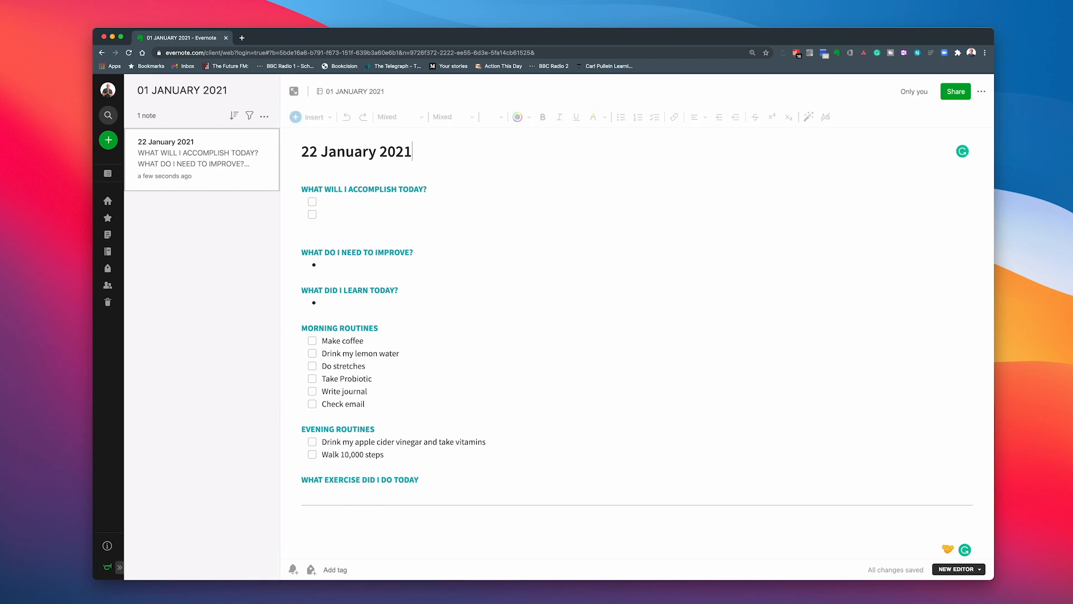
Write 'Today was the day I recorded my YouTube videos' above the first heading, fixing typos.
click(315, 176)
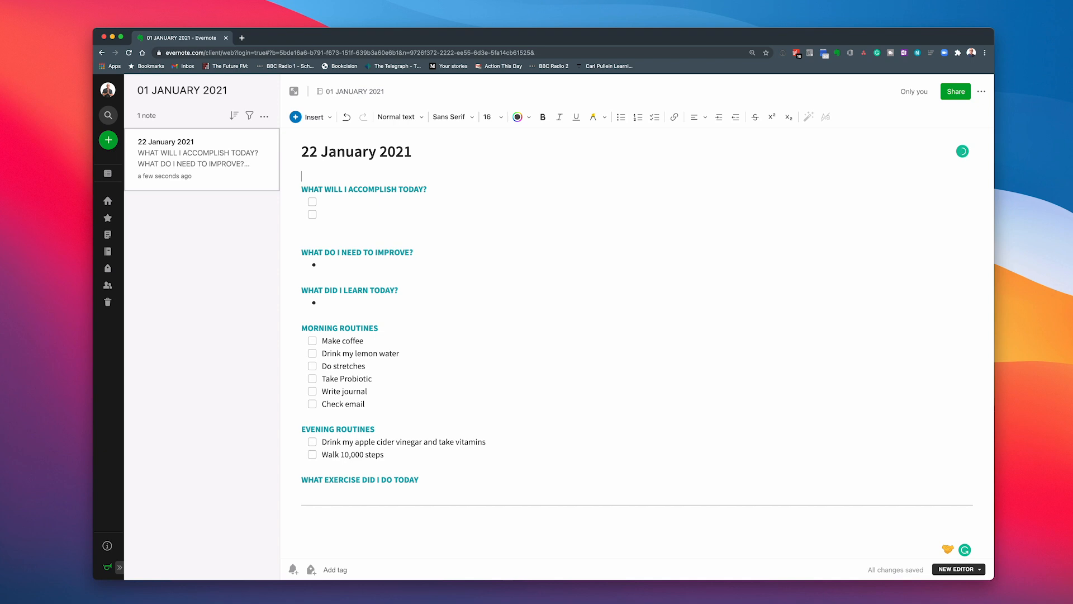
text(TOday)
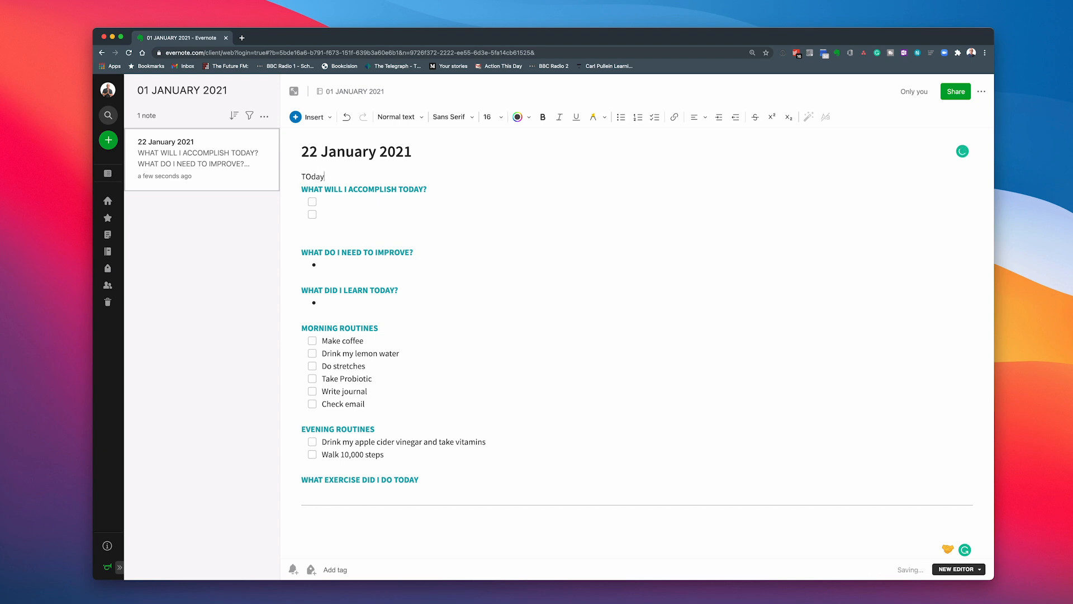
text(was the dsay)
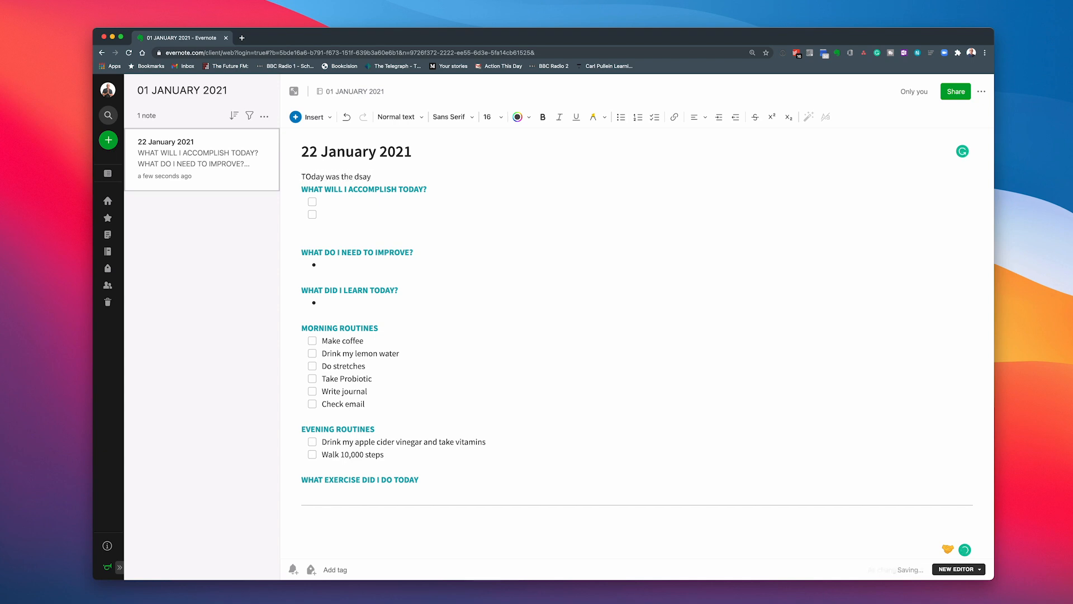
key(Backspace)
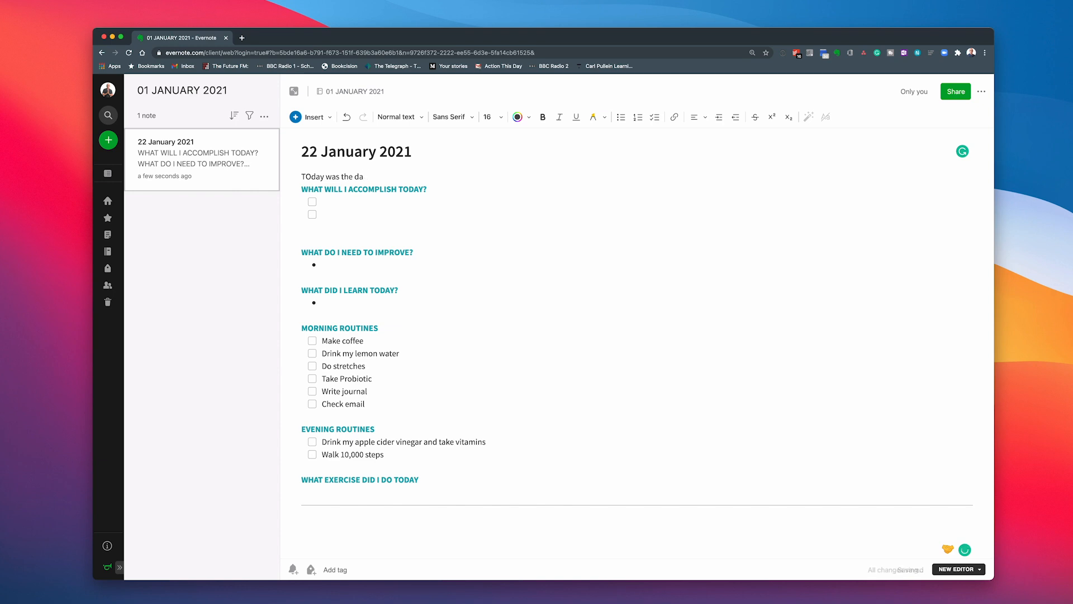
text(y recorded)
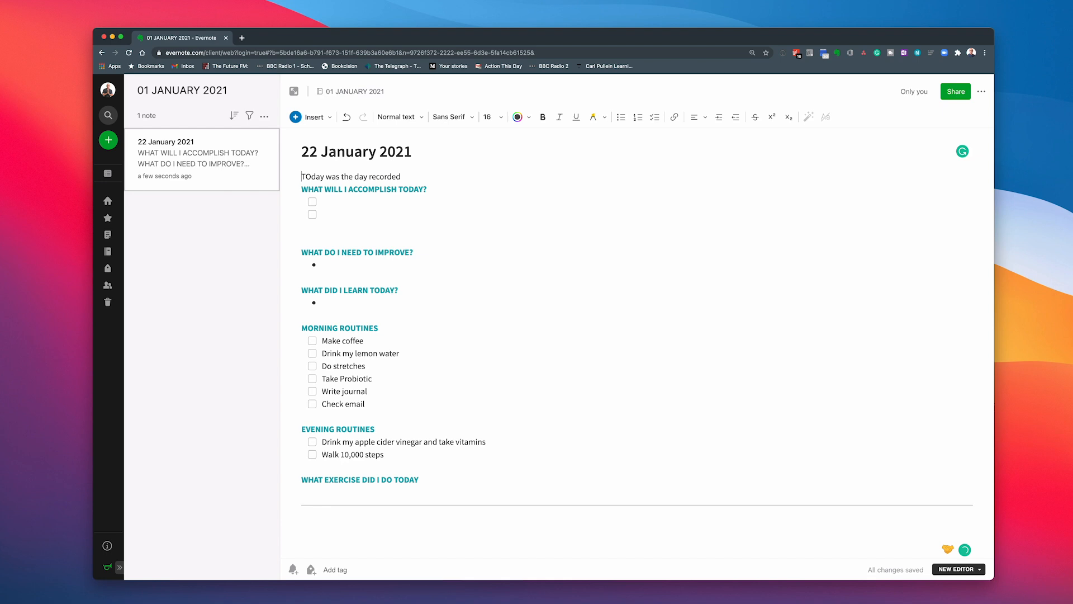
text(my YouTube vid)
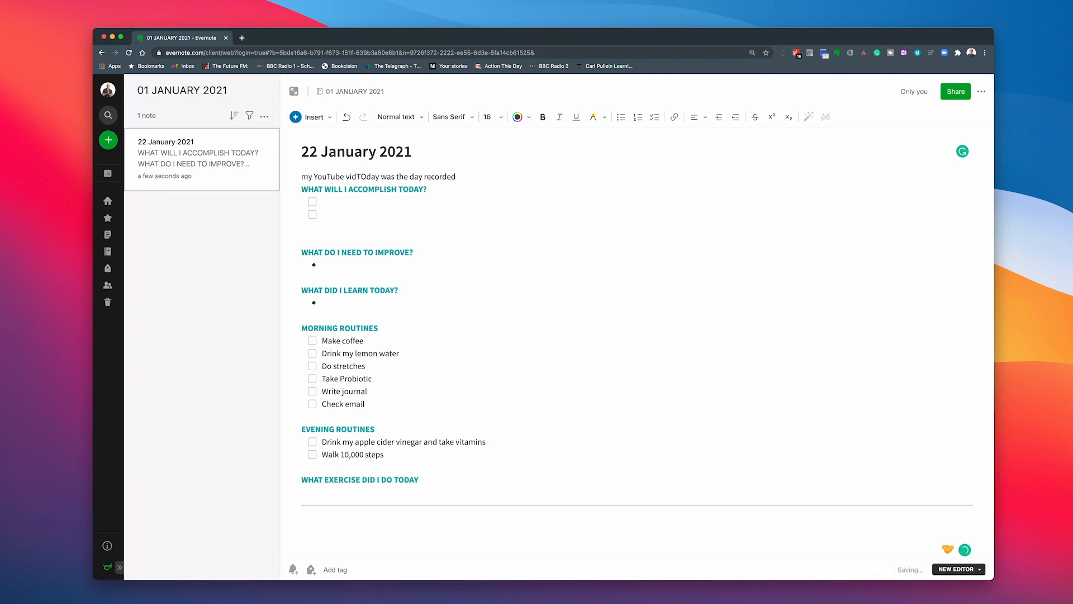
key(Backspace)
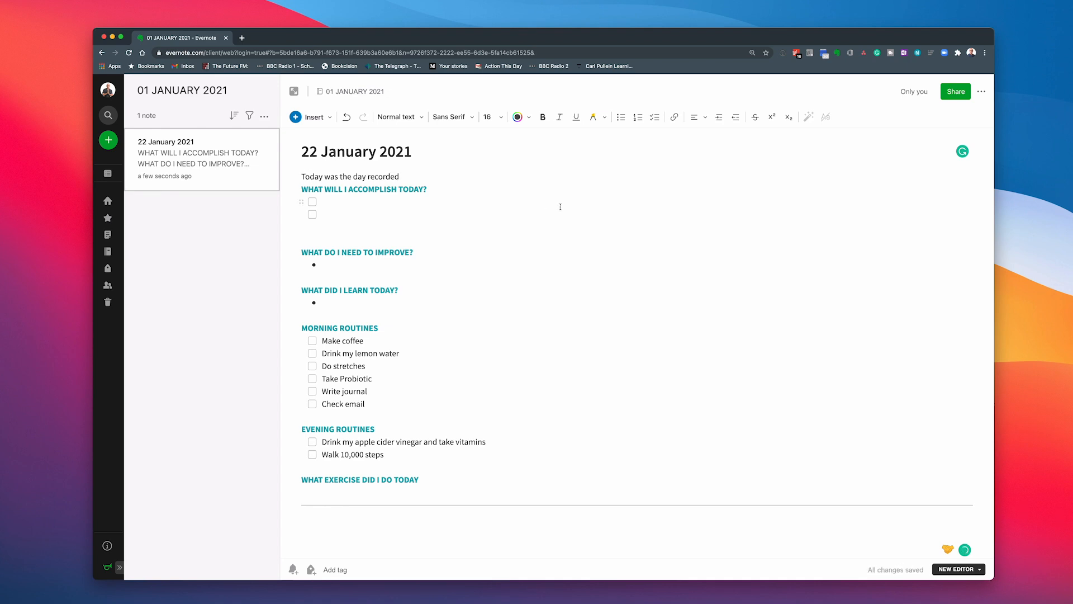
mouse_move(485, 184)
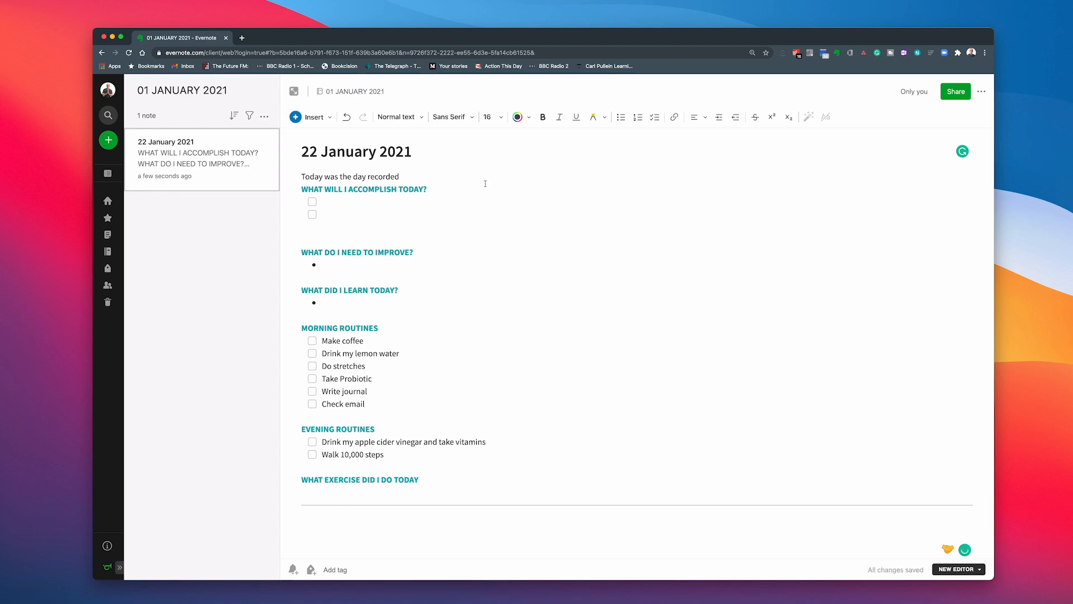
text(I recorded m)
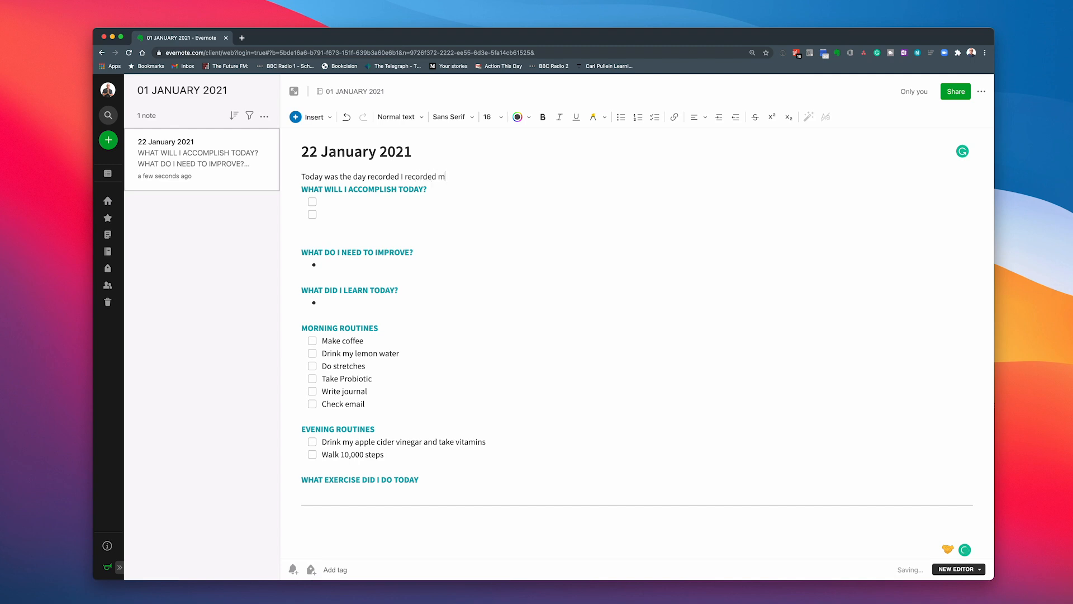
text(y YouTube videos)
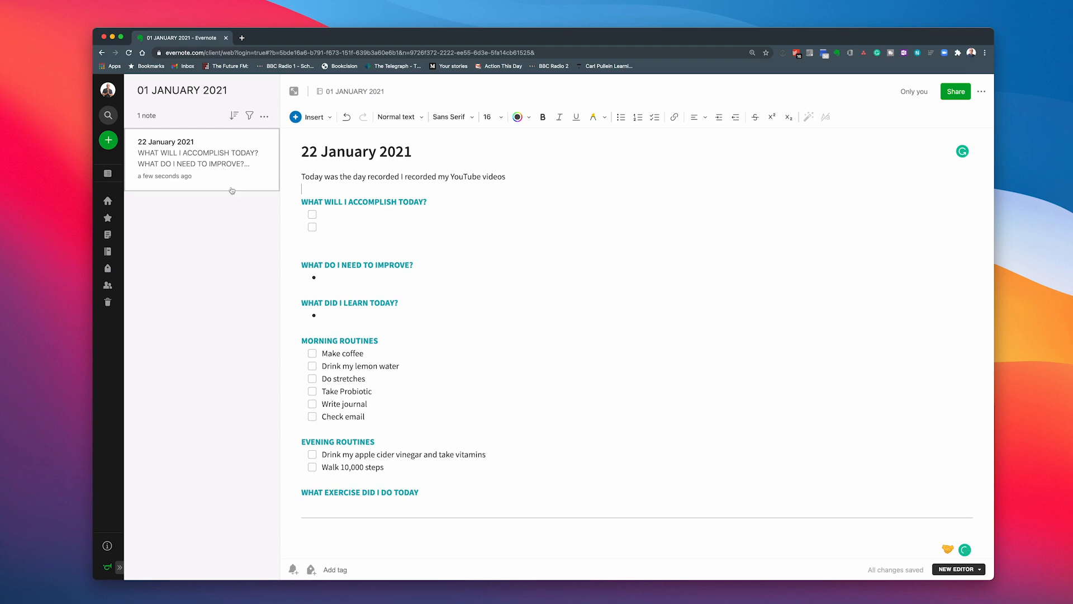
mouse_move(223, 214)
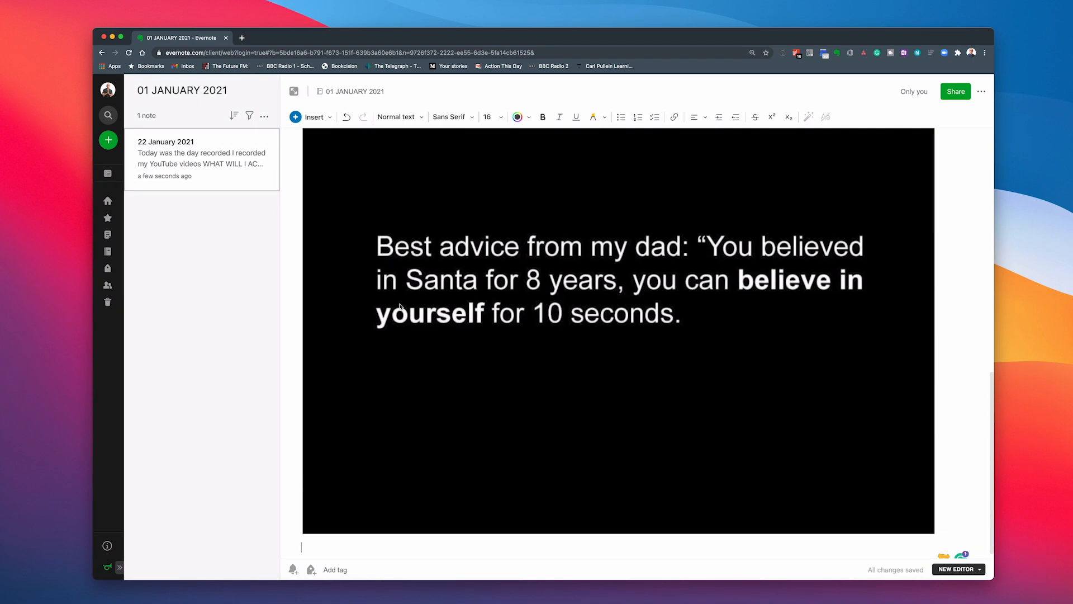
mouse_move(805, 317)
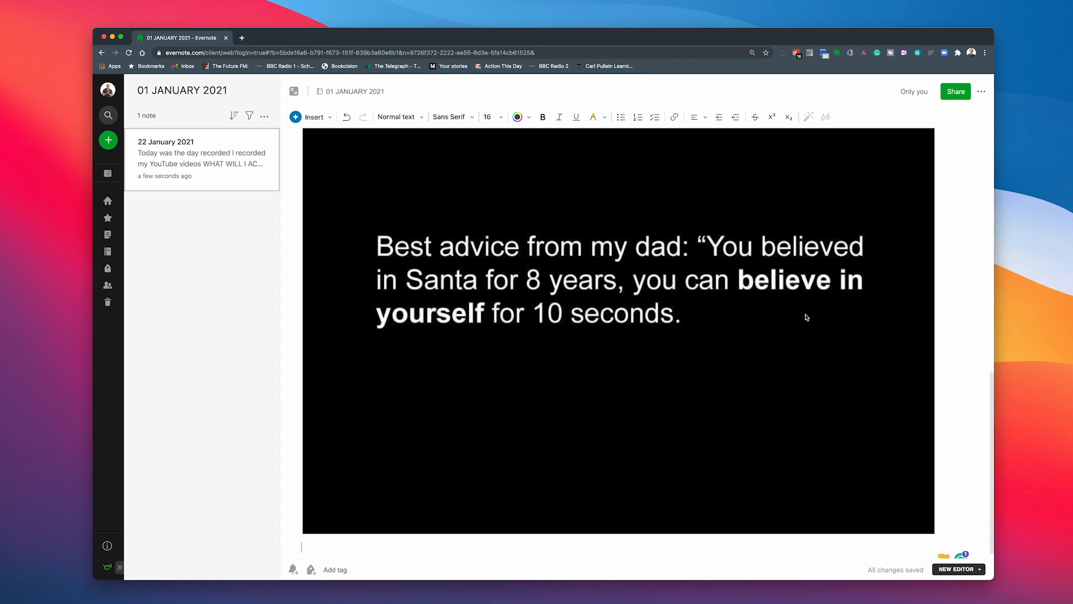
mouse_move(168, 251)
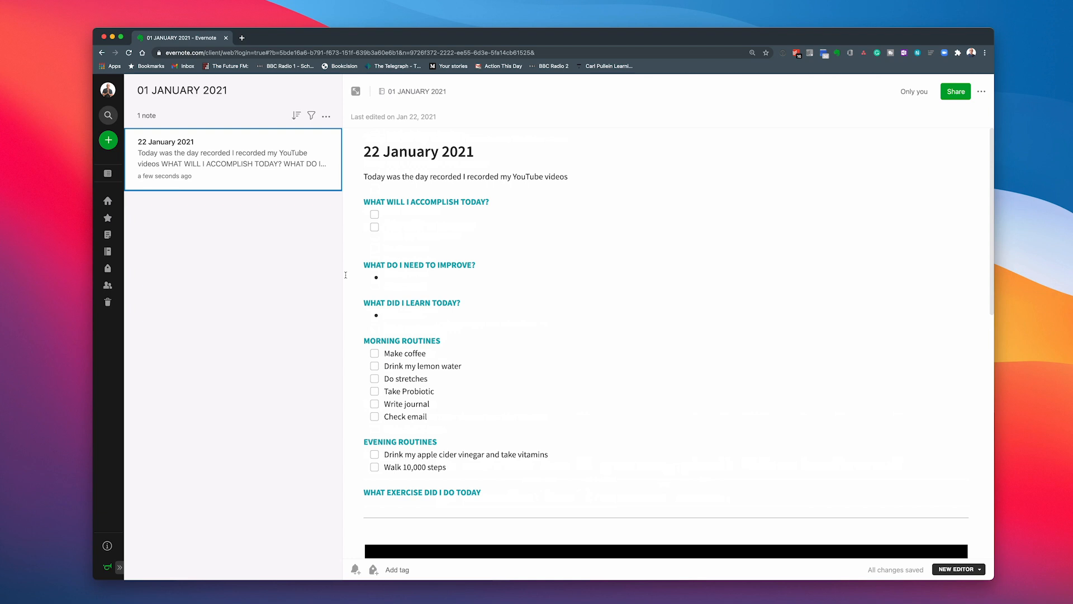
Scroll down the note to check the inserted believing-in-yourself quote image.
scroll(down, 3)
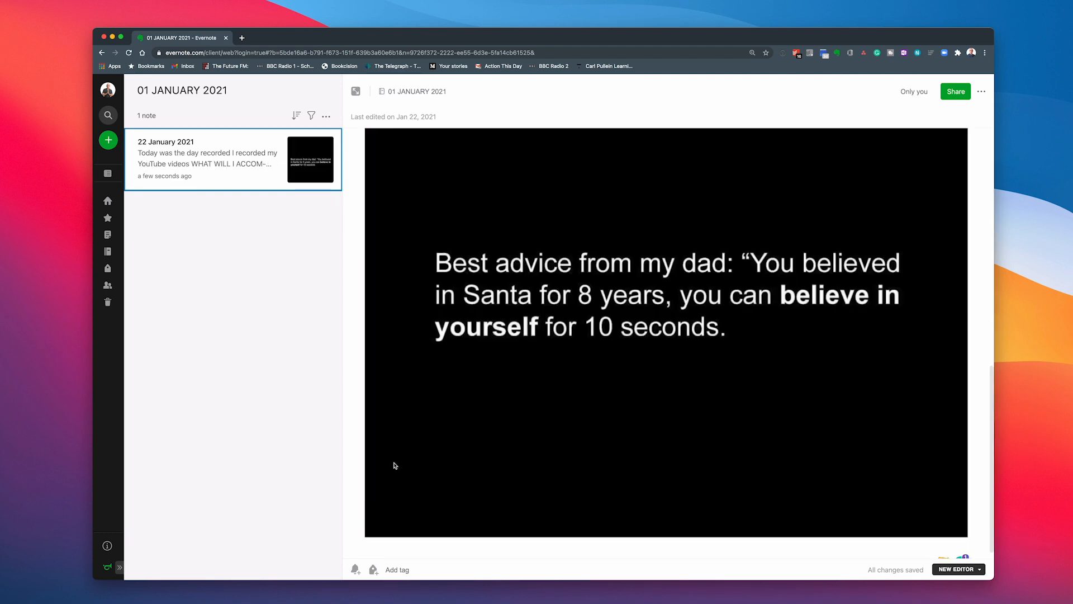
mouse_move(337, 167)
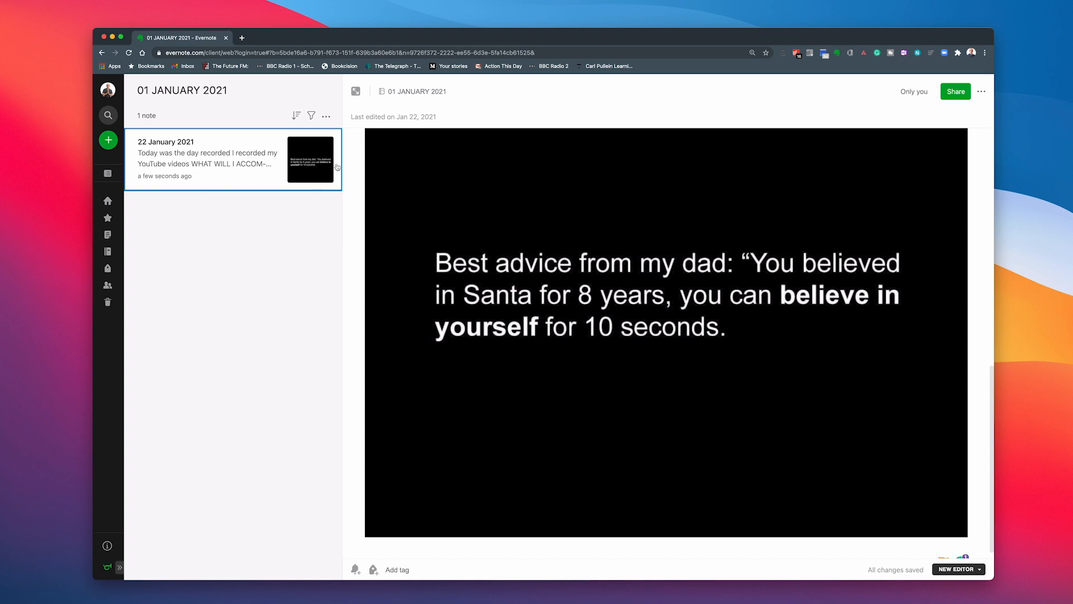
mouse_move(312, 168)
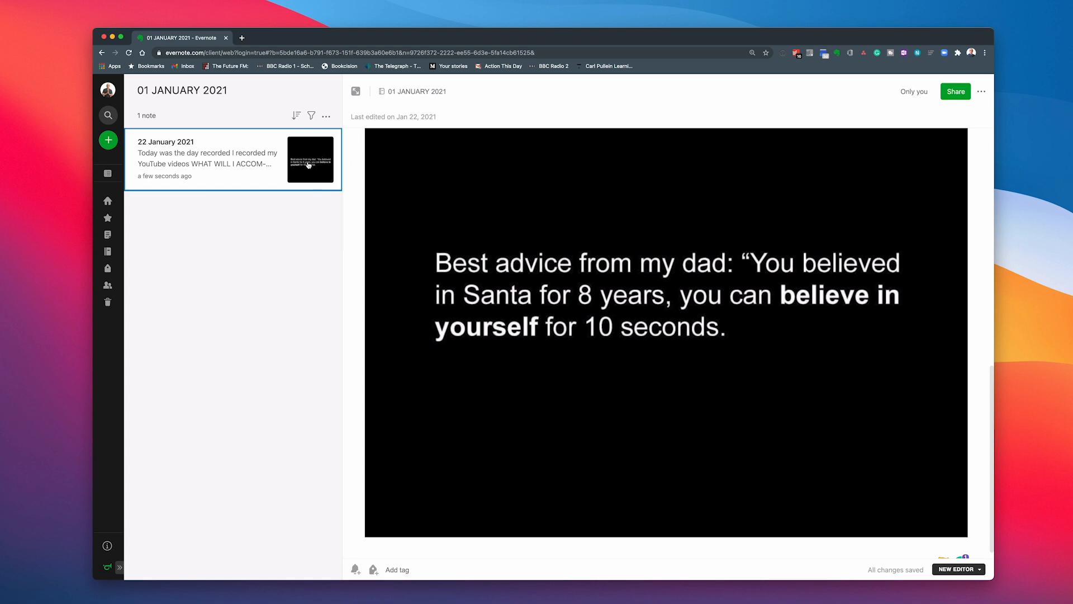
mouse_move(304, 235)
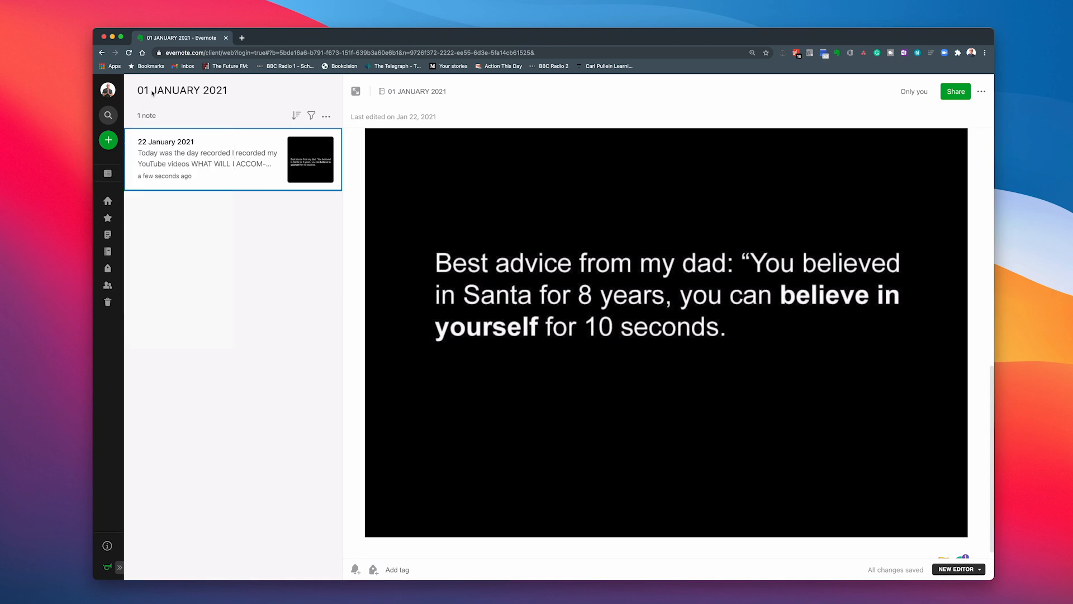
Start a new note titled 23 January 2021 in the January notebook.
click(107, 140)
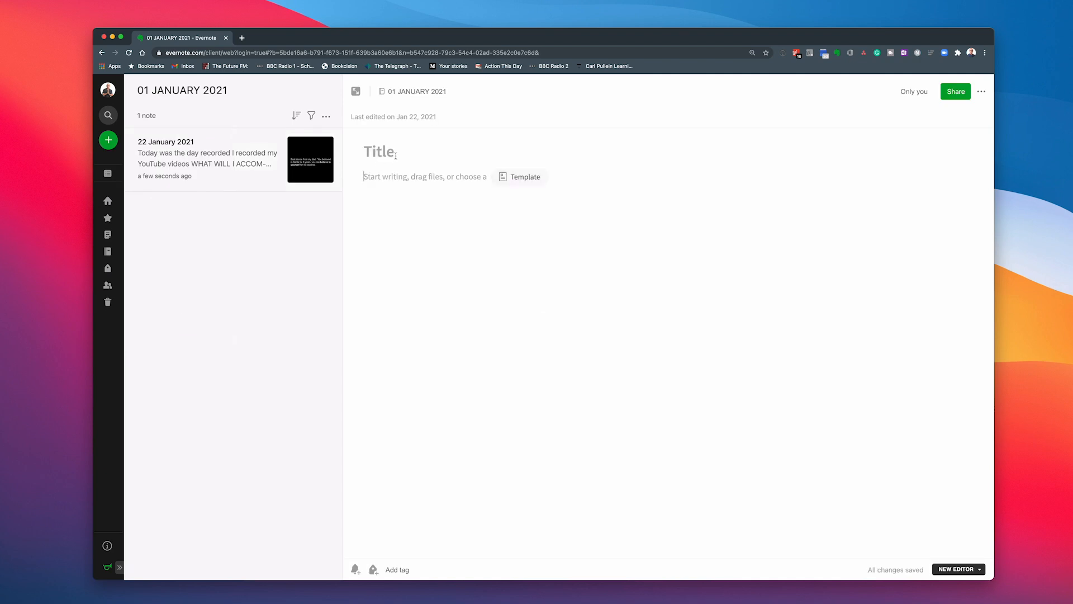
click(107, 140)
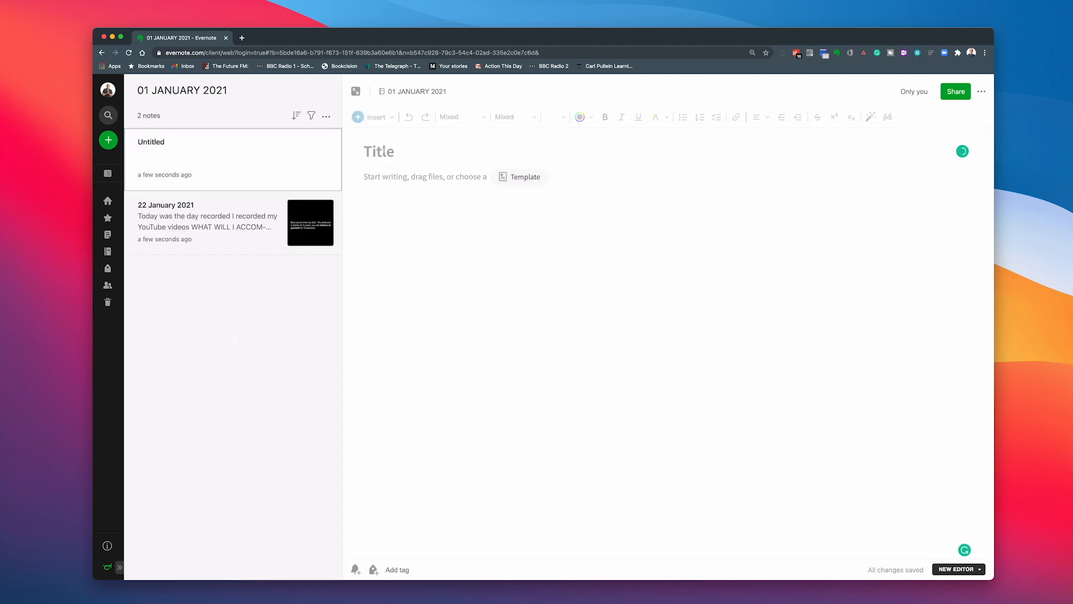
text(23 Januar)
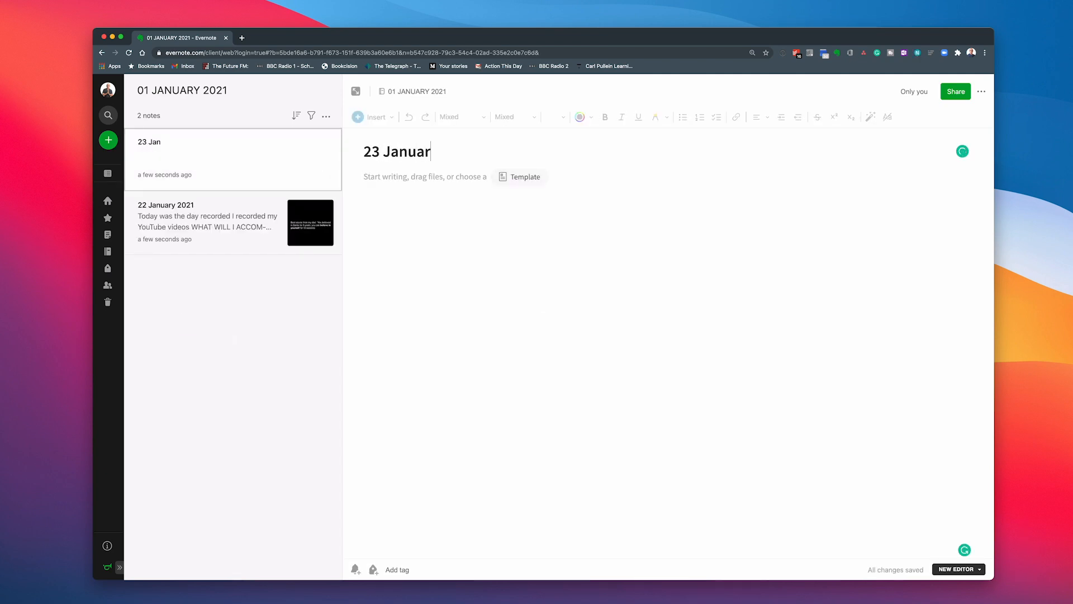
text(y 2021)
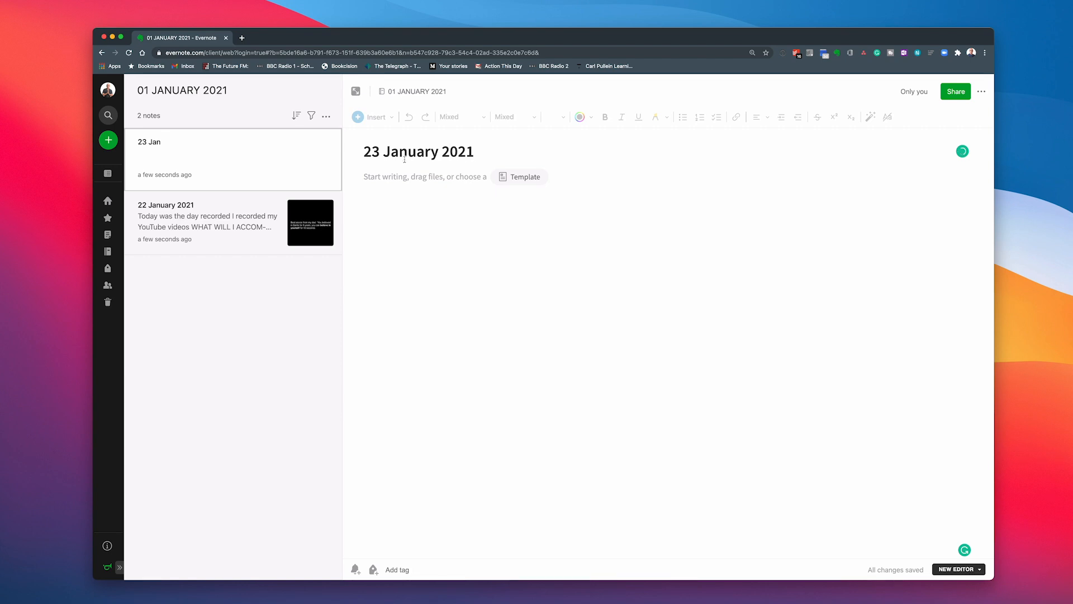
Apply Journal Template 2021 and write "Today is Saturday! And I have a workshop to do.".
click(525, 177)
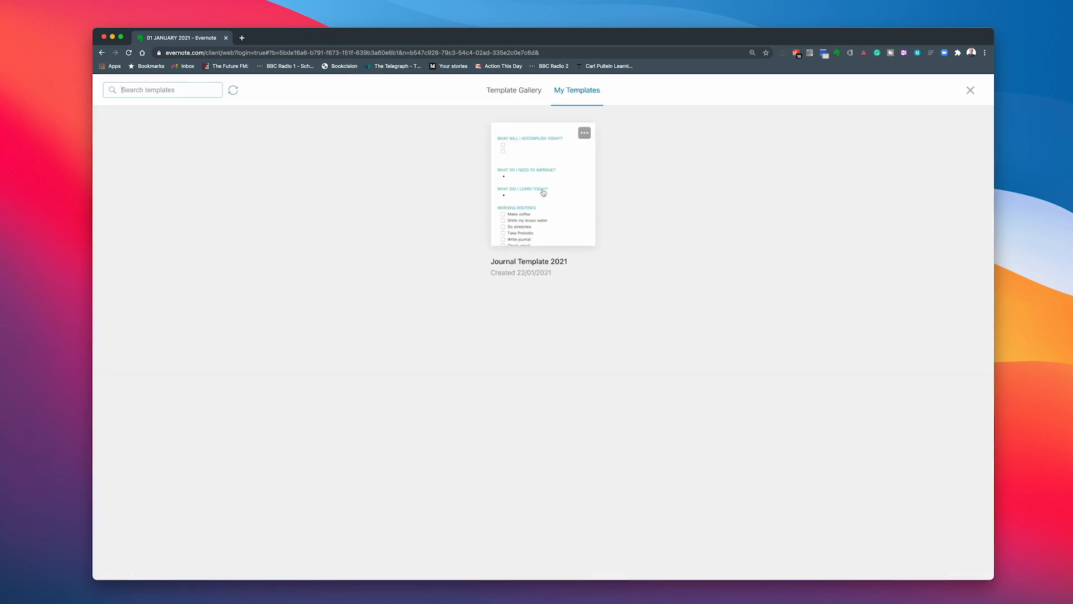
click(542, 184)
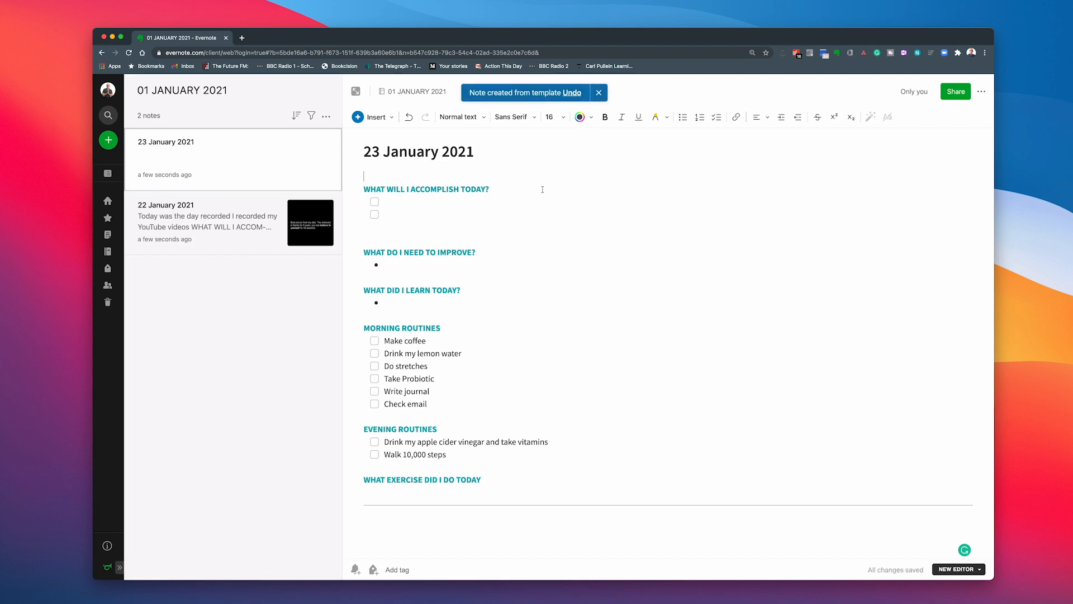
text(T)
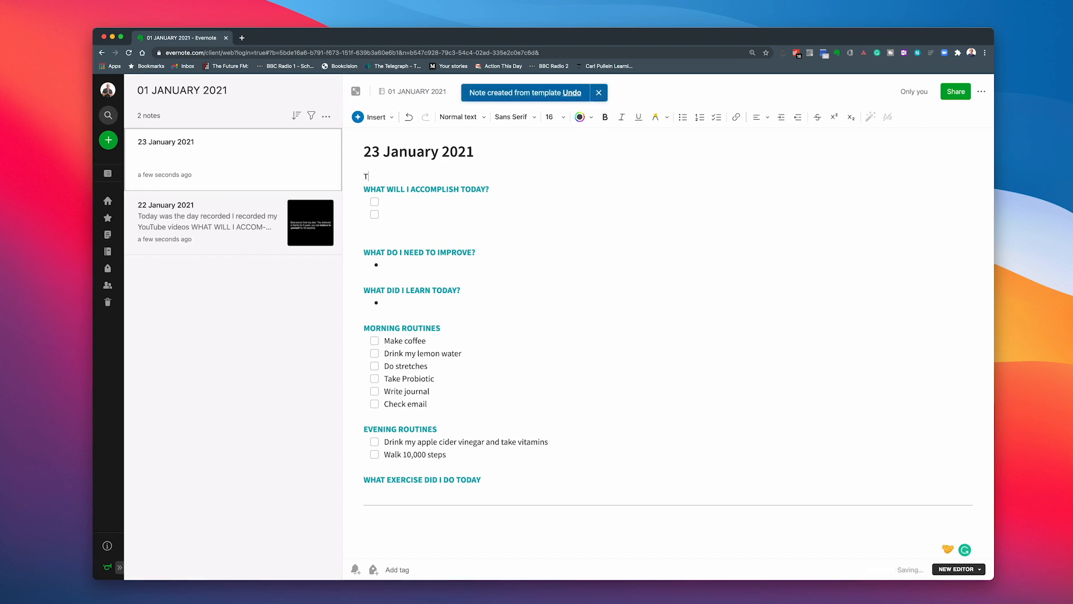
text(oday is Saturd)
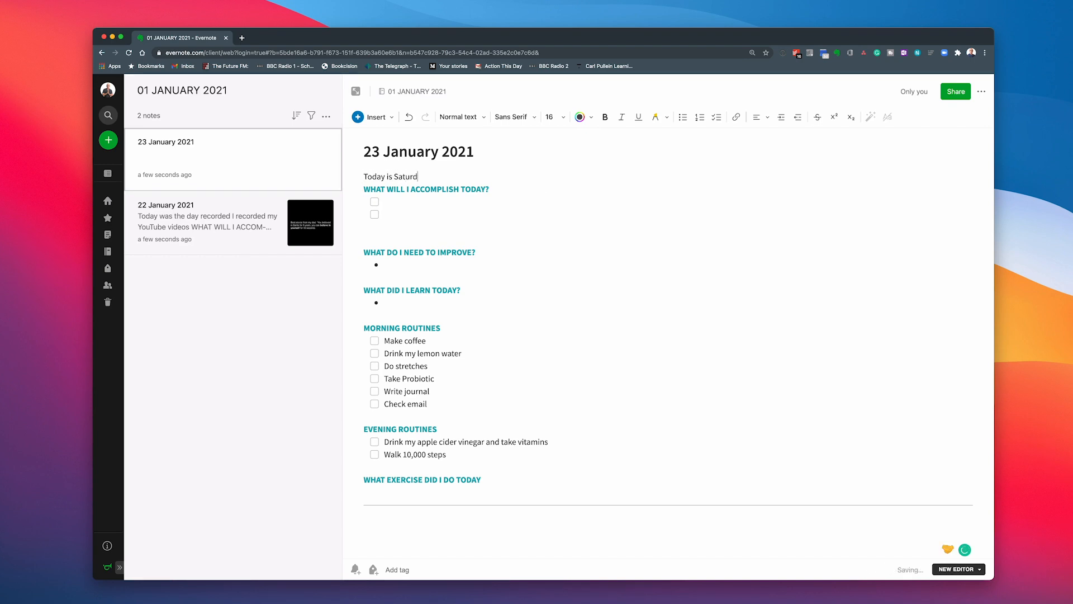
text(ay! An)
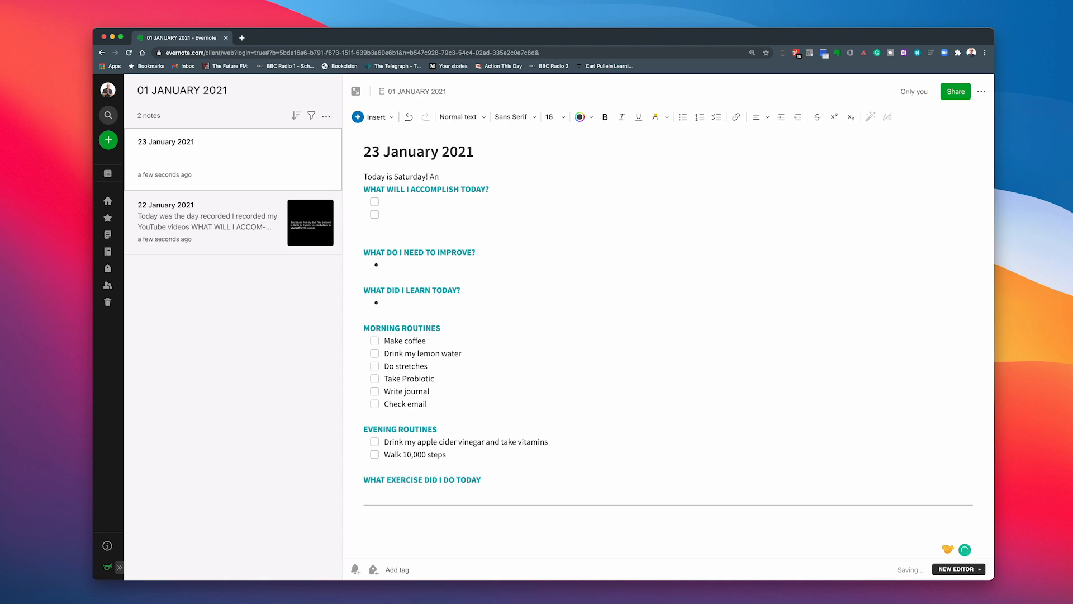
text(d I)
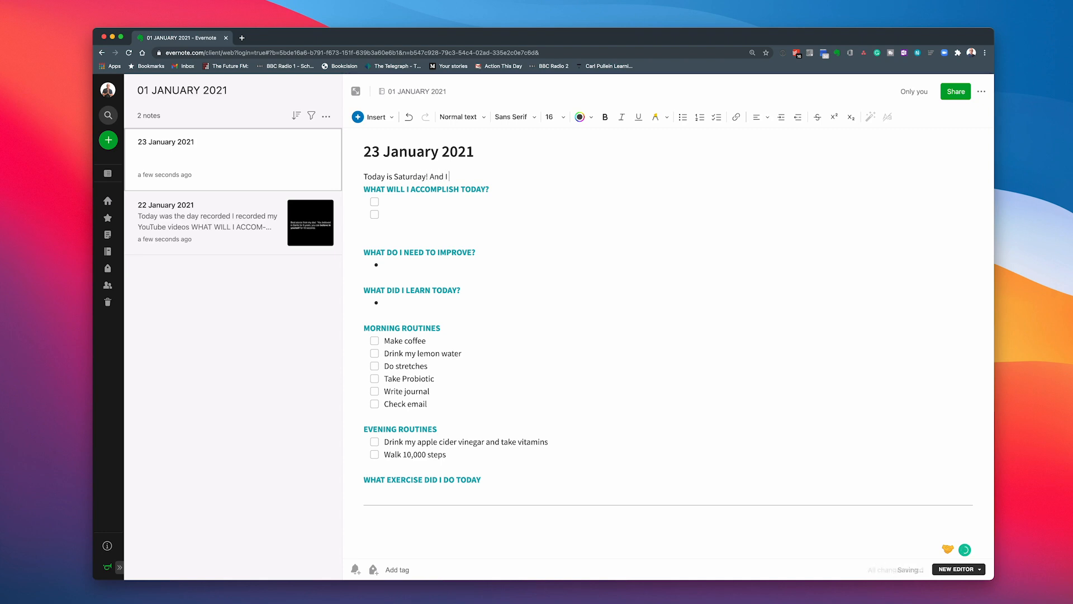
text(have a workshop to d)
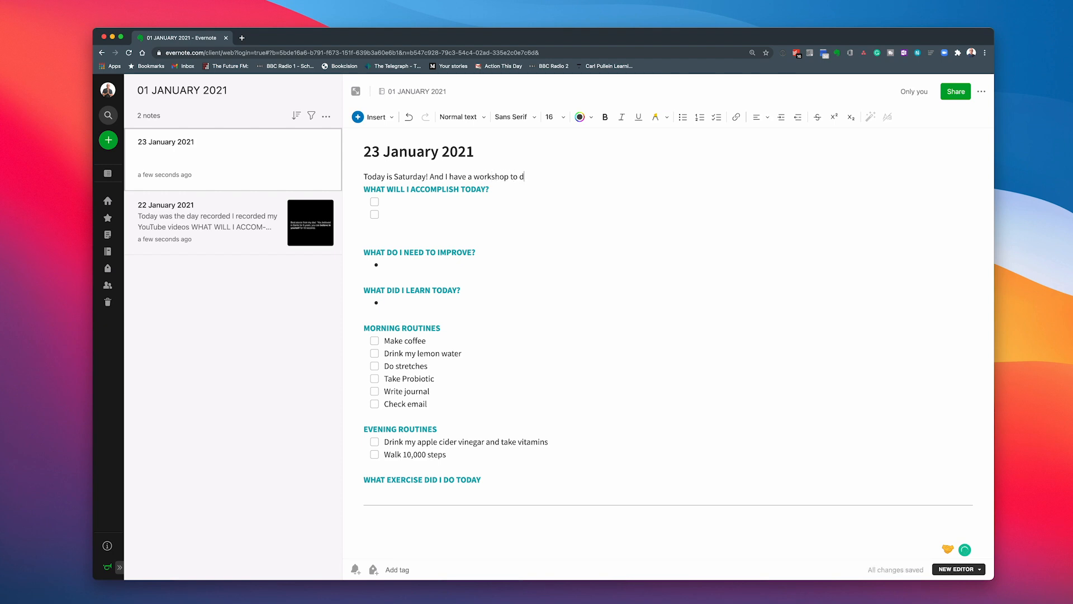
text(o.)
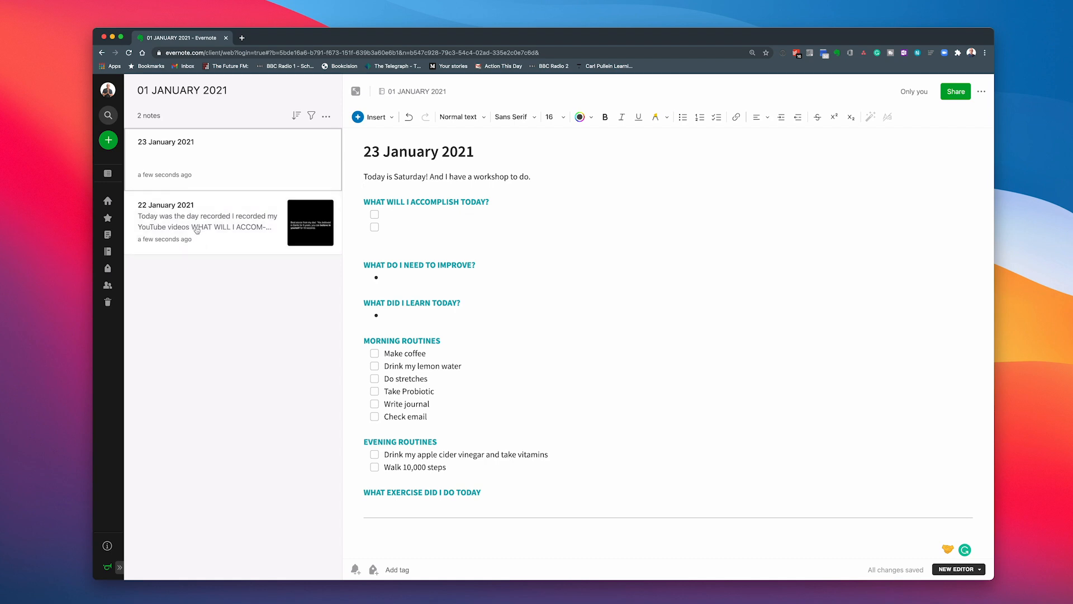
mouse_move(190, 163)
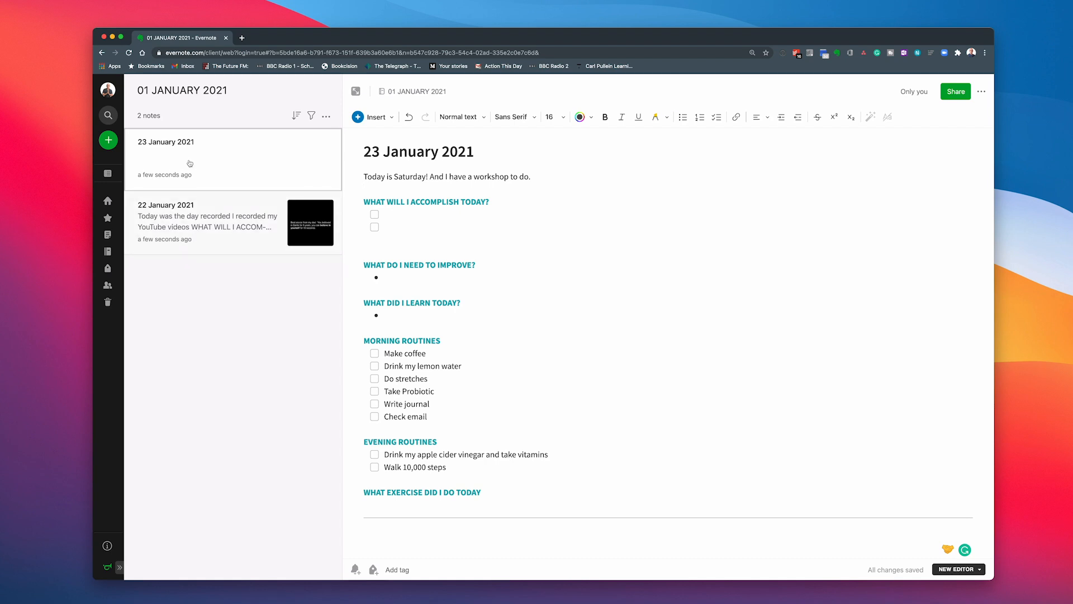
Sort the January notes by date created, oldest first, and select the 22 January 2021 note.
click(297, 115)
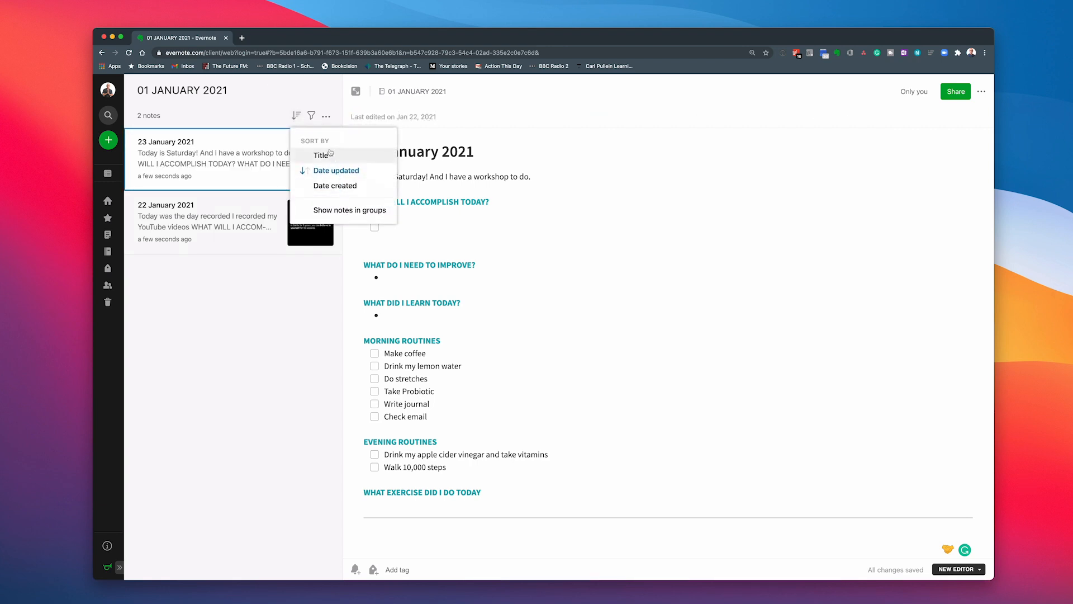
mouse_move(335, 186)
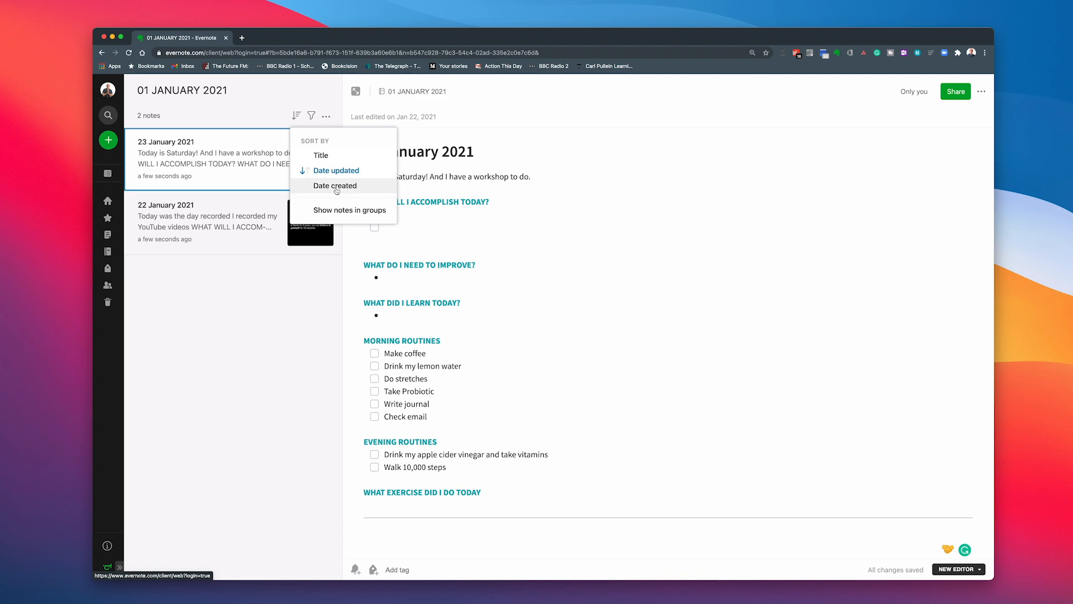
click(336, 185)
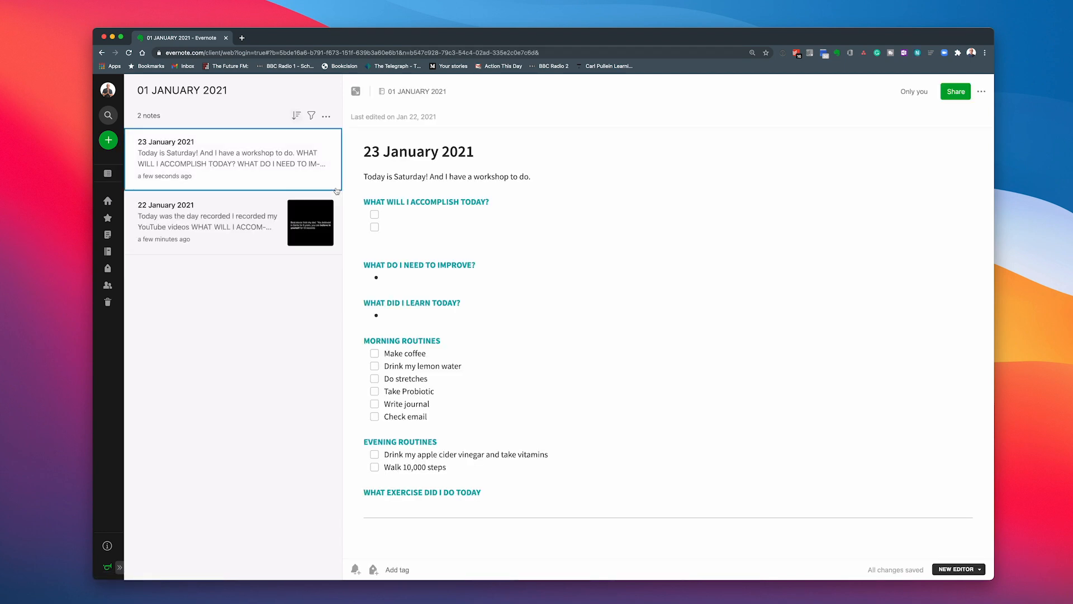
click(296, 116)
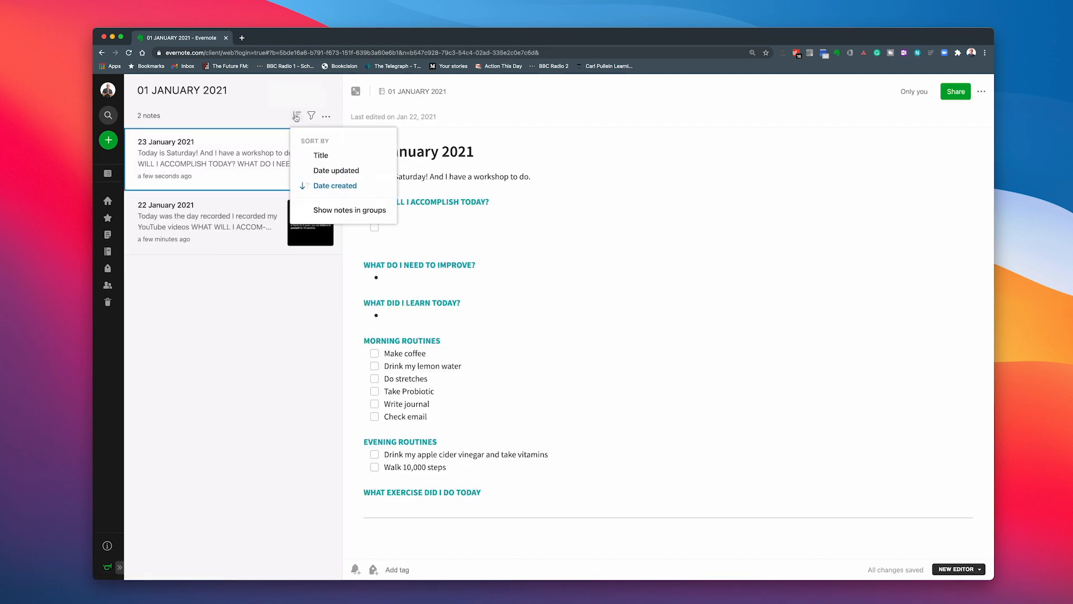
mouse_move(345, 198)
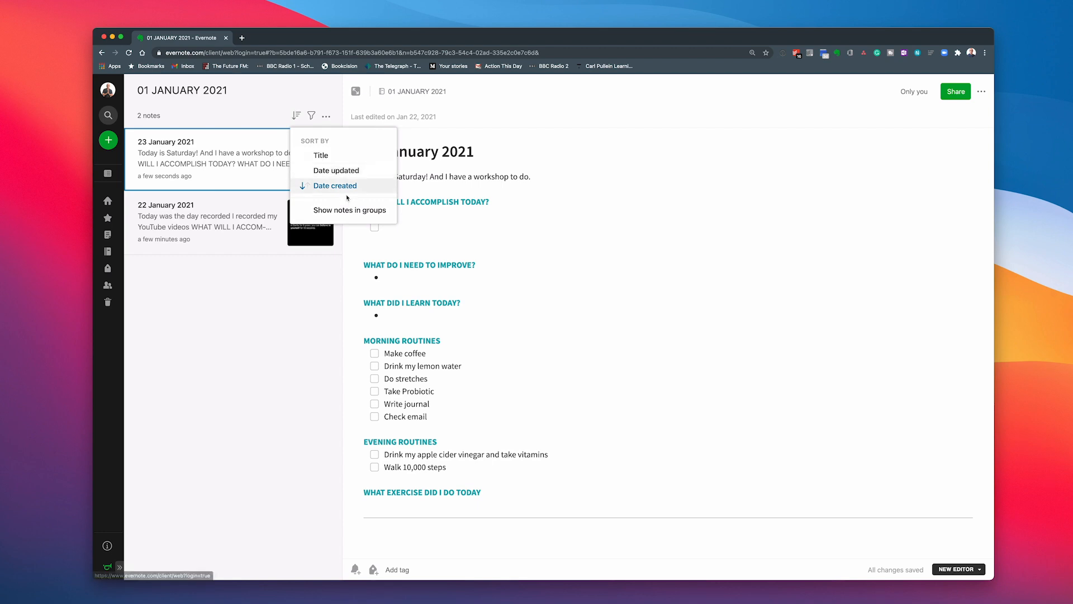
mouse_move(316, 115)
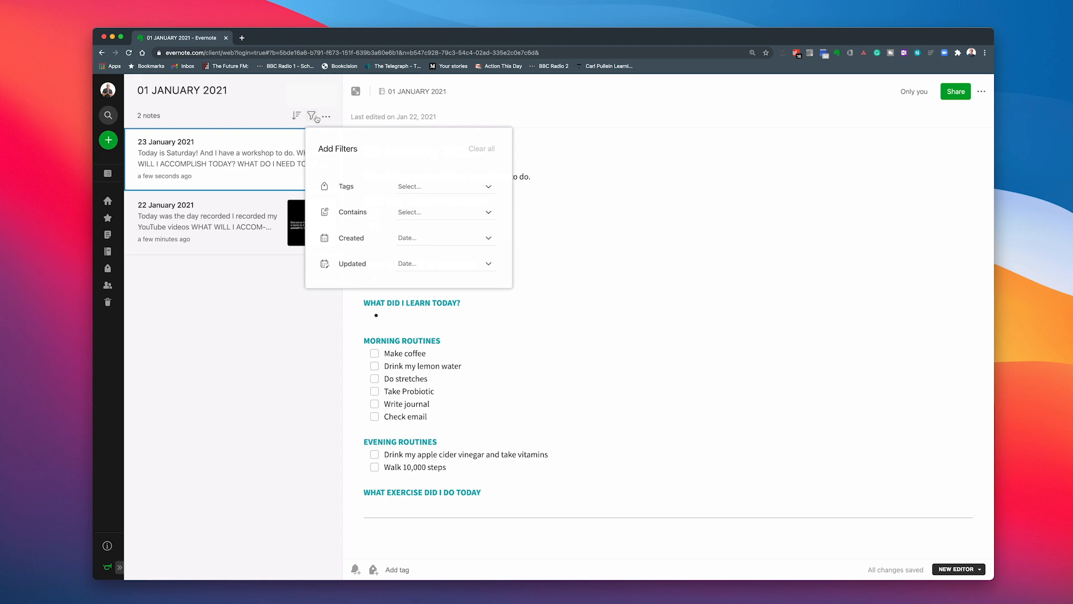
click(326, 115)
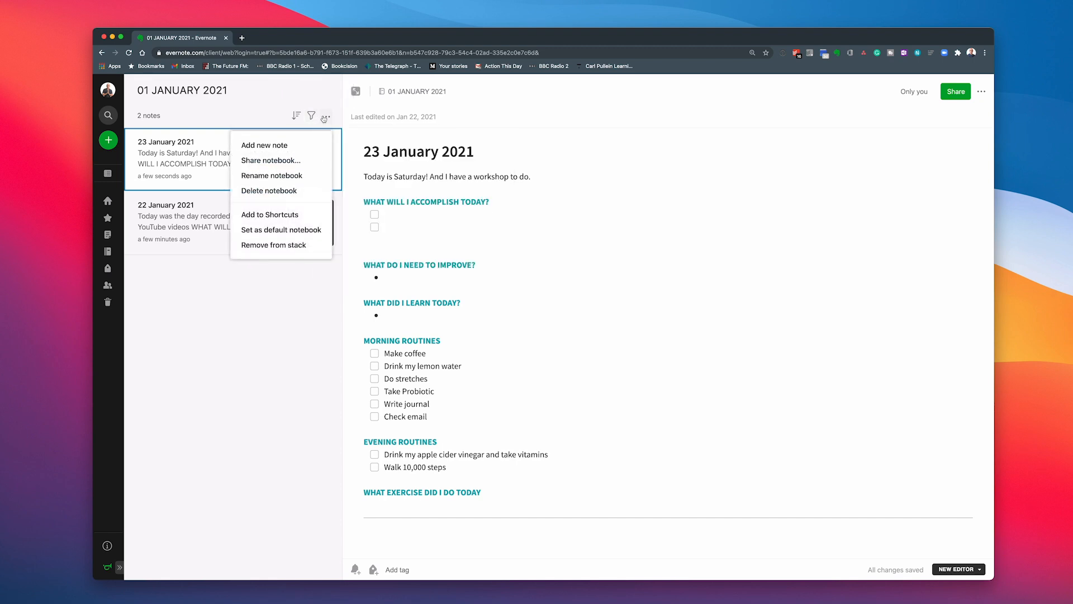
click(248, 296)
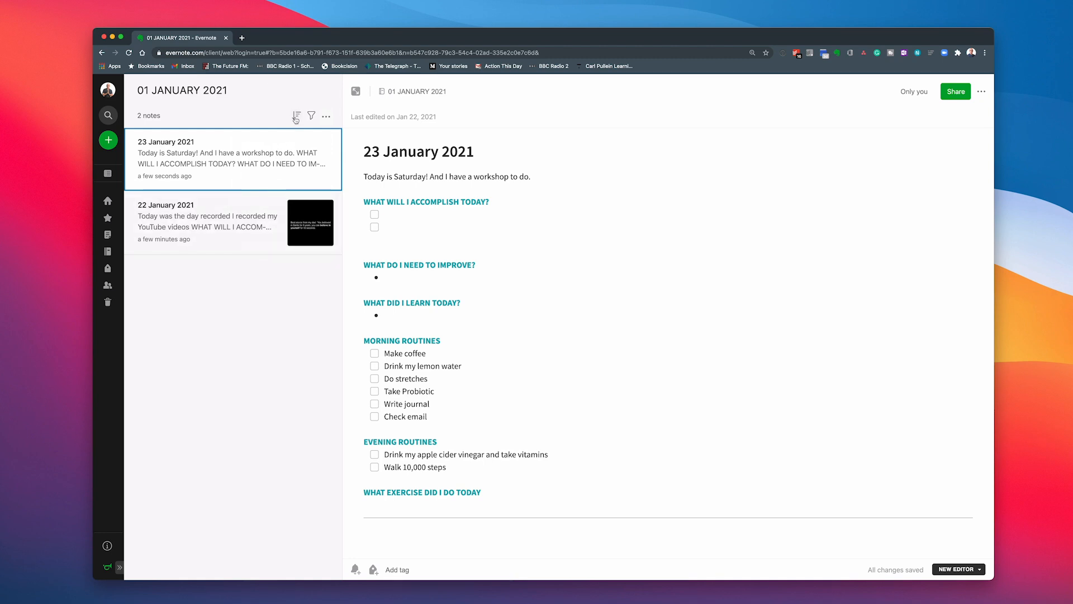
click(296, 117)
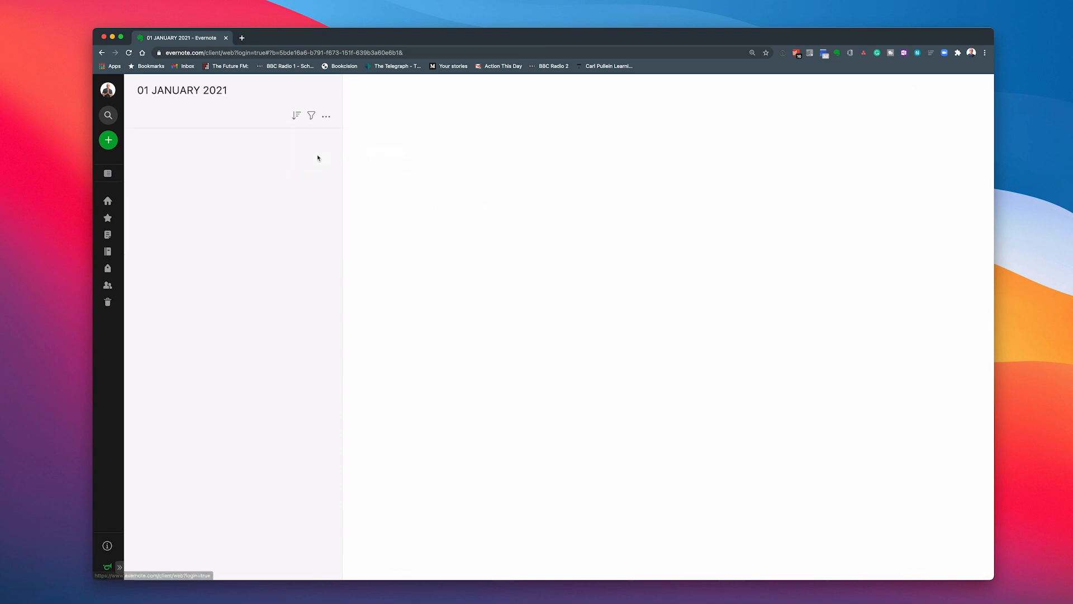
click(229, 158)
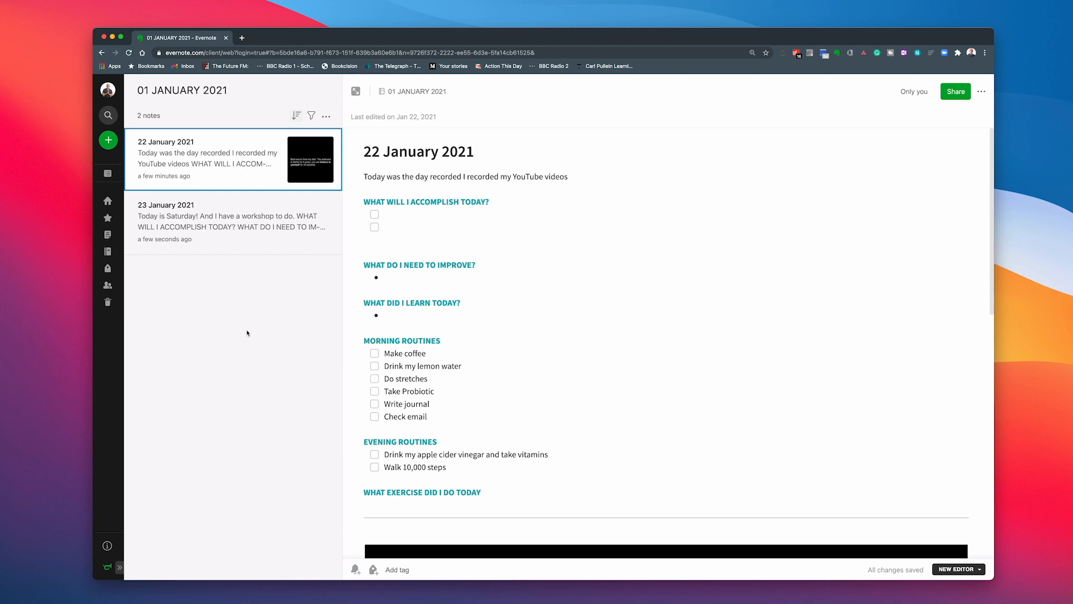
mouse_move(156, 252)
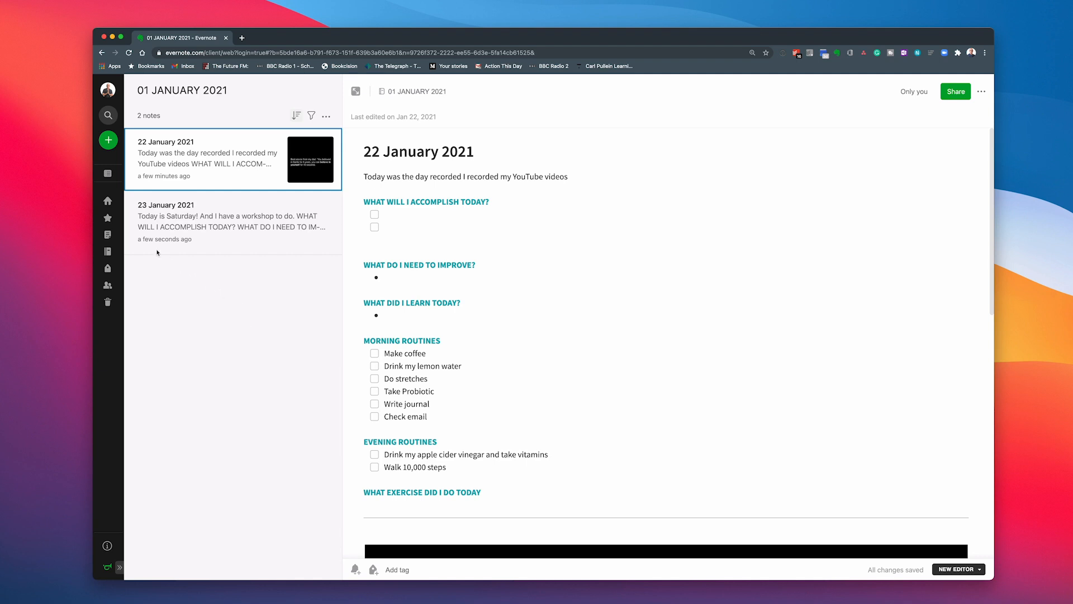
Show all notebooks with 05 JOURNAL 2021 collapsed, toggling Group by Type on then off.
click(108, 251)
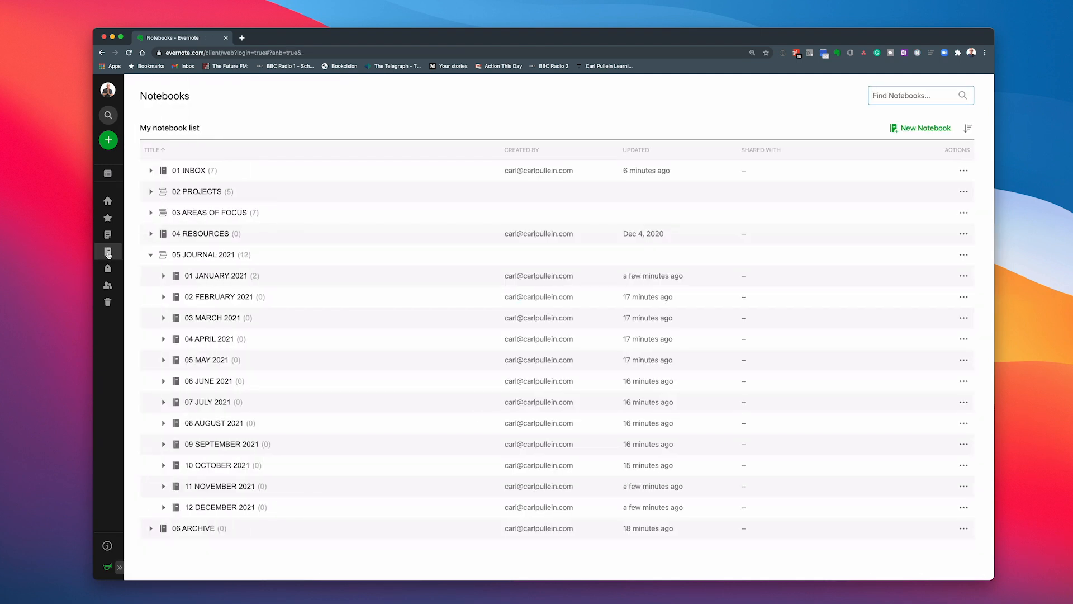
click(151, 254)
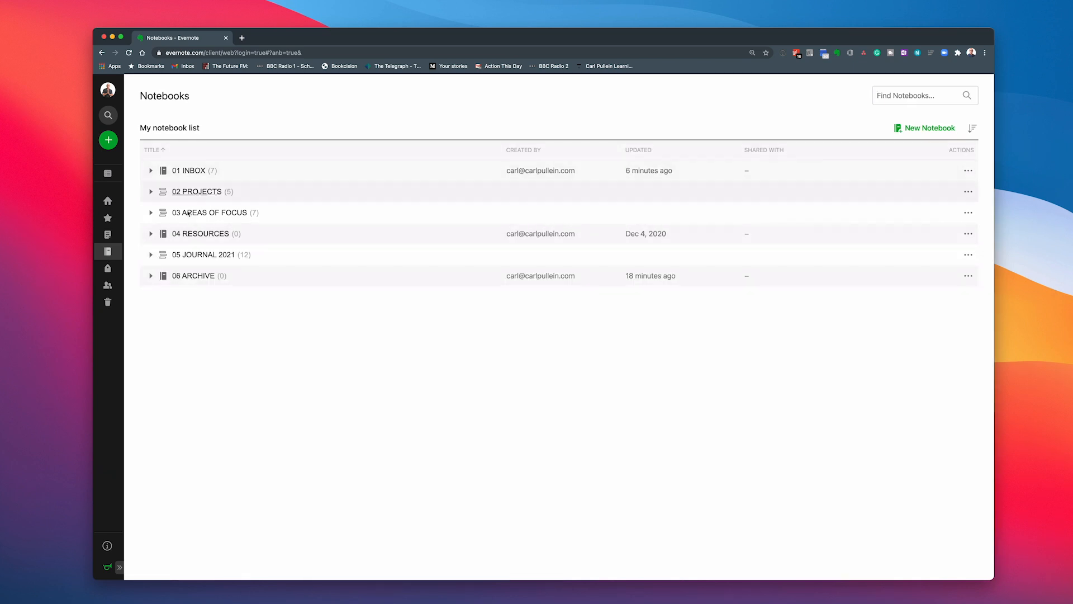
mouse_move(202, 199)
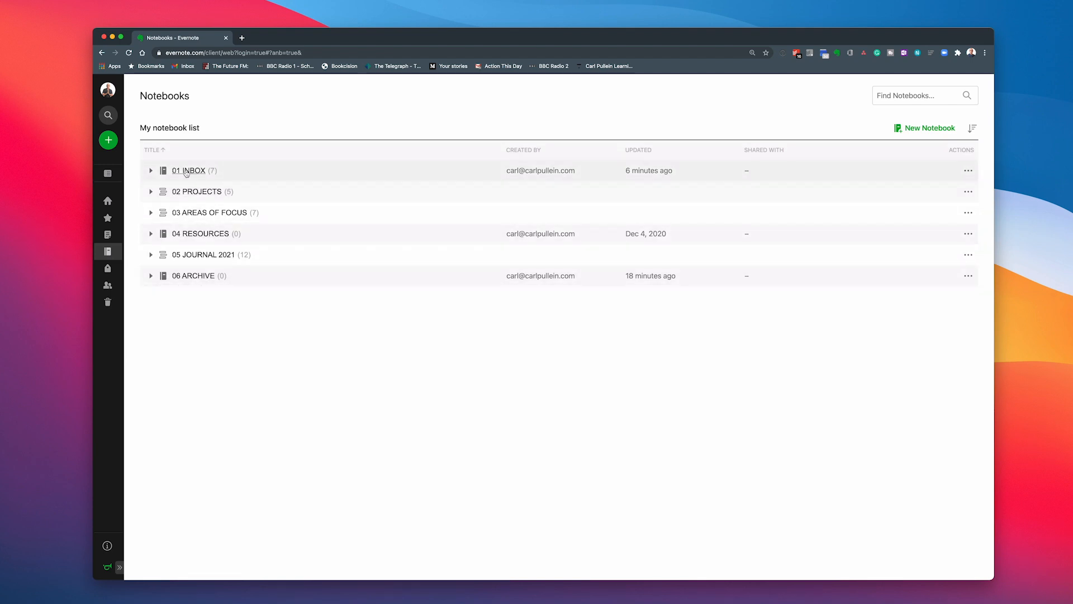
mouse_move(196, 191)
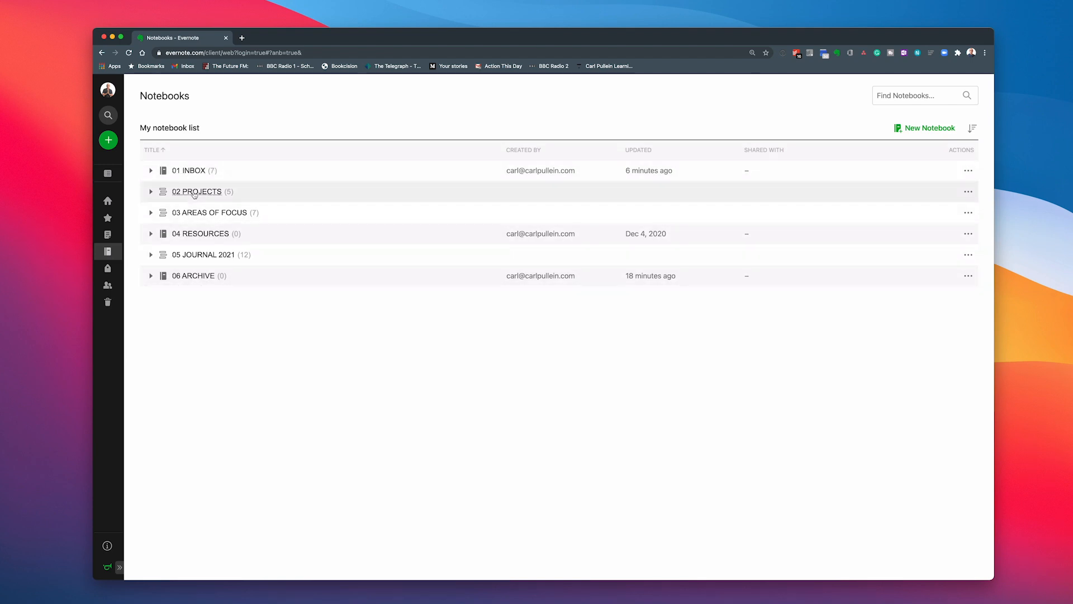
mouse_move(972, 128)
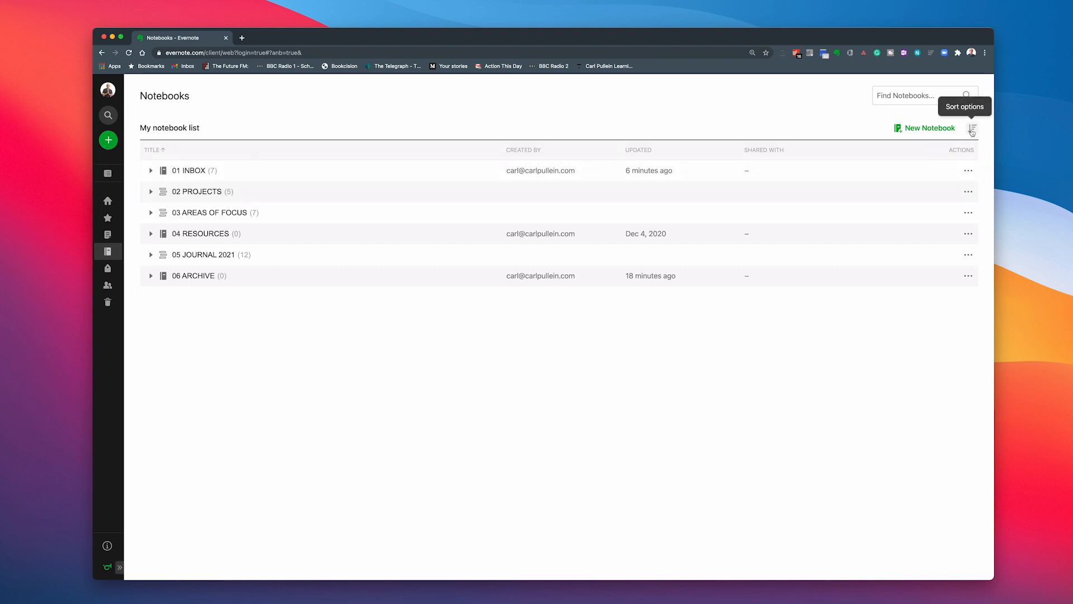
click(972, 130)
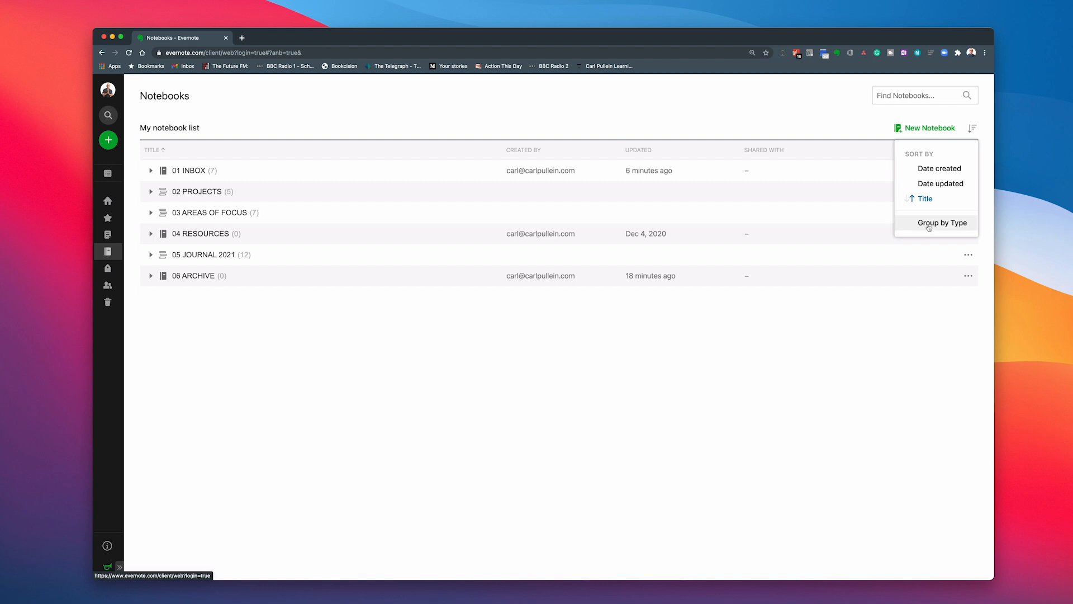
click(943, 223)
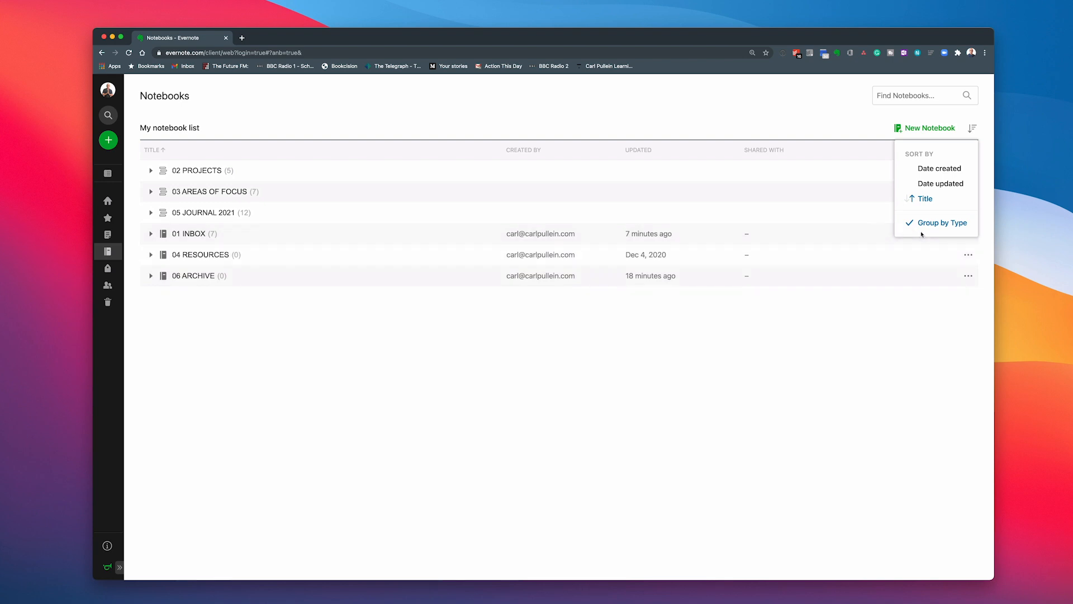
click(942, 223)
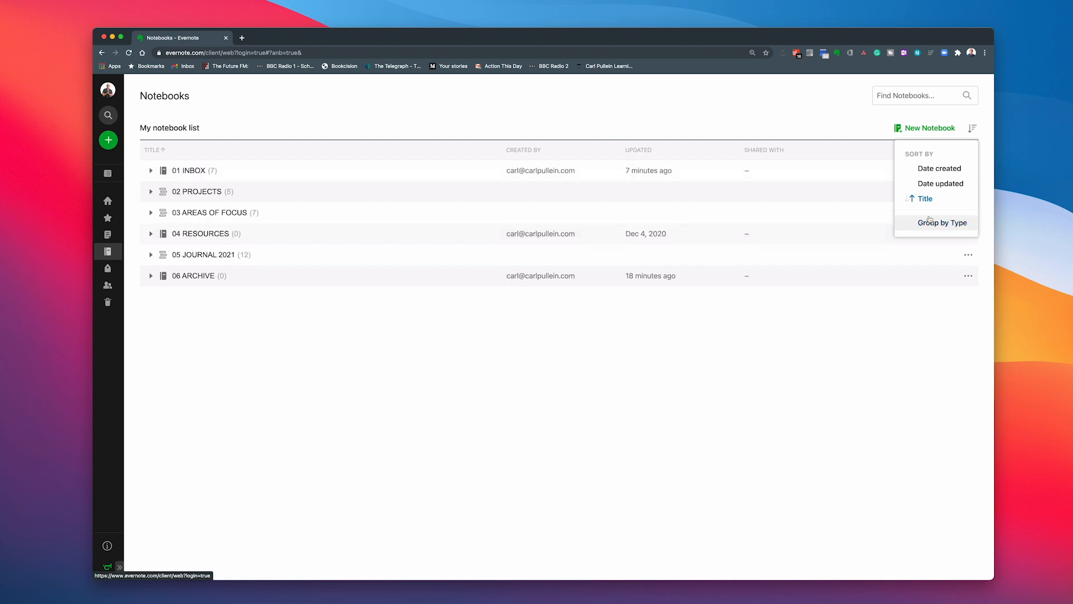
mouse_move(178, 315)
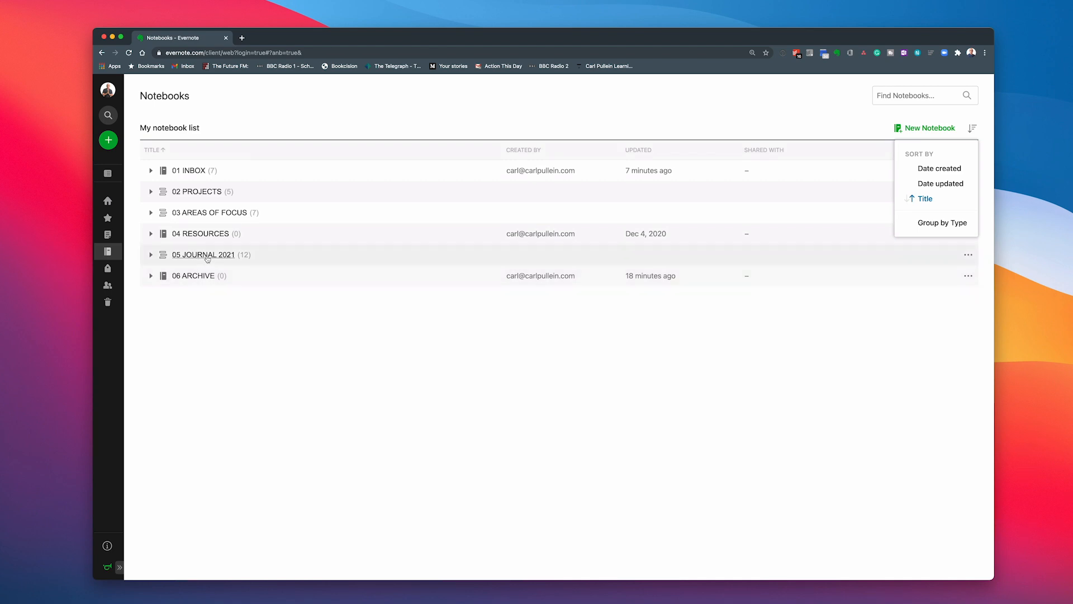
Expand the 05 JOURNAL 2021 stack and open the 01 JANUARY 2021 notebook.
click(150, 254)
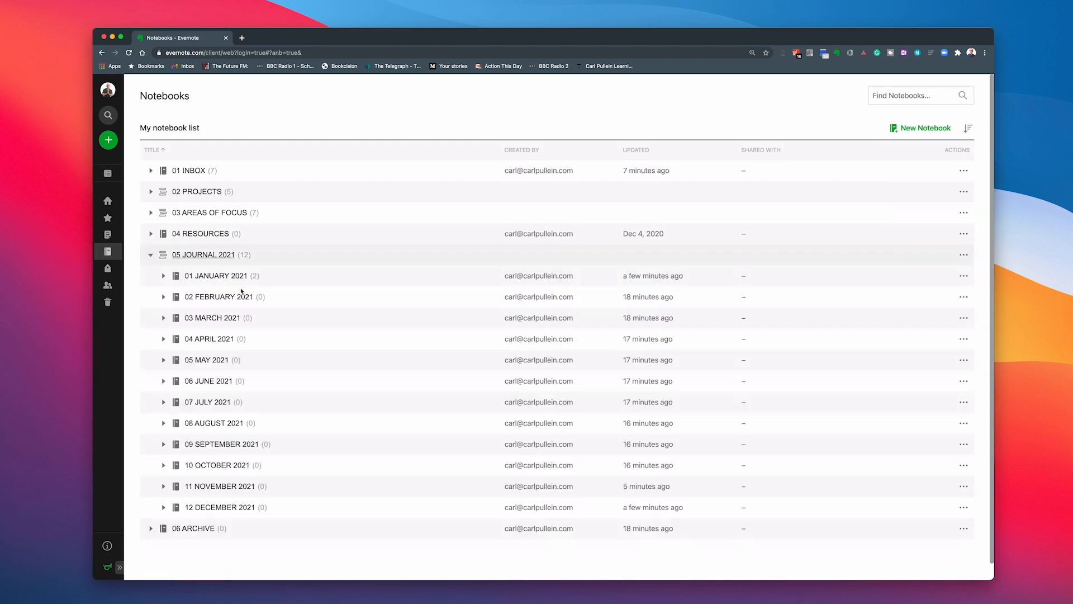
mouse_move(220, 378)
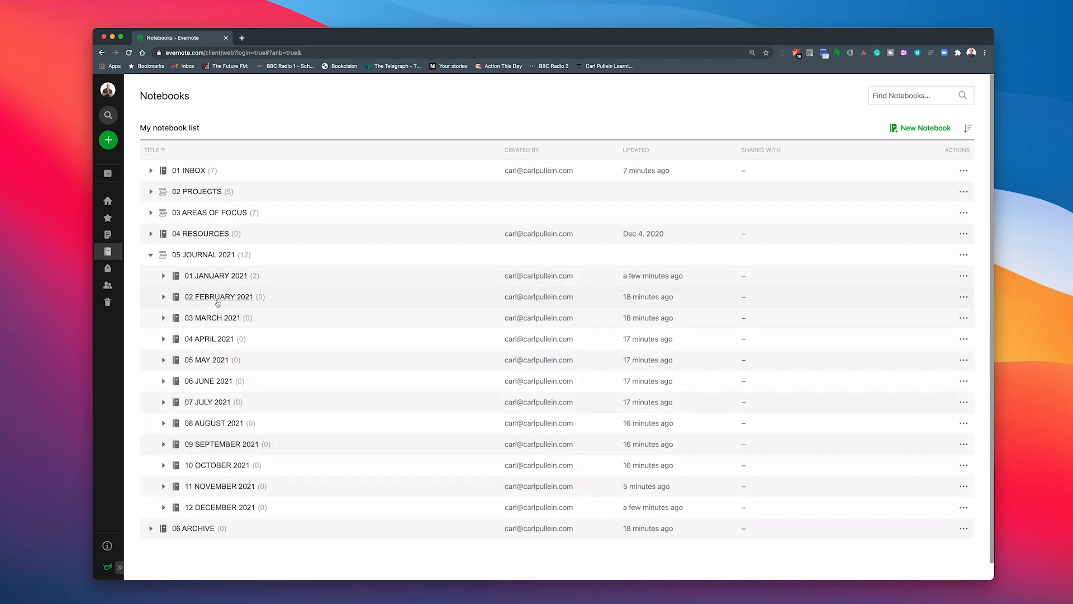
mouse_move(187, 515)
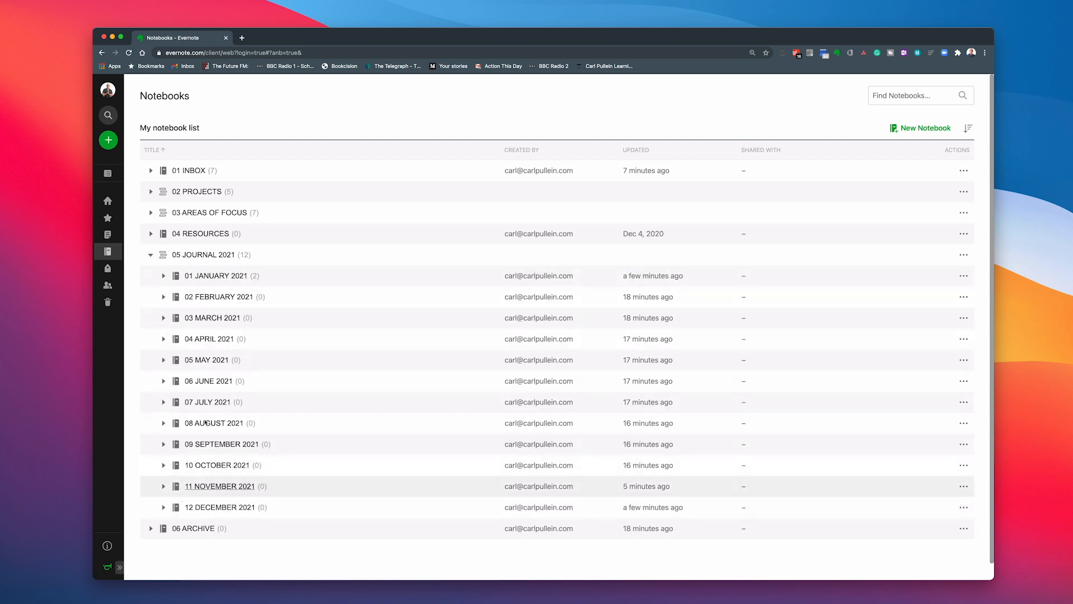
mouse_move(236, 342)
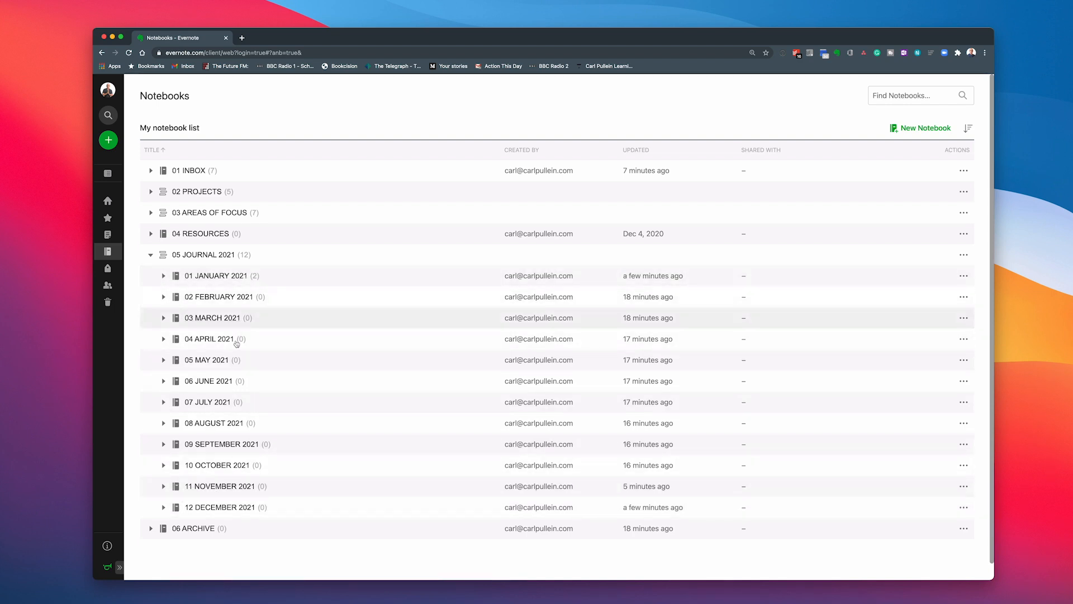
mouse_move(753, 542)
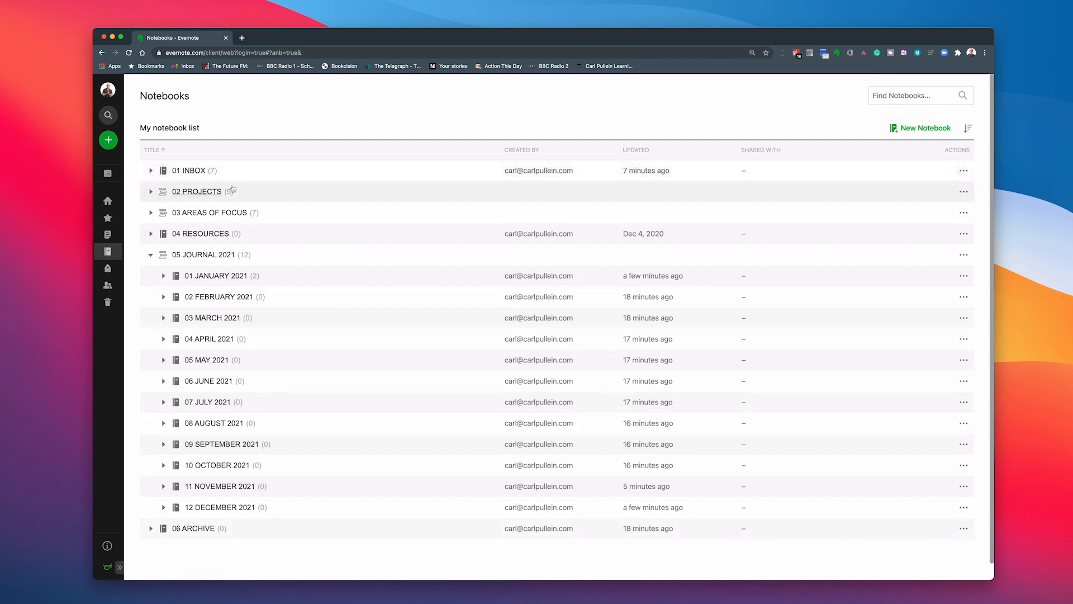
mouse_move(281, 214)
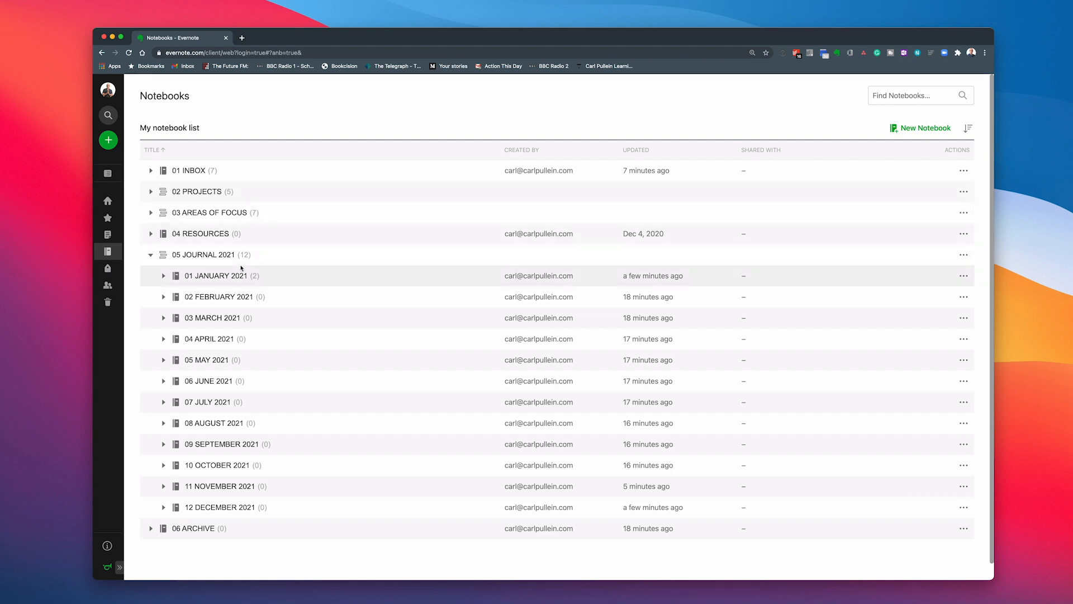
click(216, 275)
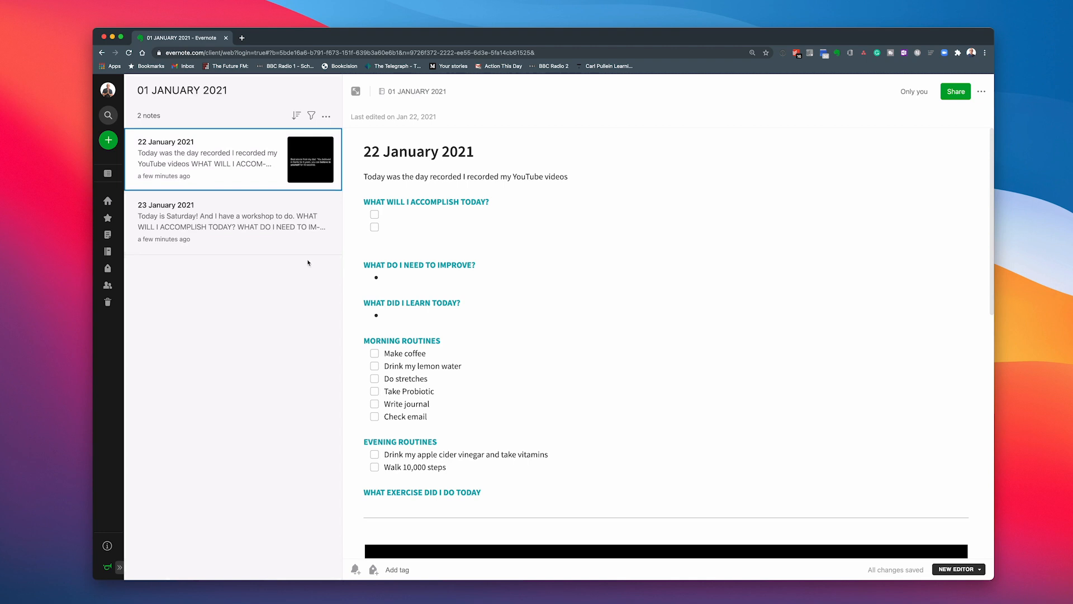